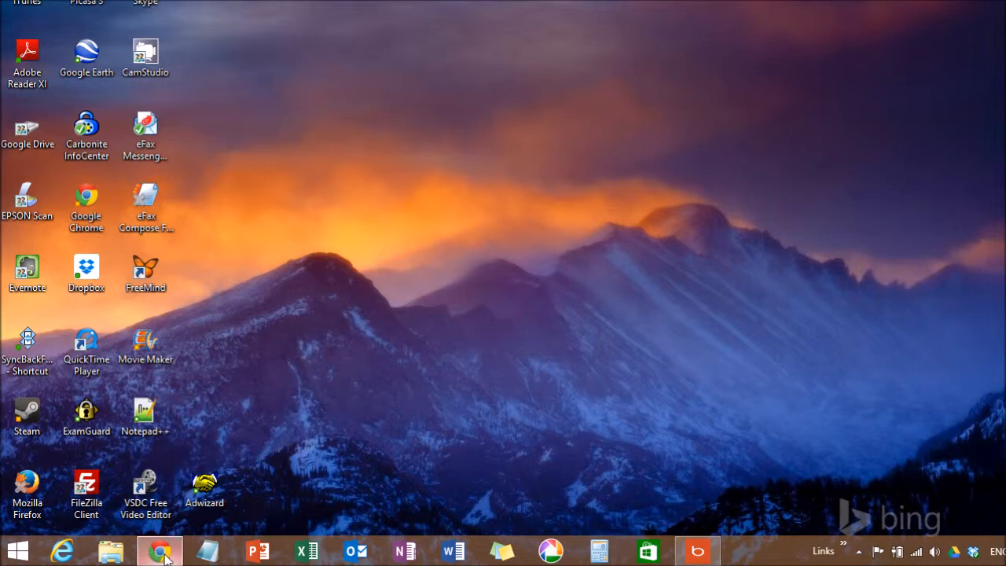
# - Restore the Chrome window showing AWeber's $1 trial account signup page
pyautogui.click(158, 550)
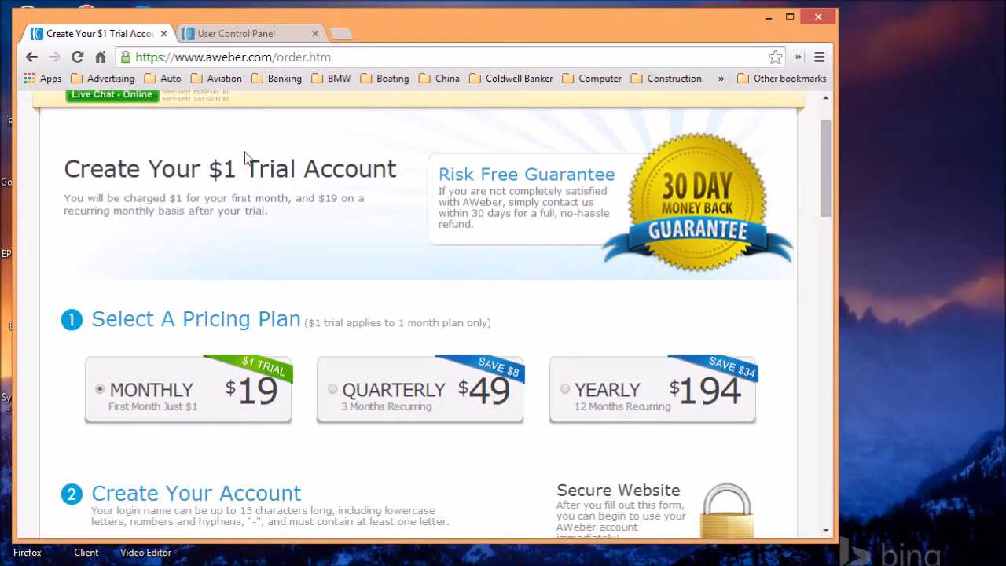
pyautogui.scroll(3)
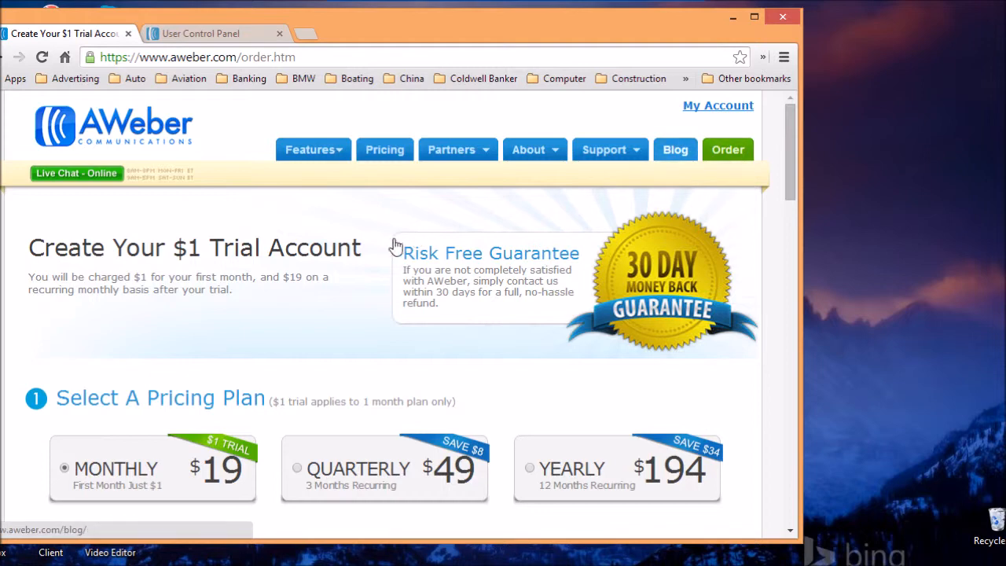
pyautogui.scroll(-3)
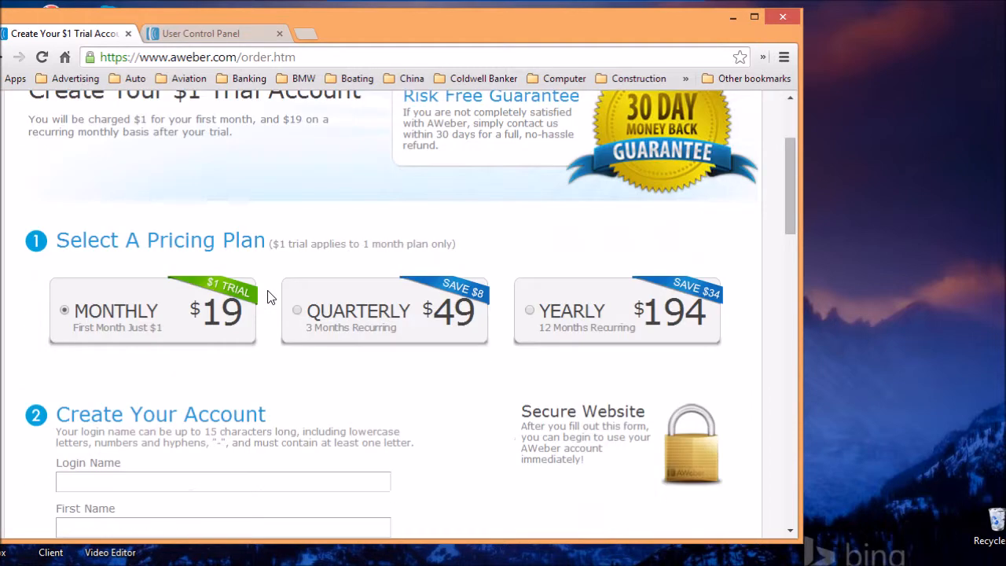
pyautogui.scroll(-3)
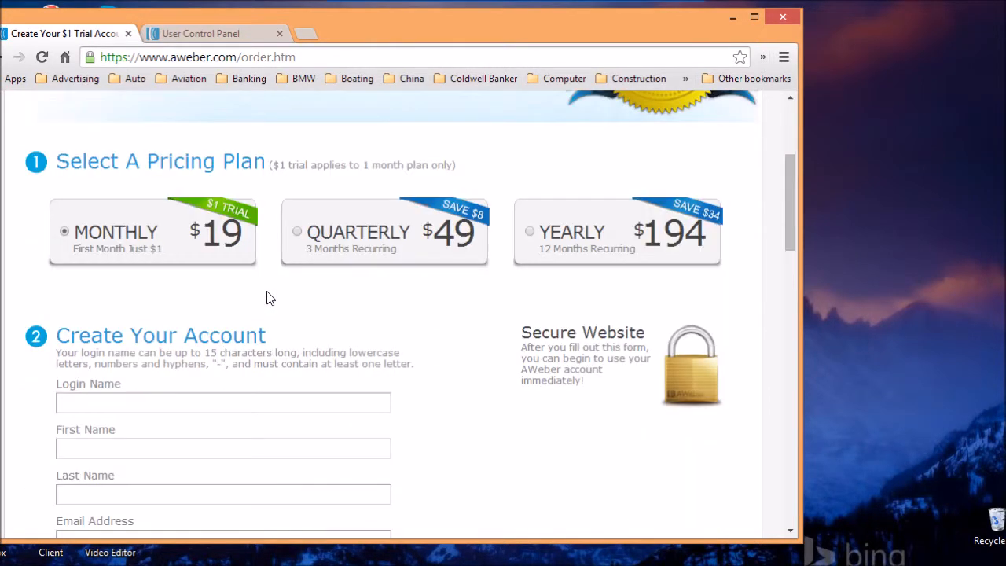
pyautogui.scroll(3)
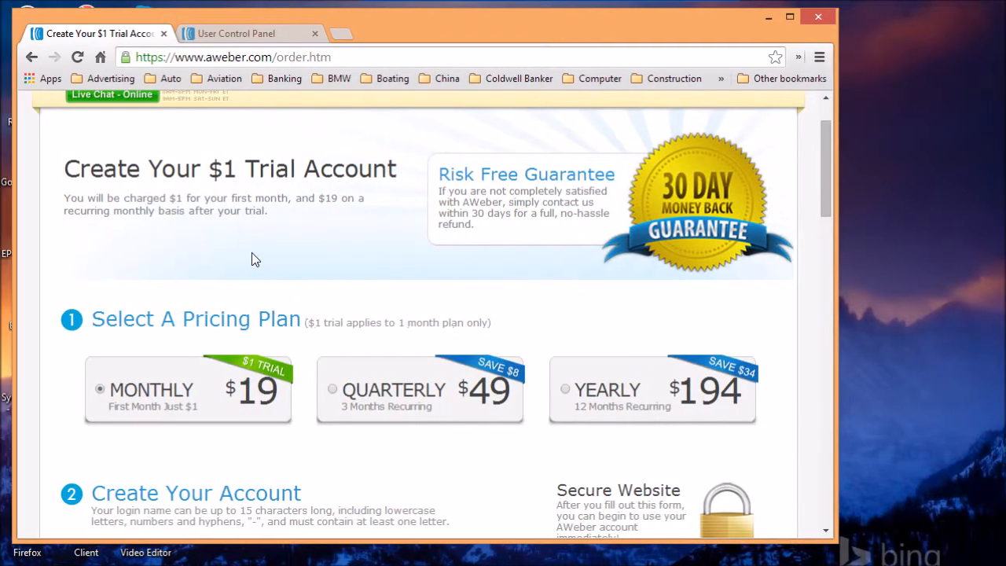
pyautogui.scroll(-3)
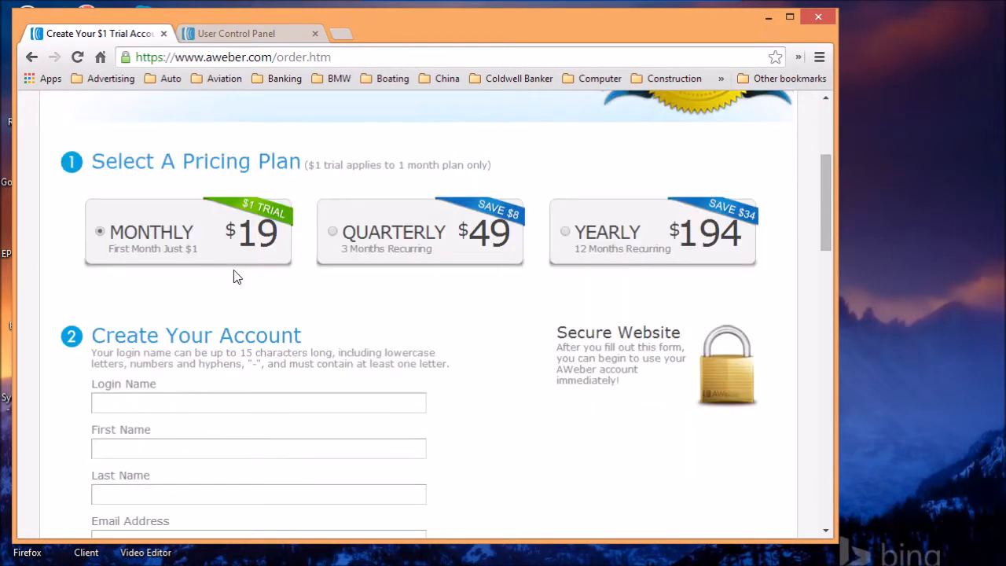
pyautogui.scroll(-3)
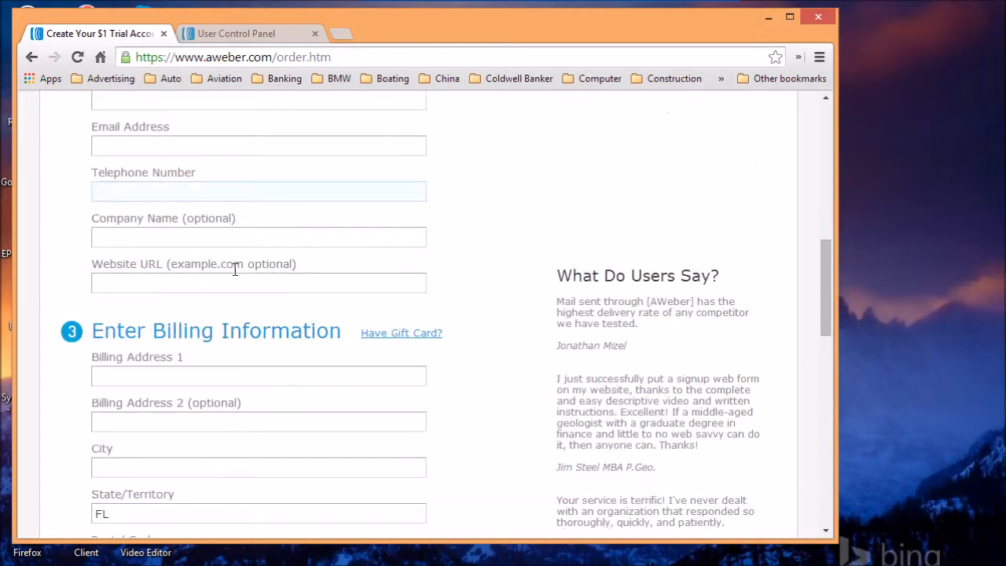
pyautogui.scroll(-3)
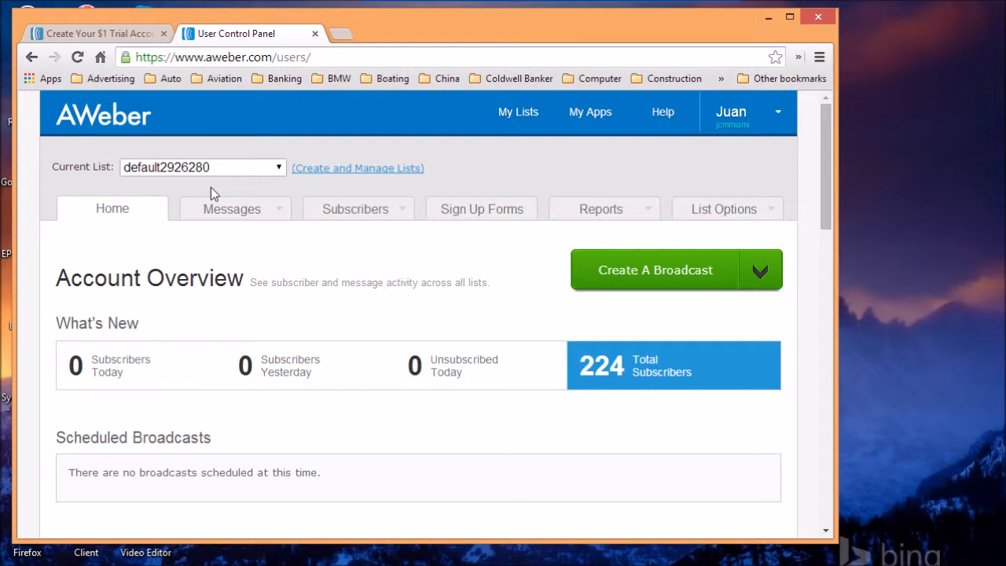
pyautogui.moveTo(333, 173)
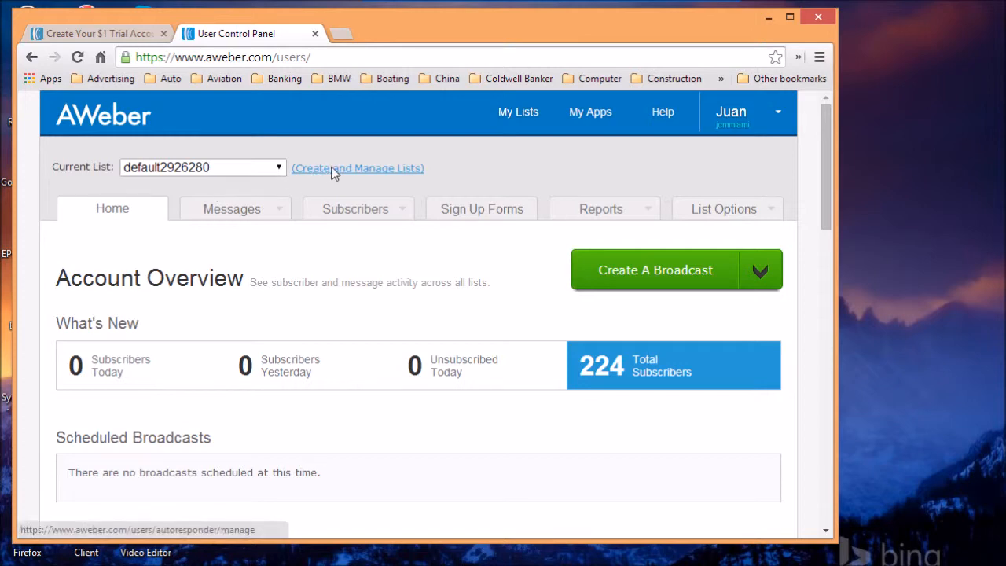
# - Go to Create and Manage Lists and begin creating a new email list
pyautogui.click(359, 168)
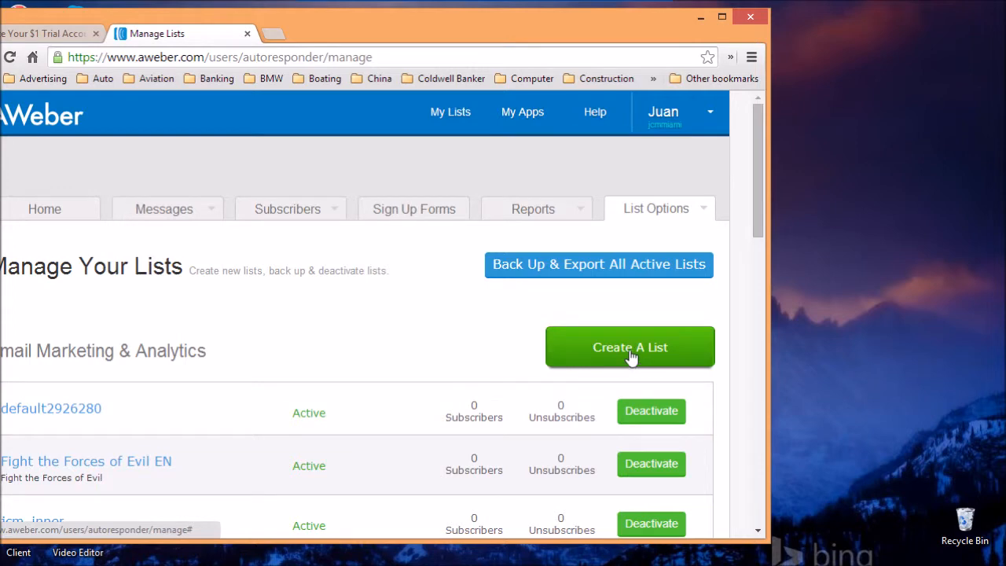
pyautogui.click(629, 347)
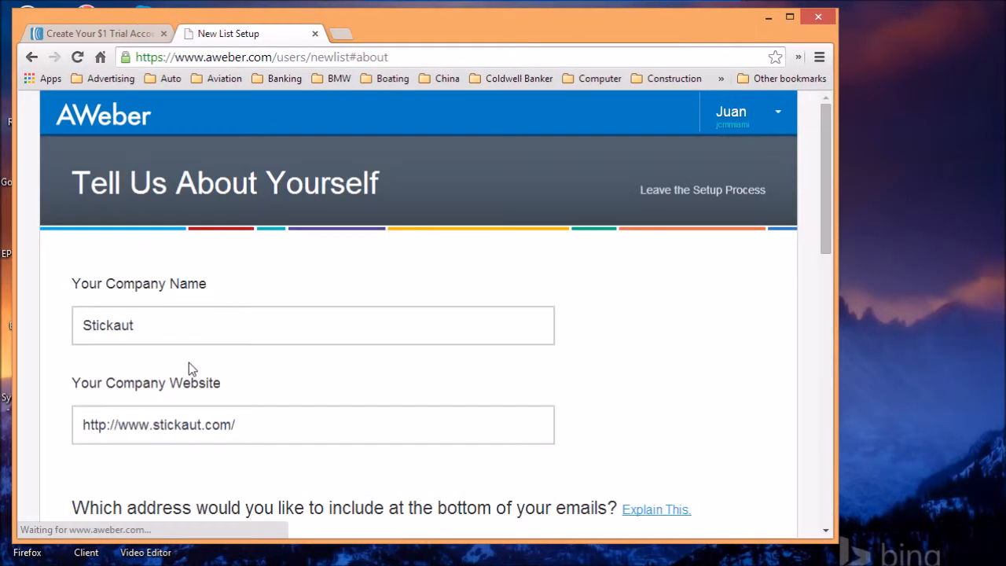
# - Review the prefilled company, address and sender fields and continue to the next step
pyautogui.scroll(-3)
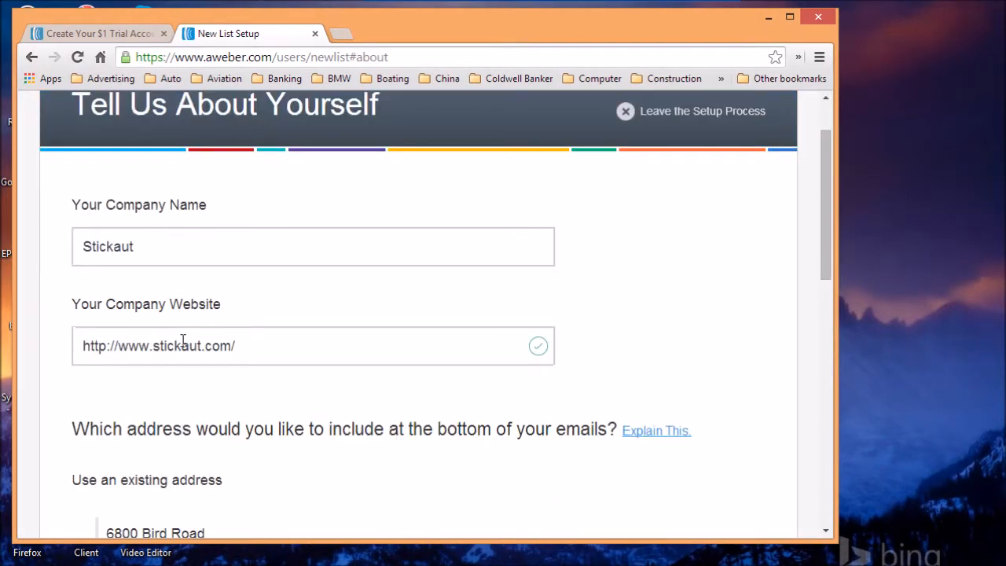
pyautogui.scroll(-3)
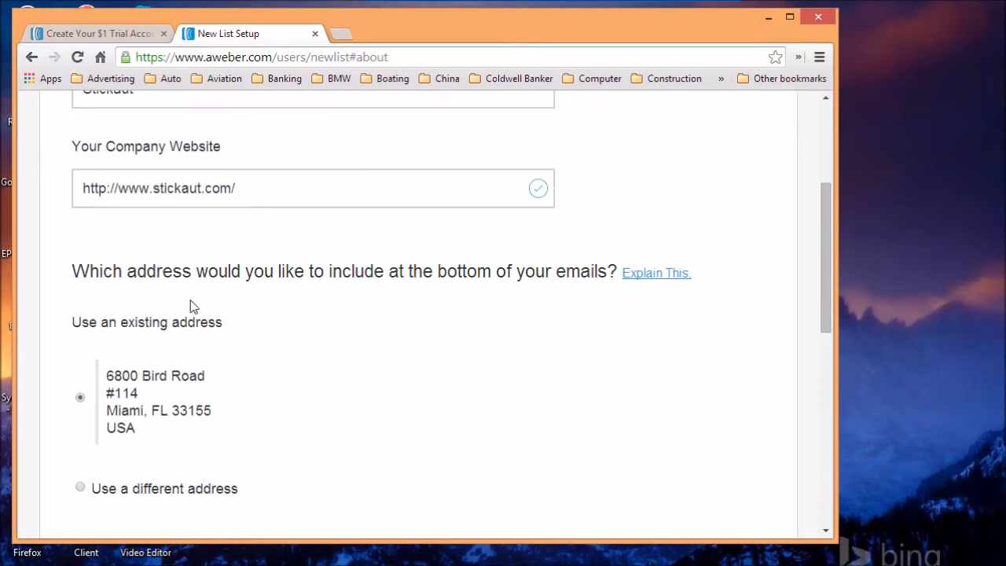
pyautogui.moveTo(212, 261)
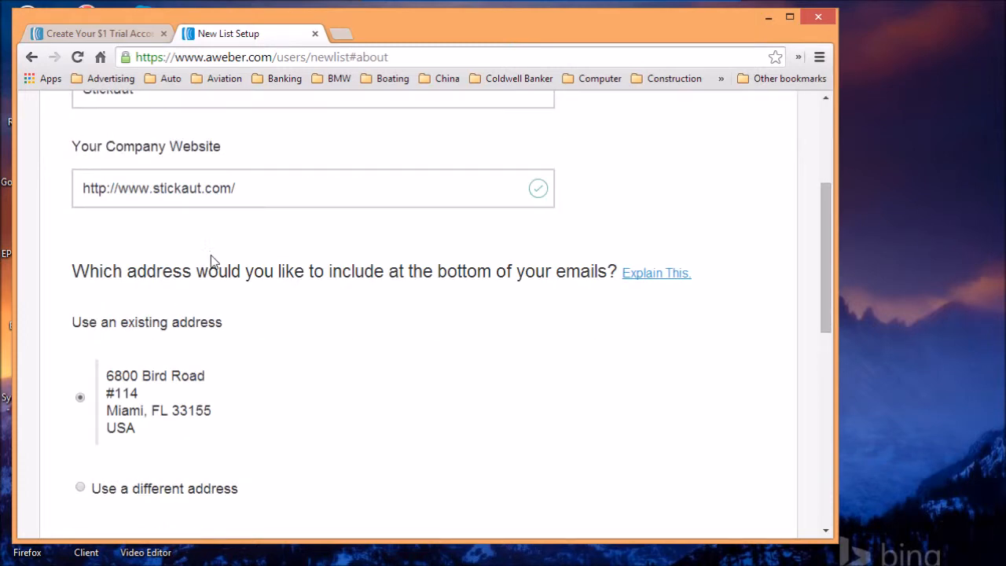
pyautogui.scroll(-3)
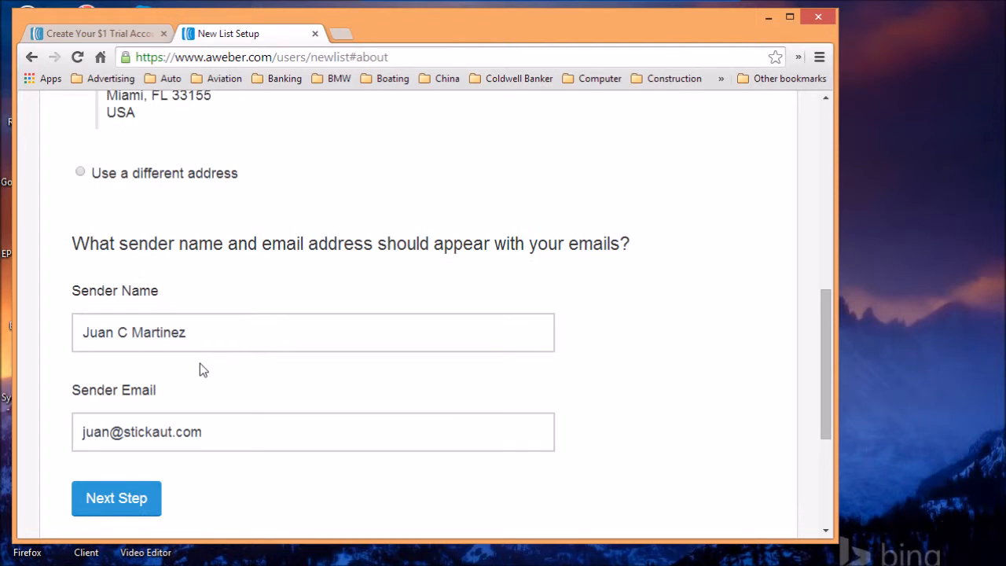
pyautogui.scroll(-3)
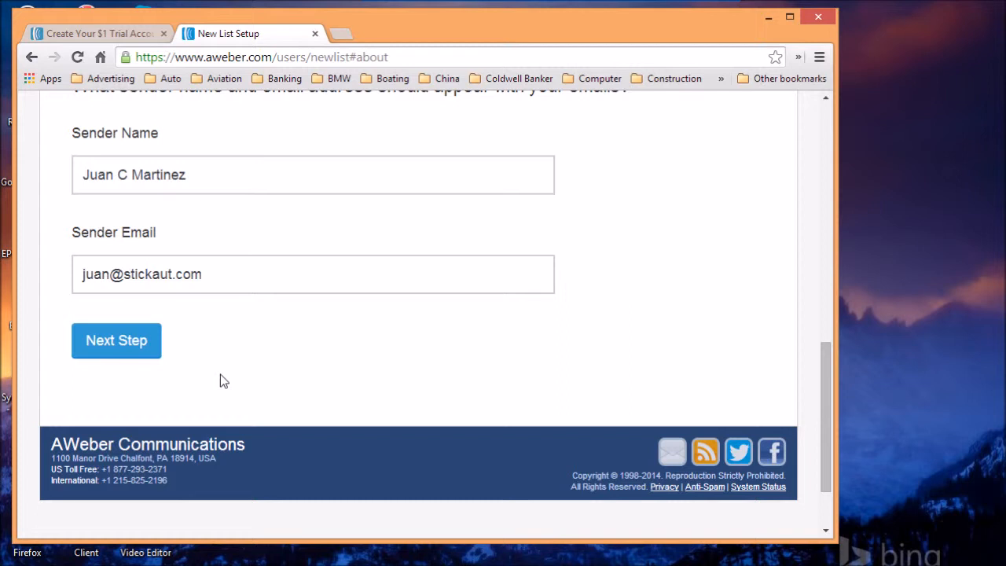
pyautogui.moveTo(94, 364)
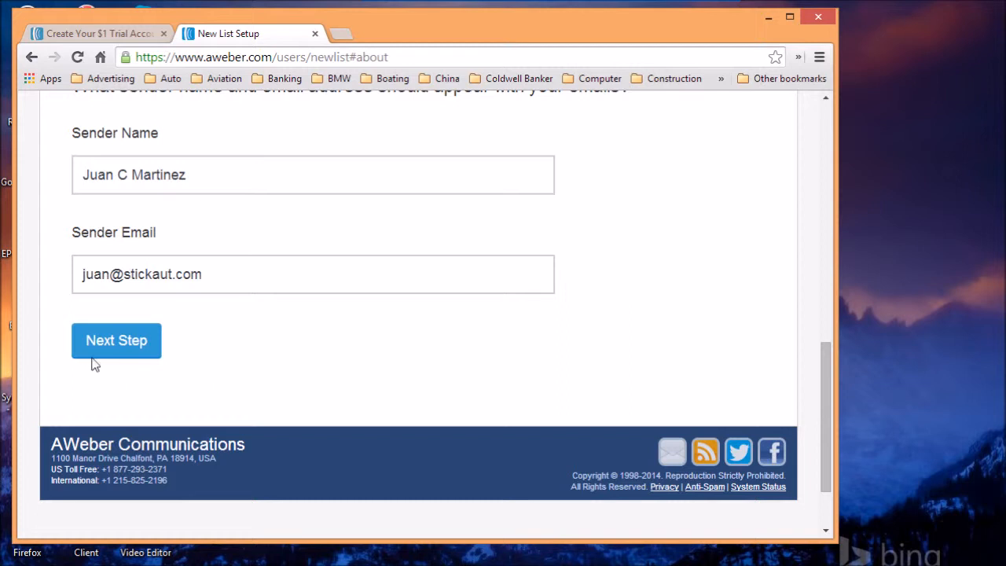
pyautogui.click(117, 339)
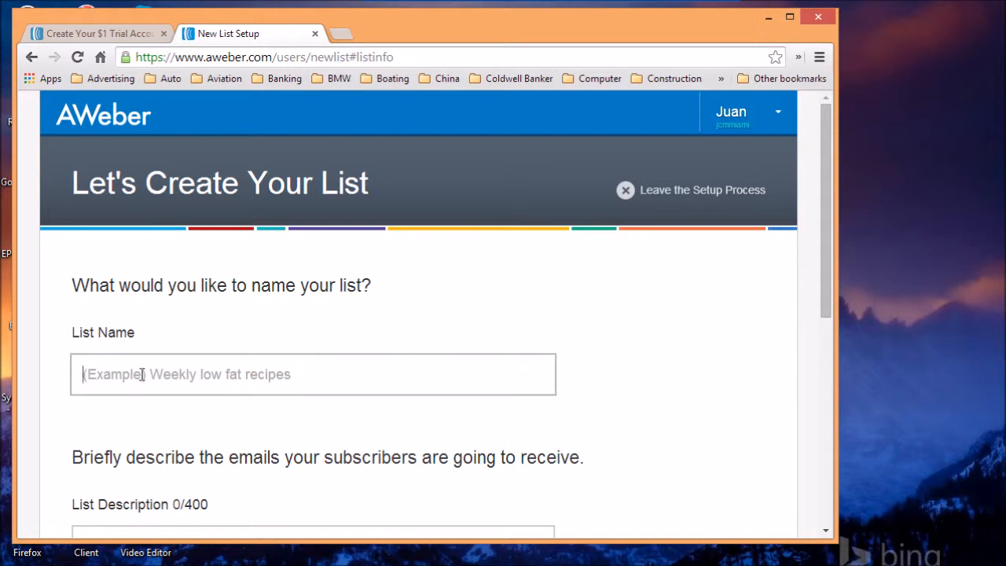
# - Enter list name 'sample' and description 'description', then proceed to the confirmation step
pyautogui.scroll(-3)
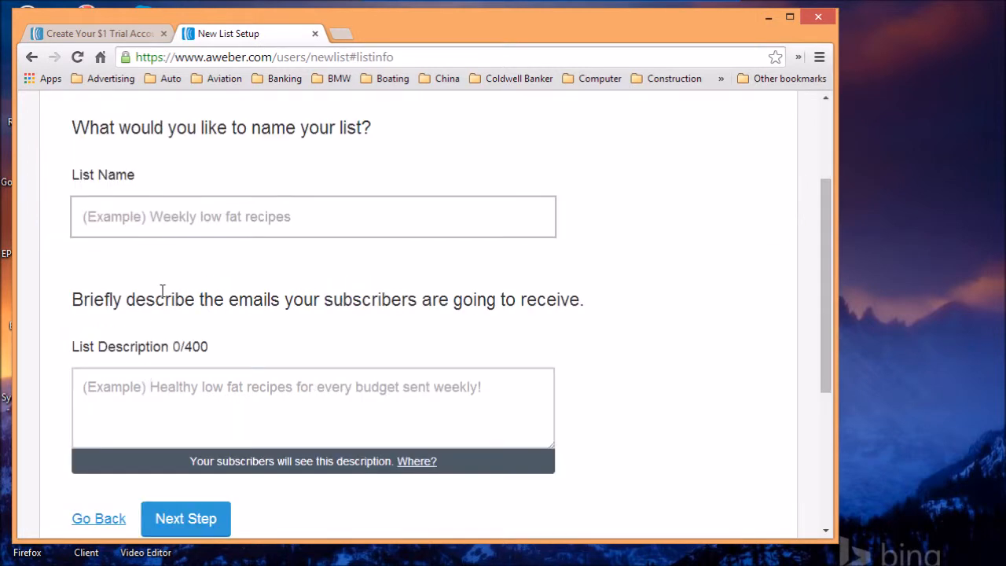
pyautogui.moveTo(192, 267)
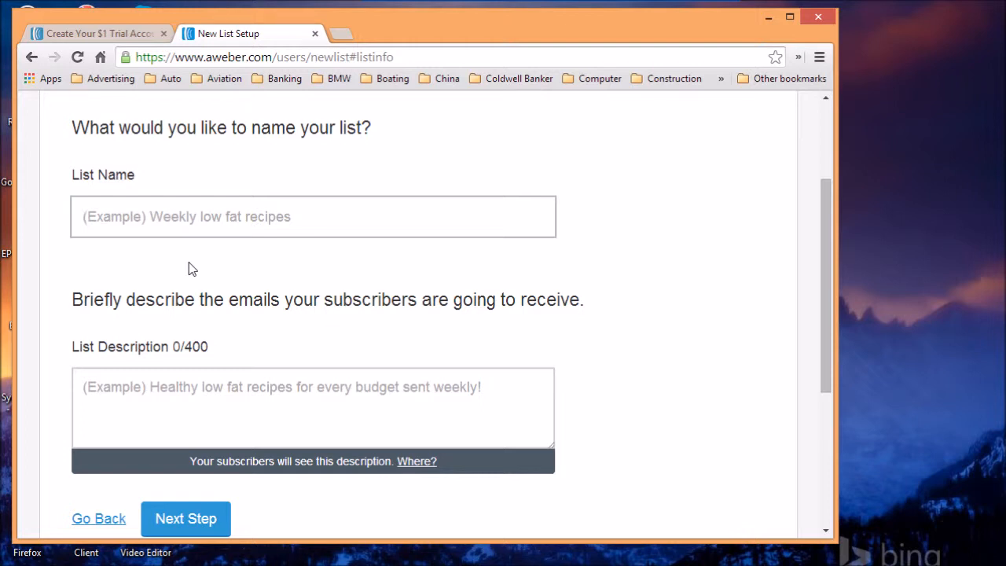
pyautogui.write('sa')
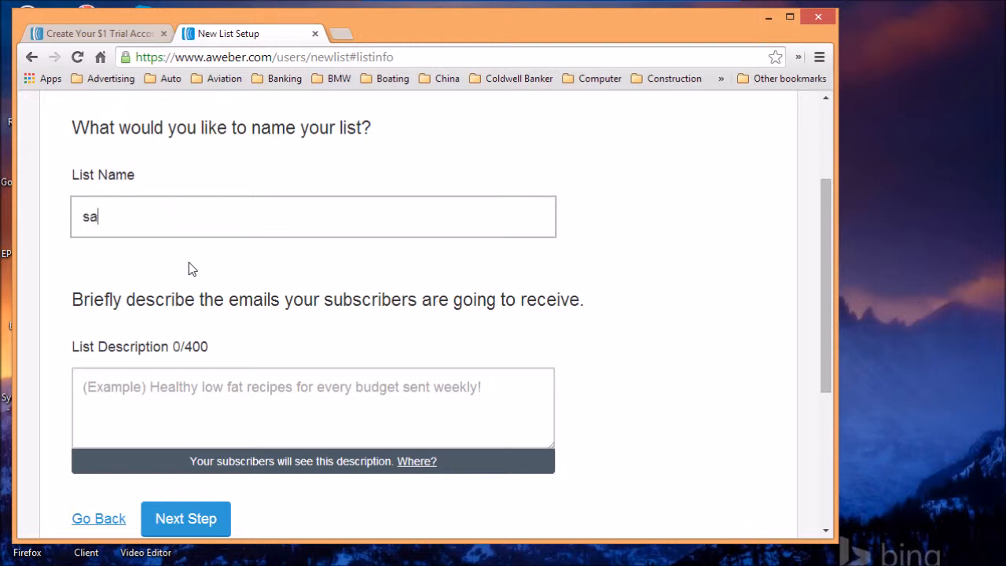
pyautogui.write('mple')
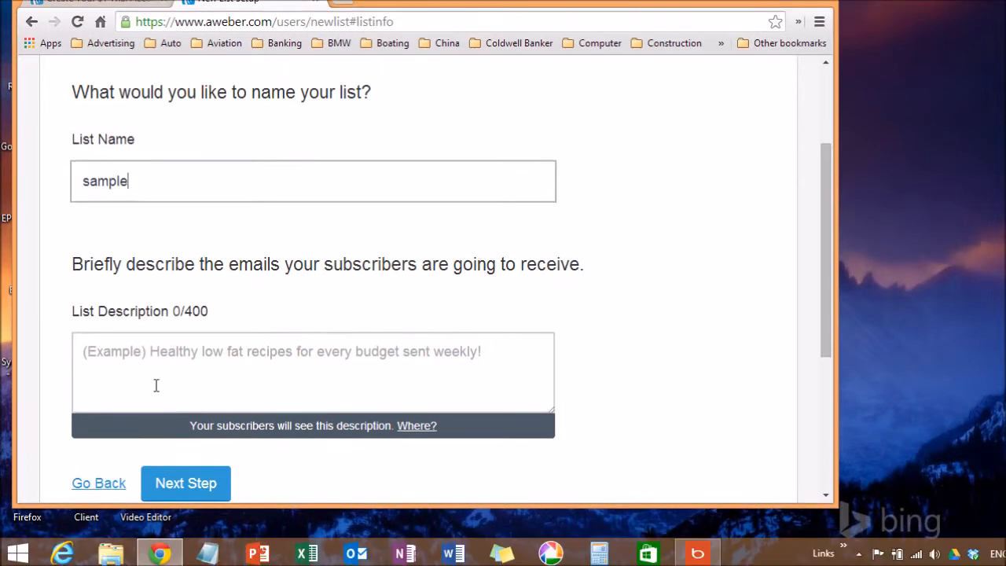
pyautogui.scroll(-3)
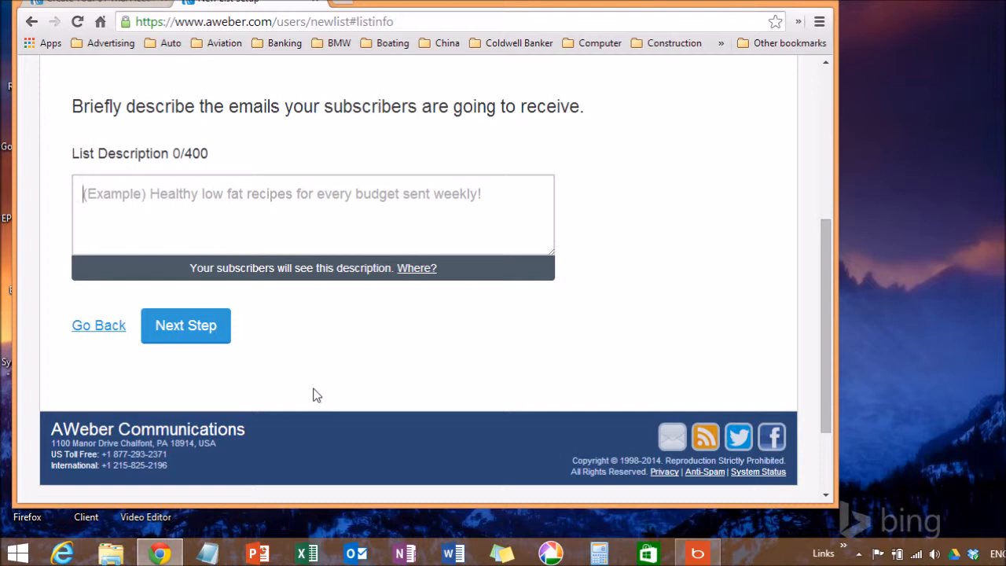
pyautogui.write('descrip')
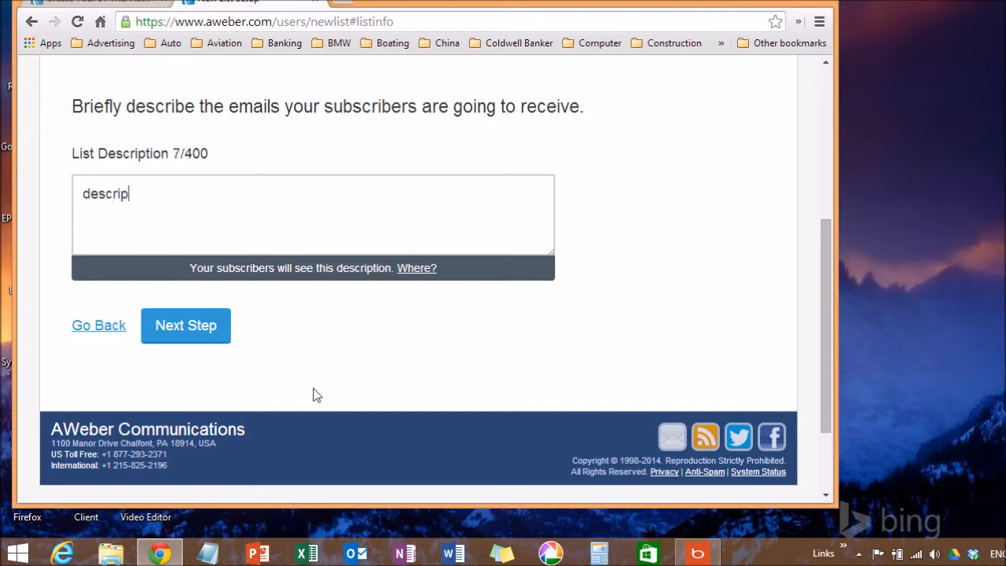
pyautogui.write('tion')
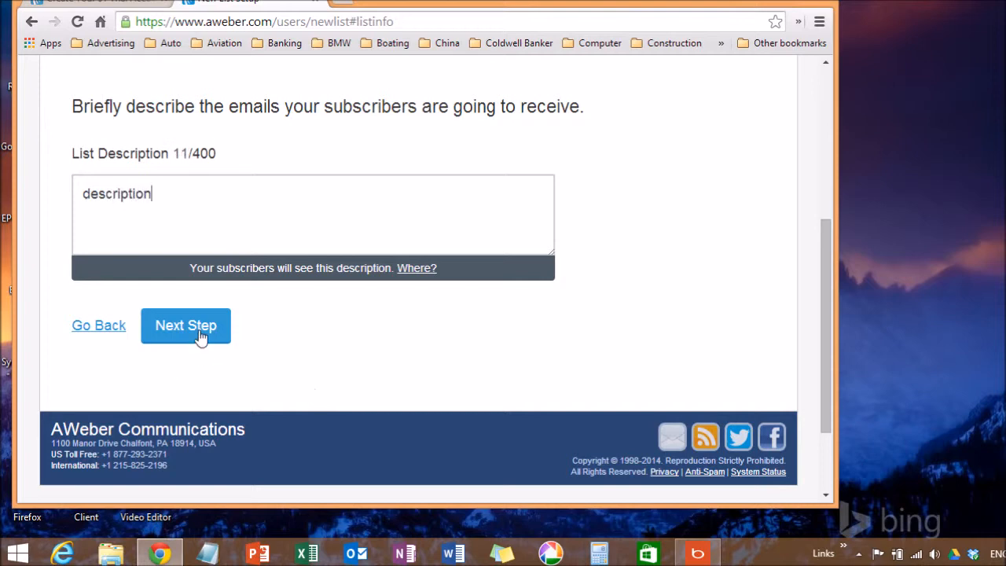
pyautogui.click(185, 325)
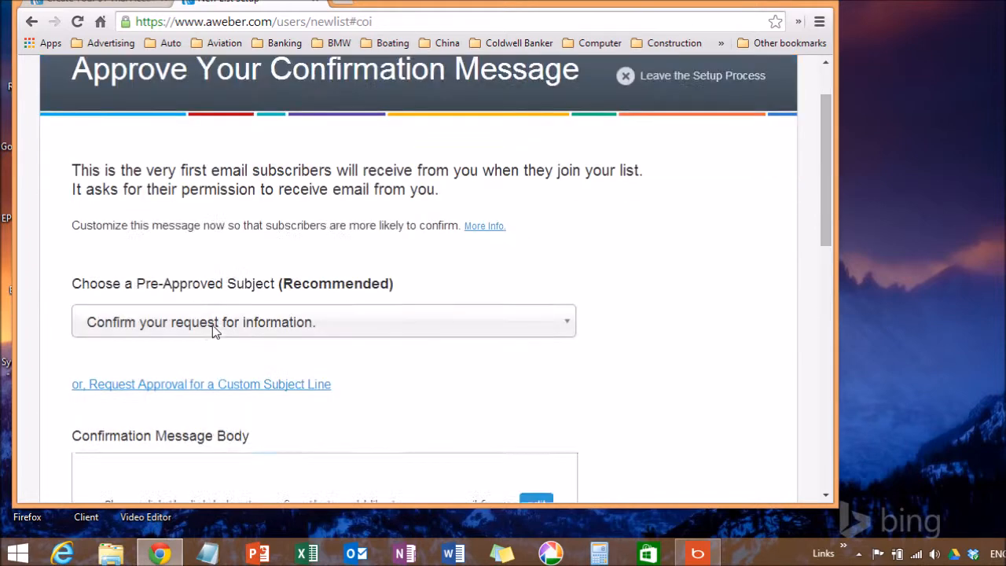
# - Keep the 'Confirm your request for information' subject and approve the message to create the list
pyautogui.scroll(-3)
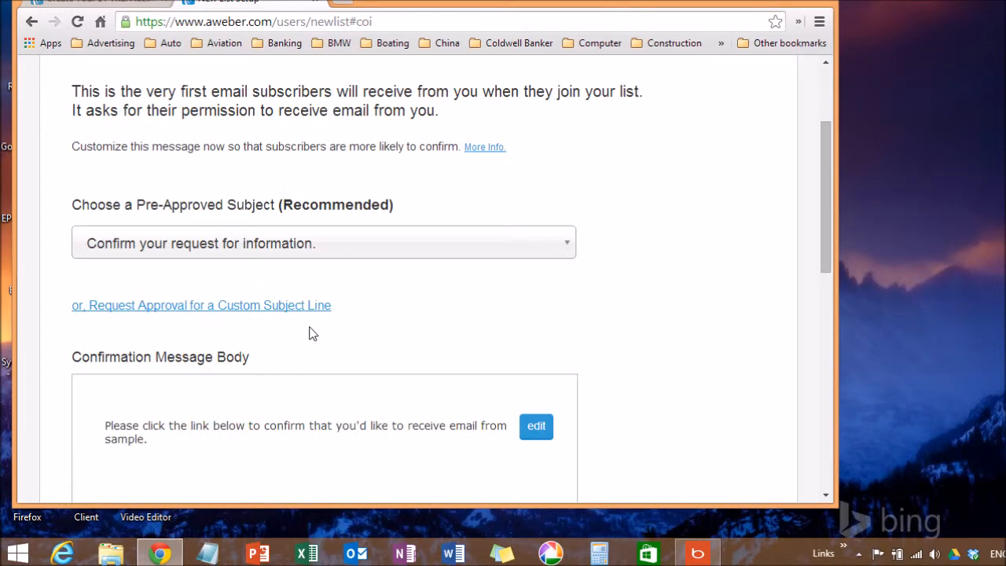
pyautogui.moveTo(368, 286)
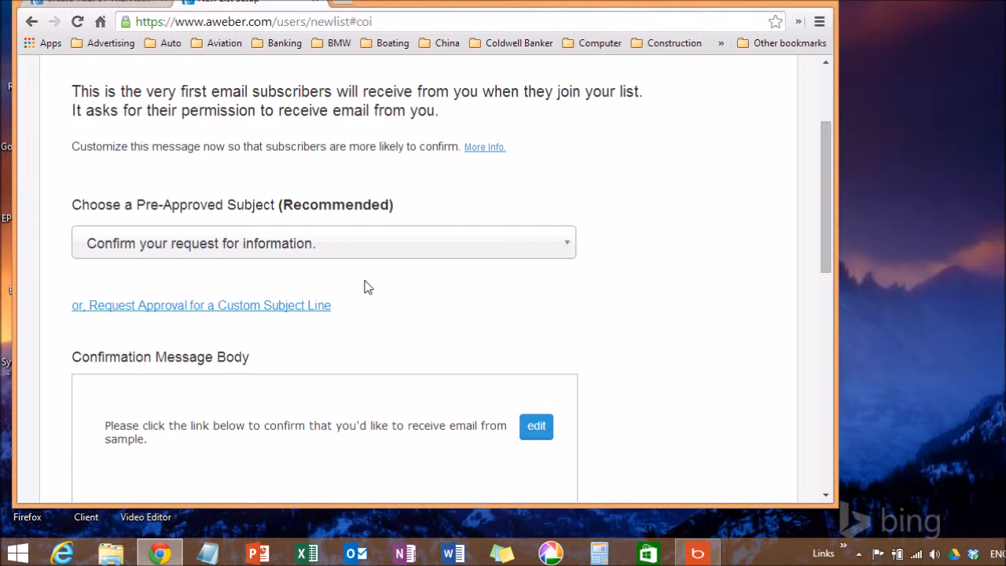
pyautogui.moveTo(569, 249)
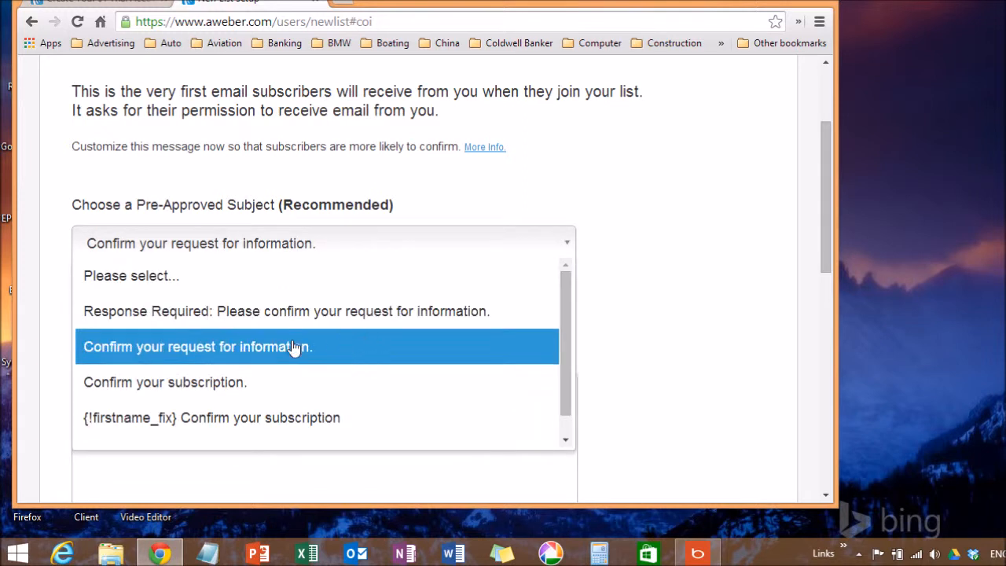
pyautogui.click(198, 347)
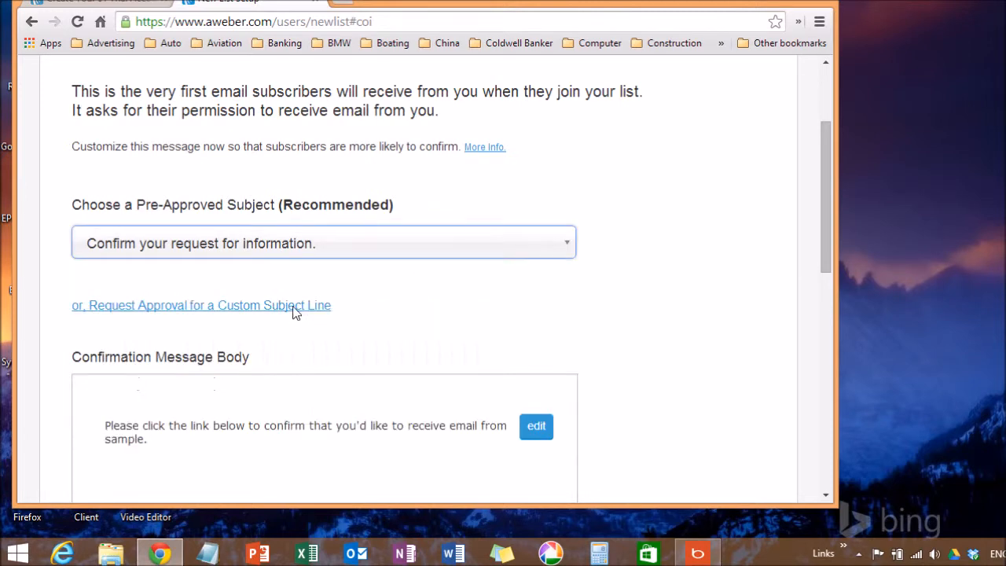
pyautogui.scroll(-3)
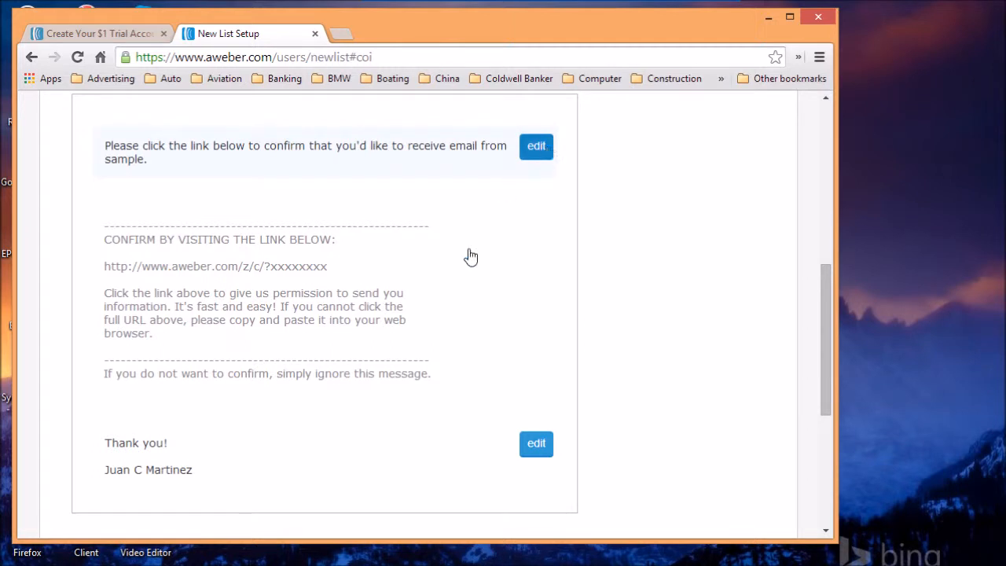
pyautogui.scroll(-3)
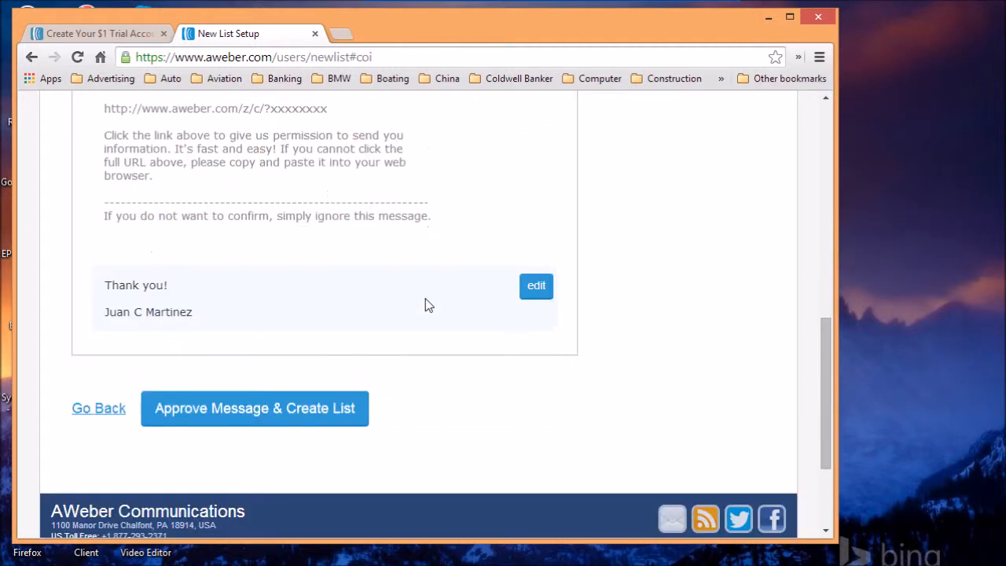
pyautogui.moveTo(321, 187)
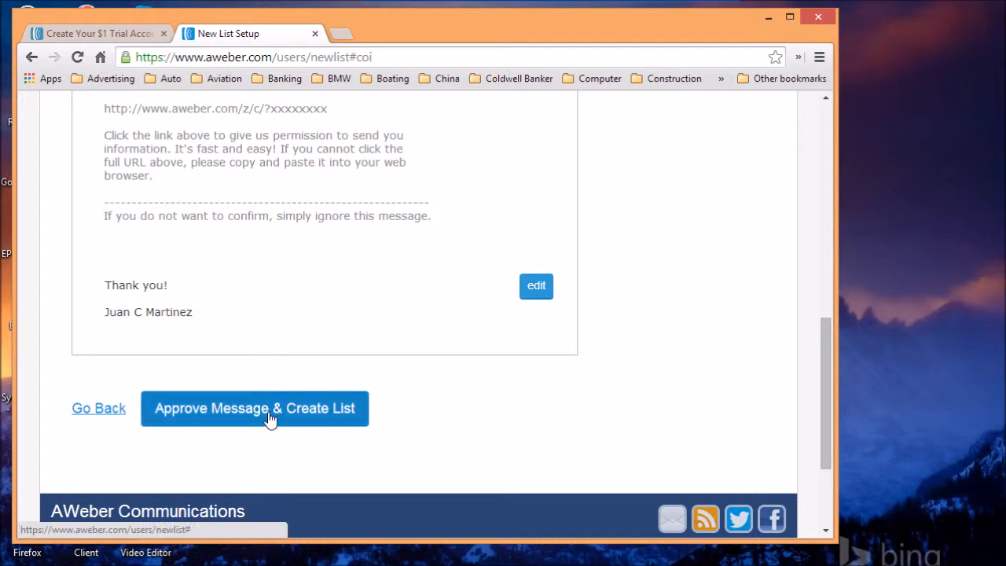
pyautogui.click(254, 409)
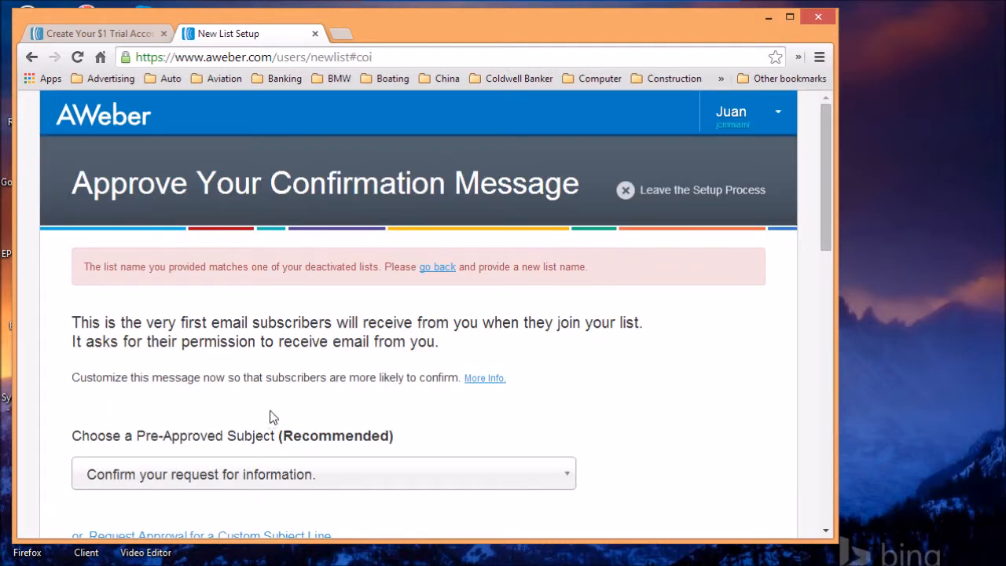
pyautogui.moveTo(286, 397)
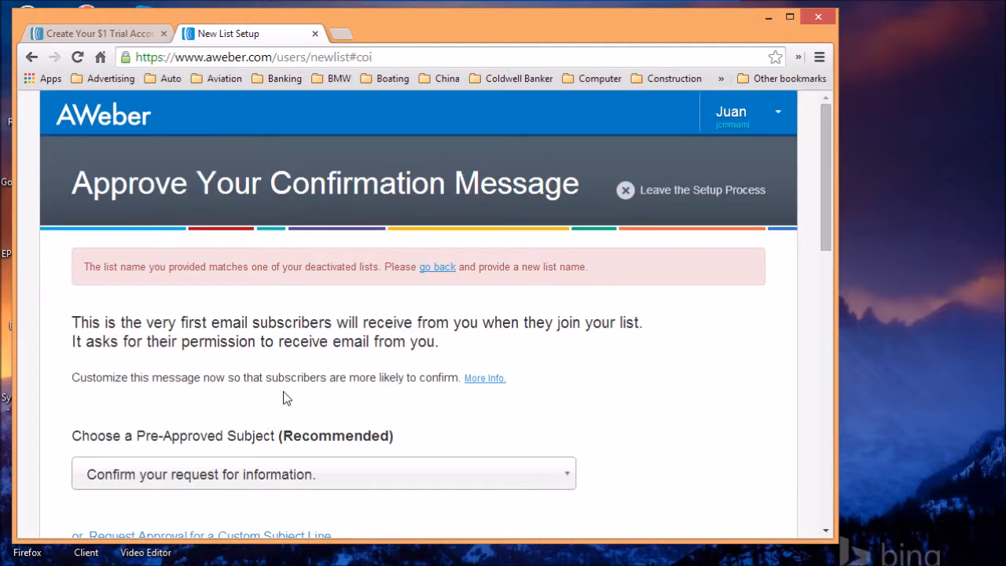
# - Scroll back through the confirmation page toward the list name and description step
pyautogui.scroll(-3)
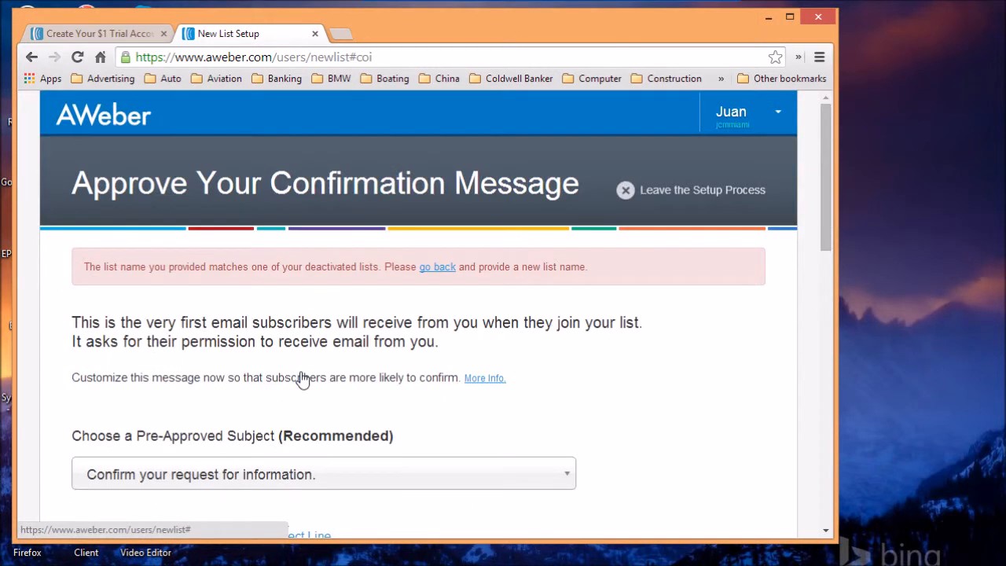
pyautogui.scroll(-3)
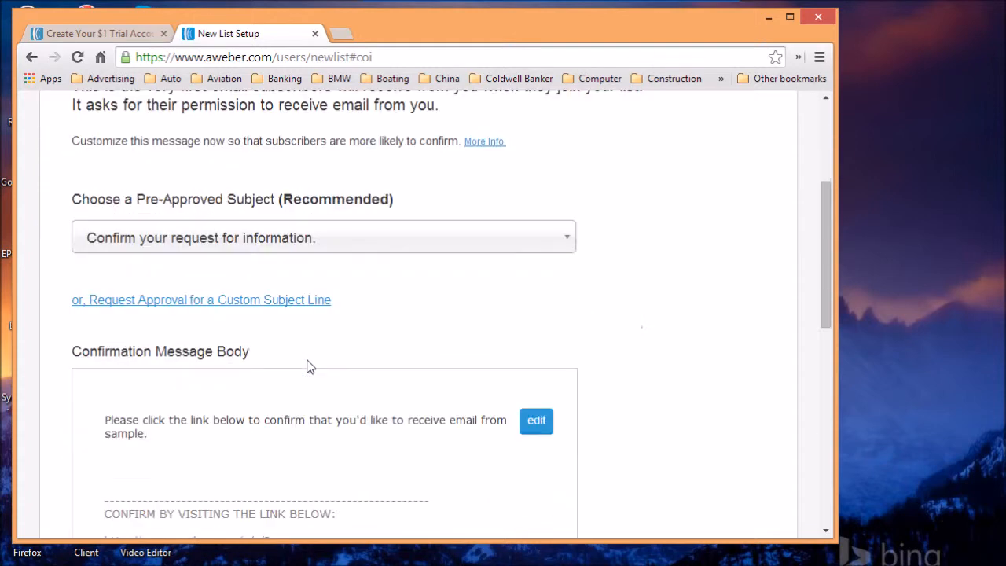
pyautogui.scroll(-3)
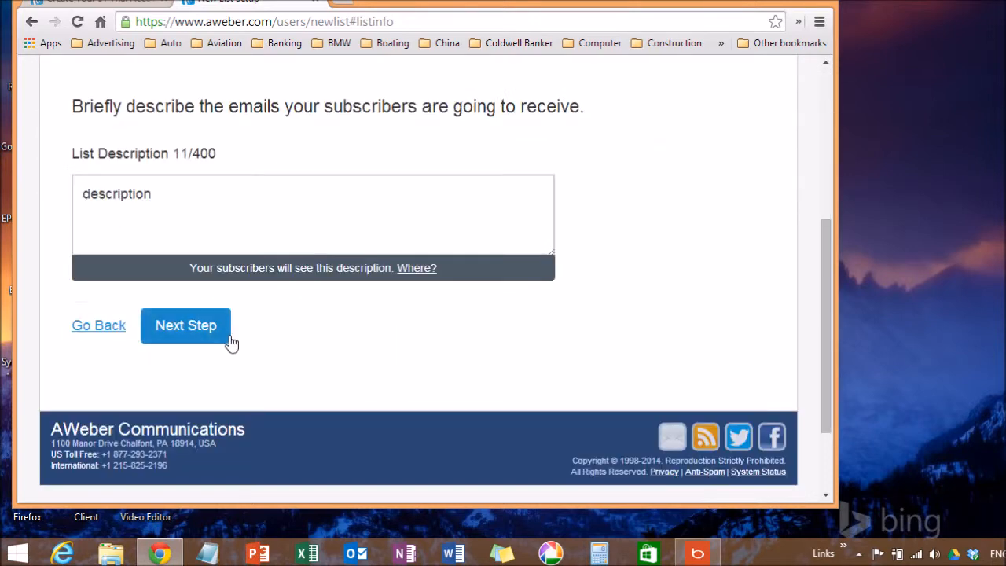
# - Resubmit the list details and approve the confirmation message, creating list 'sample1'
pyautogui.click(186, 324)
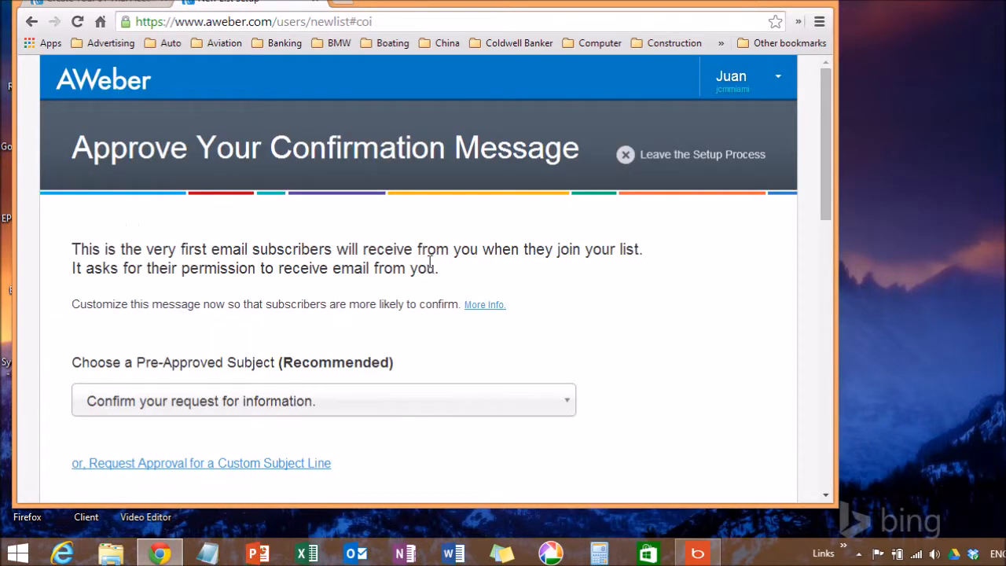
pyautogui.scroll(-3)
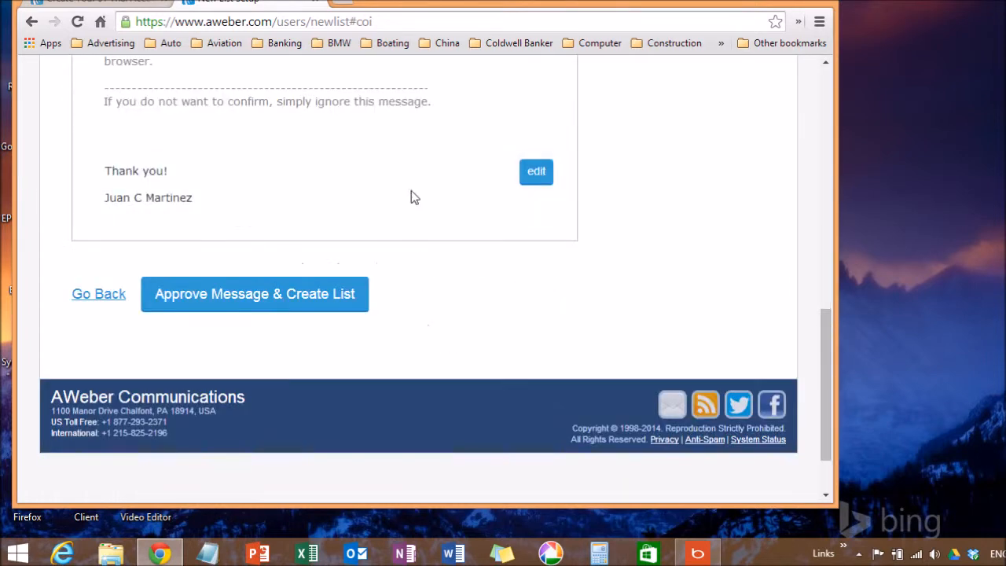
pyautogui.click(255, 293)
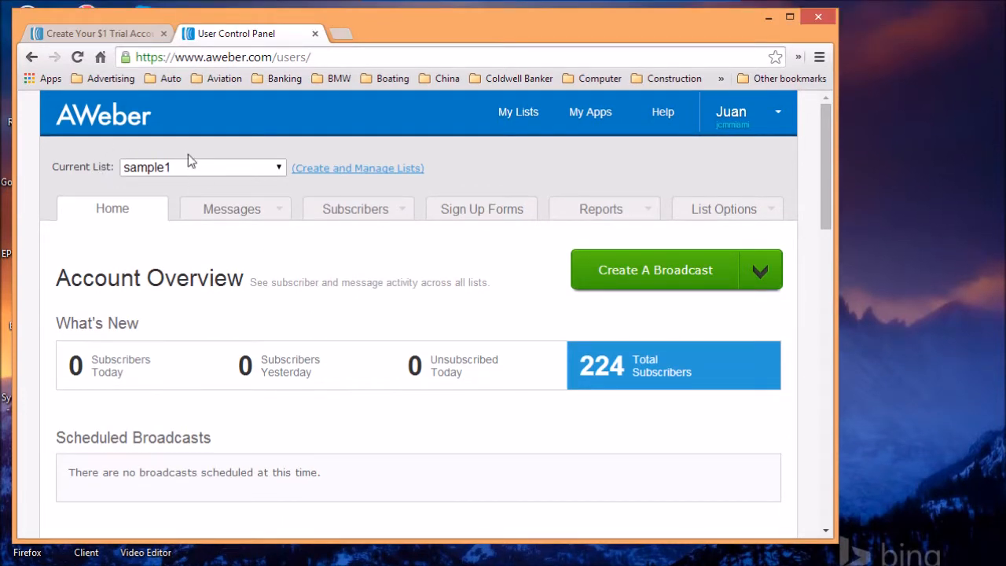
pyautogui.moveTo(173, 198)
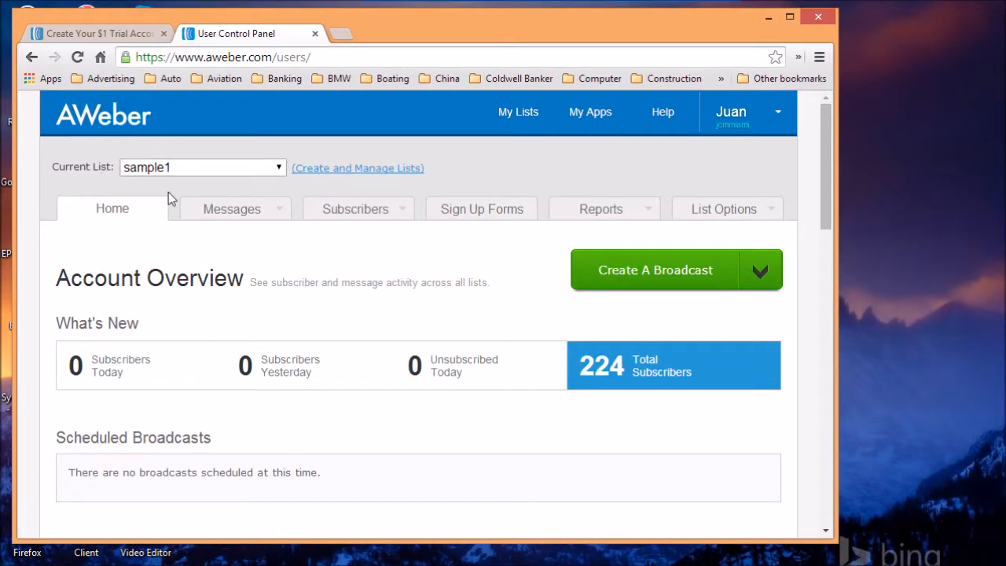
# - Go to the Follow Up Series messages from the Messages menu
pyautogui.click(231, 208)
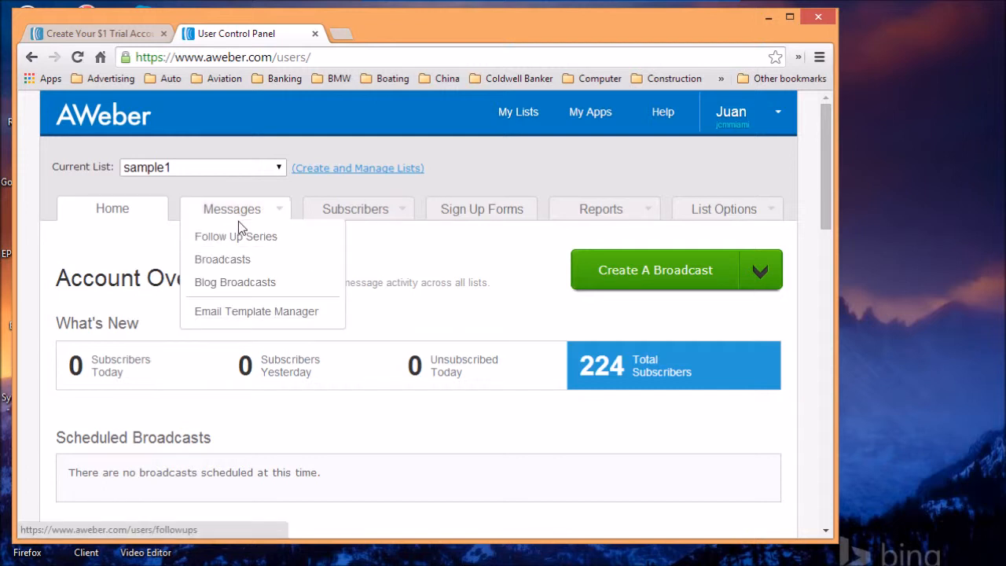
pyautogui.moveTo(246, 217)
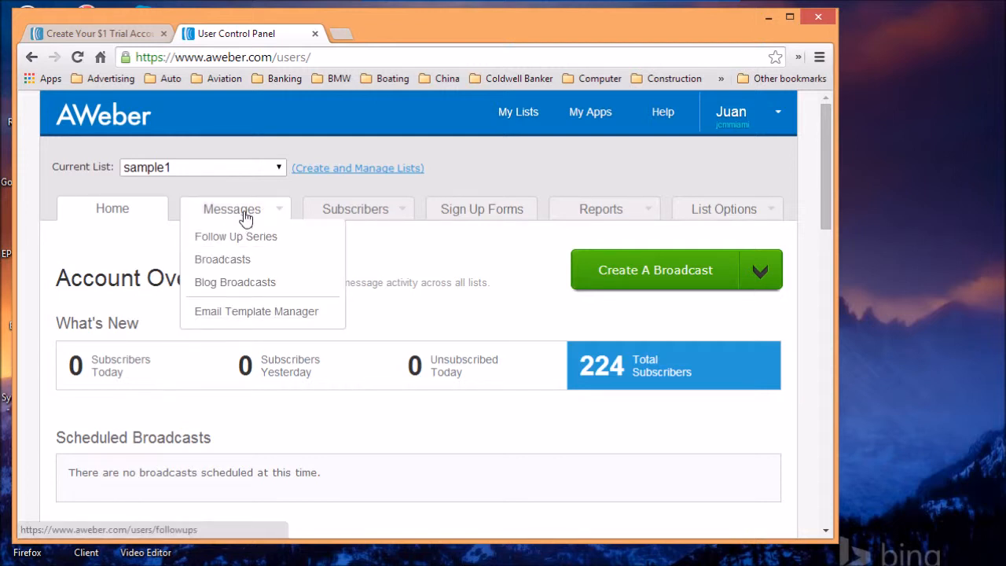
pyautogui.click(235, 236)
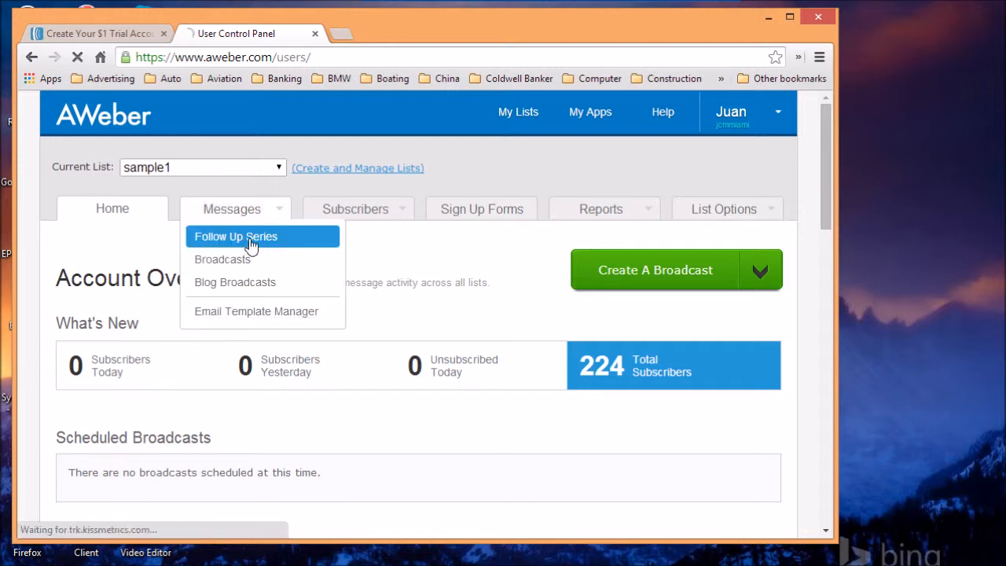
pyautogui.click(236, 235)
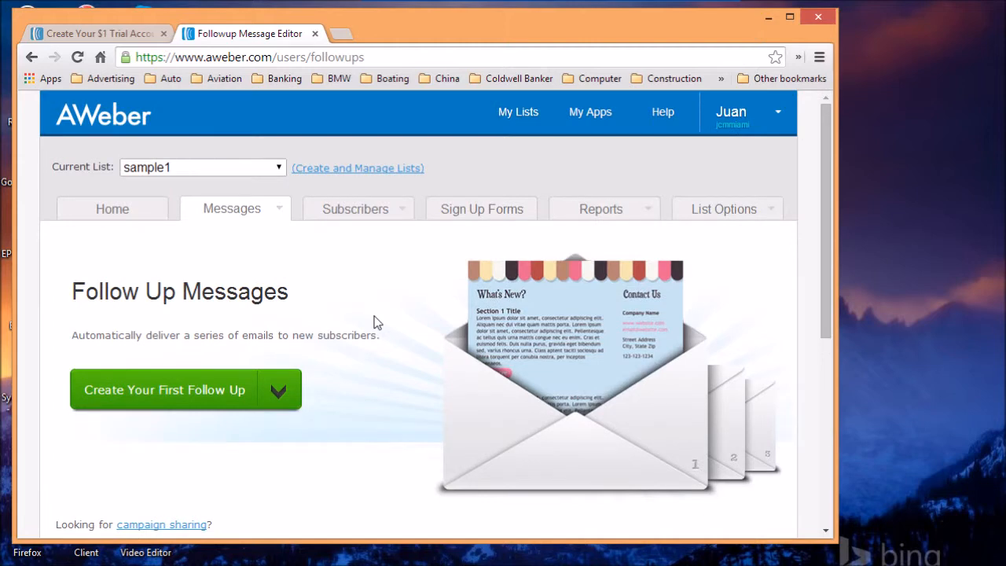
pyautogui.moveTo(327, 333)
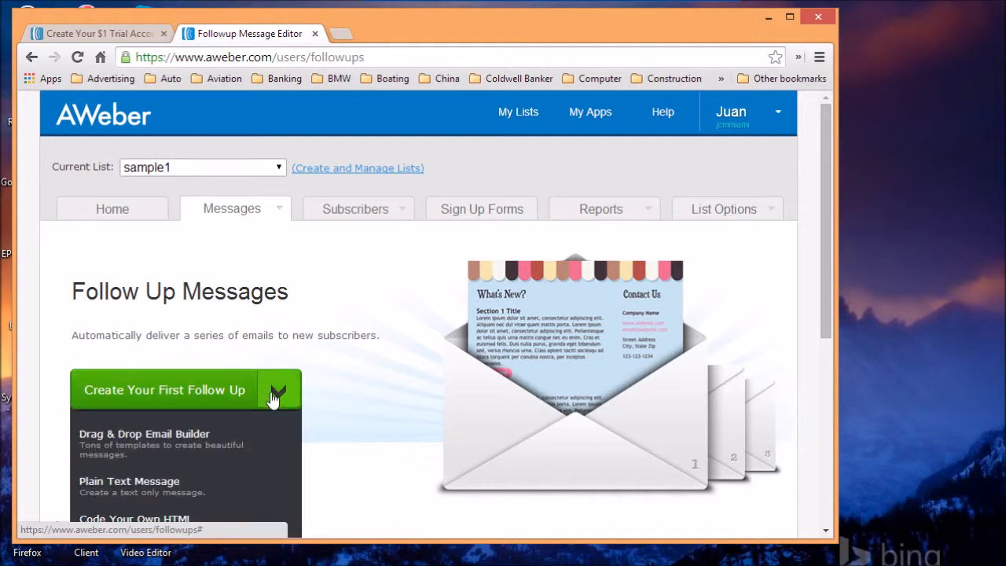
# - Create the first follow-up using the Drag & Drop Email Builder
pyautogui.scroll(-3)
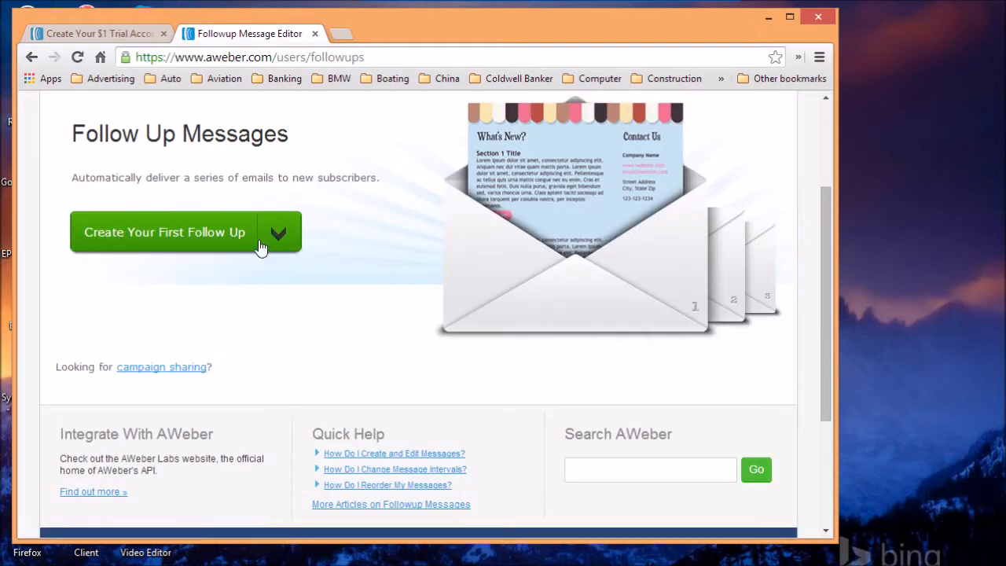
pyautogui.click(278, 232)
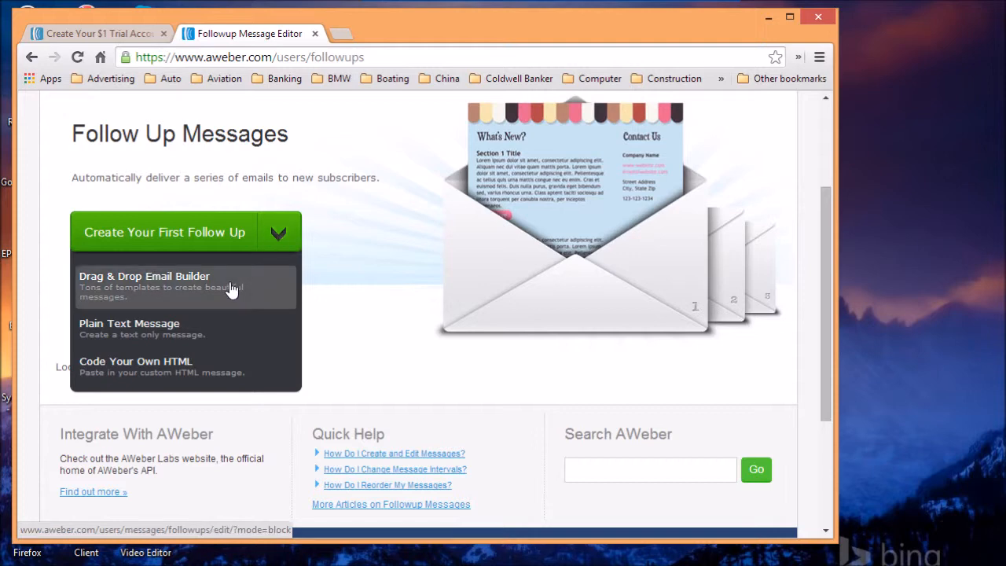
pyautogui.moveTo(217, 302)
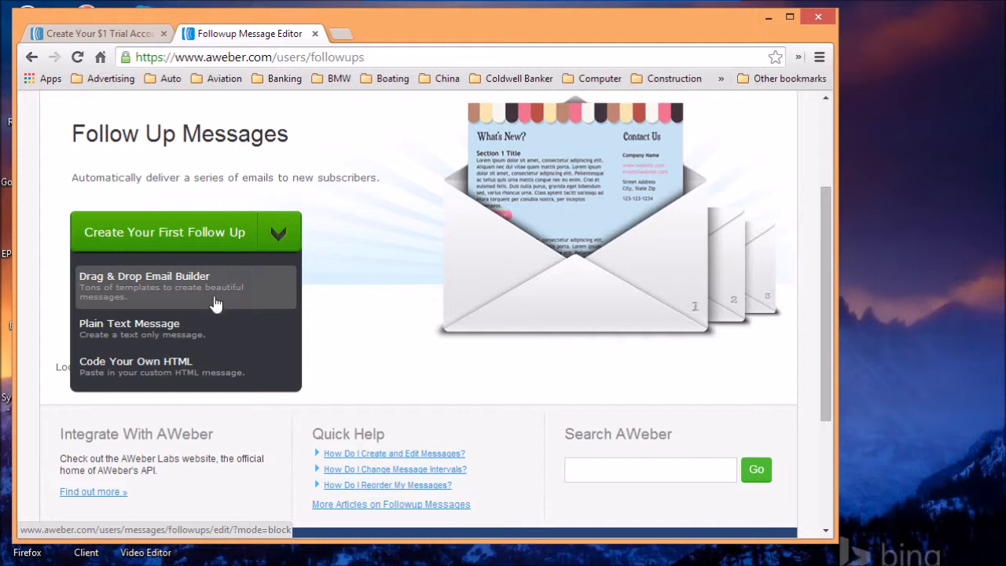
pyautogui.moveTo(217, 372)
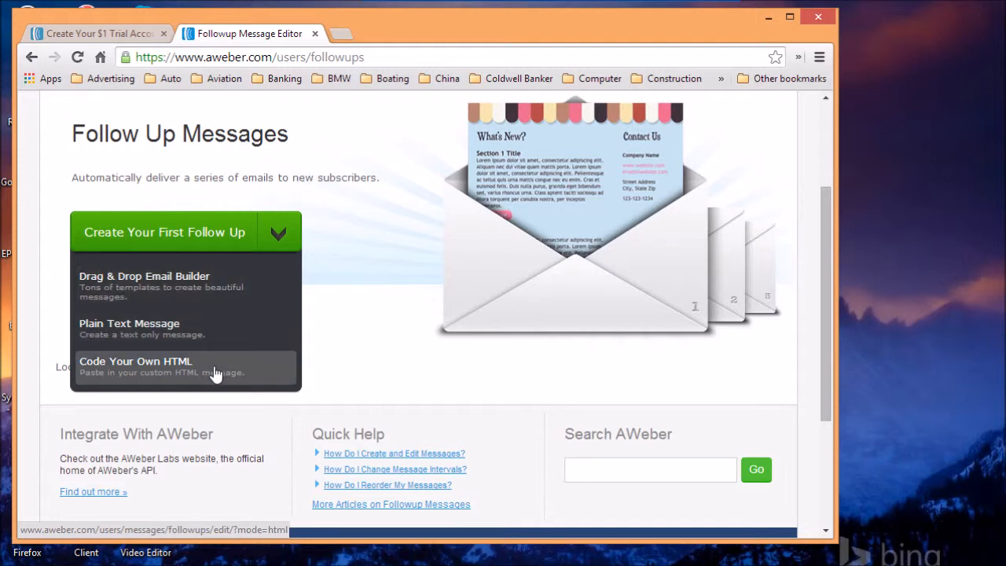
pyautogui.moveTo(218, 373)
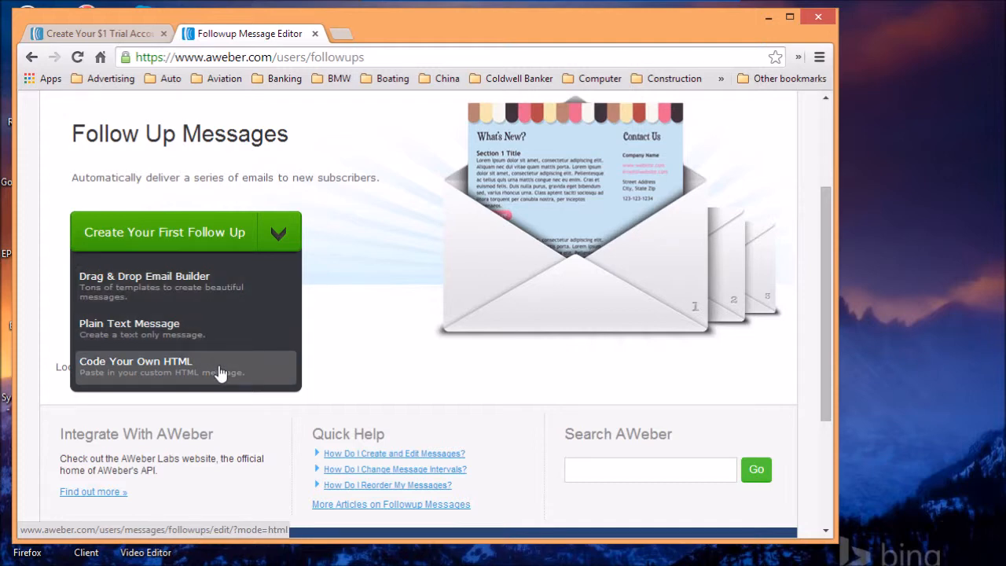
pyautogui.moveTo(228, 358)
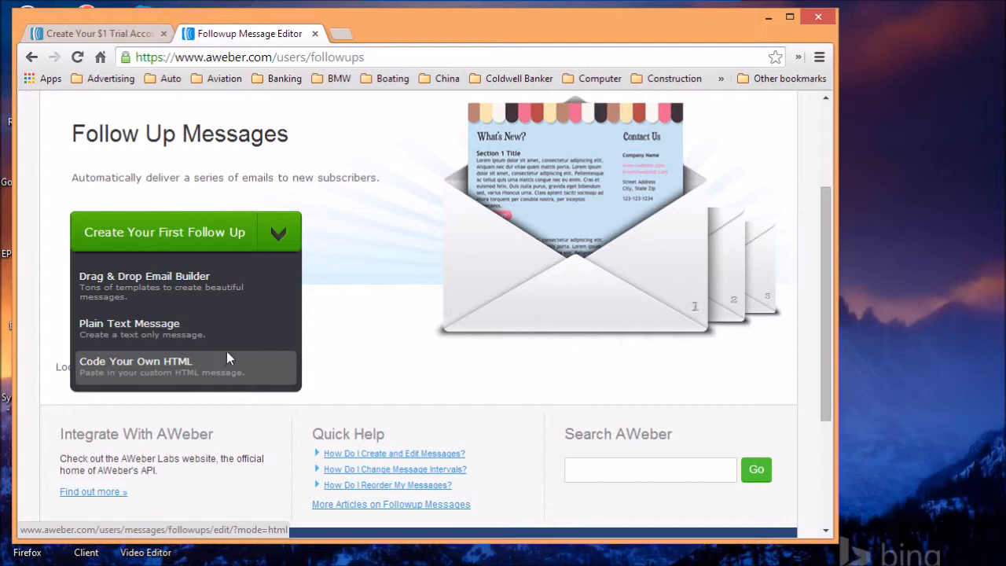
pyautogui.moveTo(212, 284)
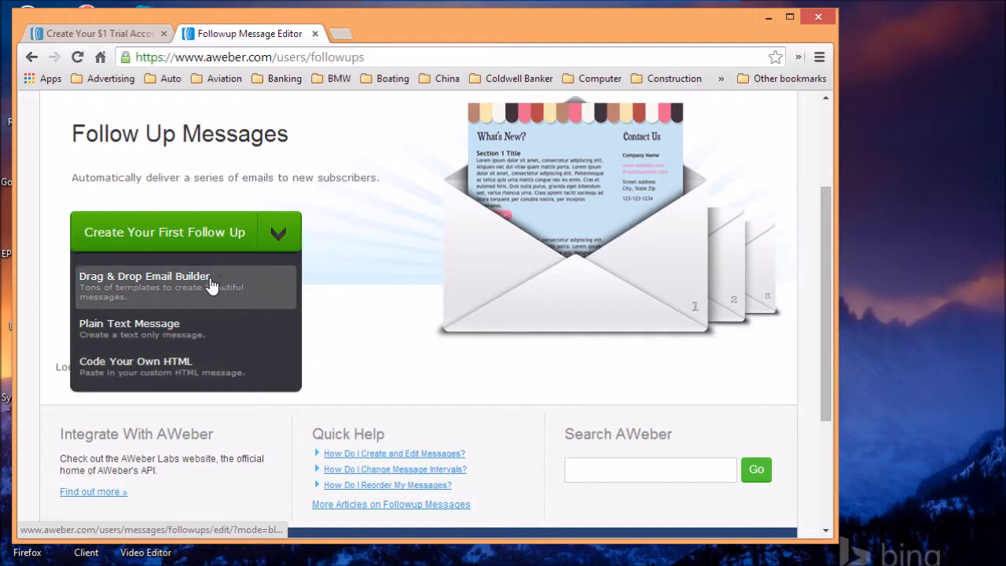
pyautogui.click(144, 277)
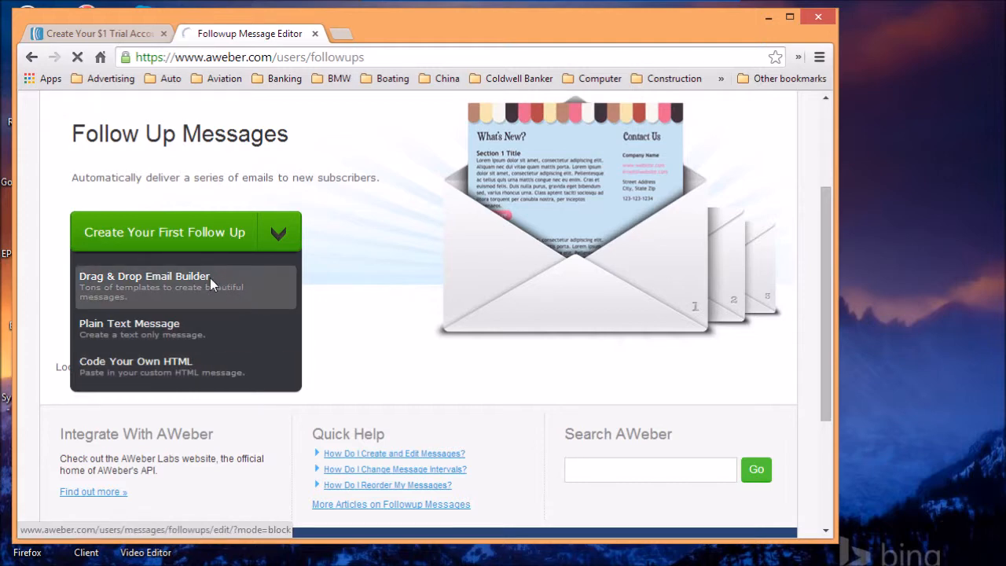
pyautogui.click(144, 276)
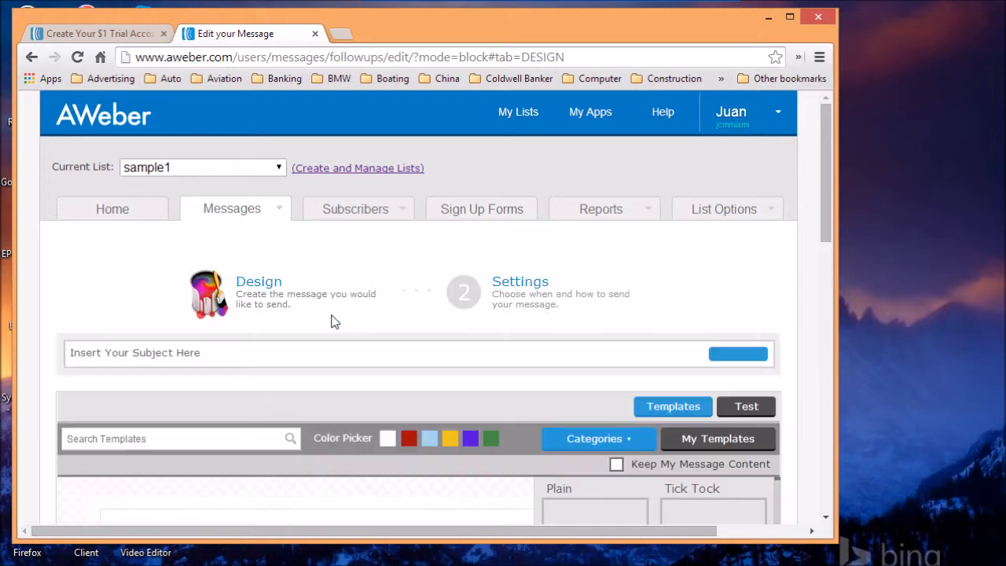
# - Set the follow-up message subject to 'welcome'
pyautogui.scroll(-3)
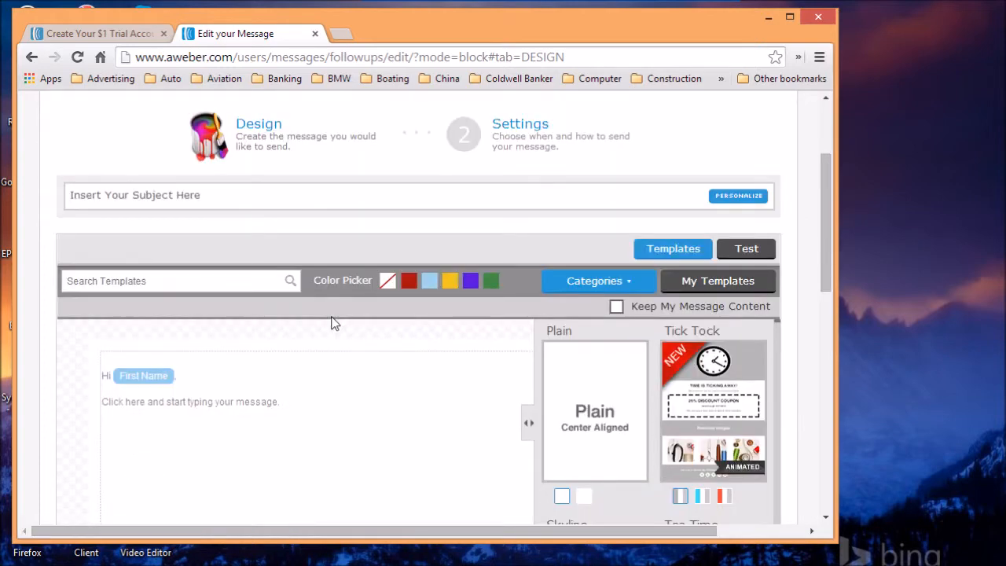
pyautogui.scroll(-3)
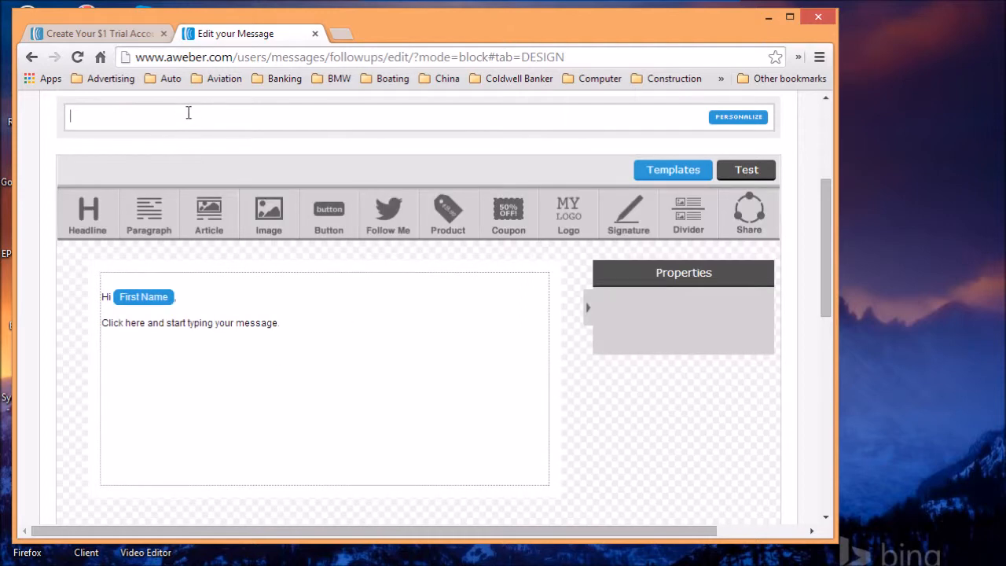
pyautogui.write('welcome')
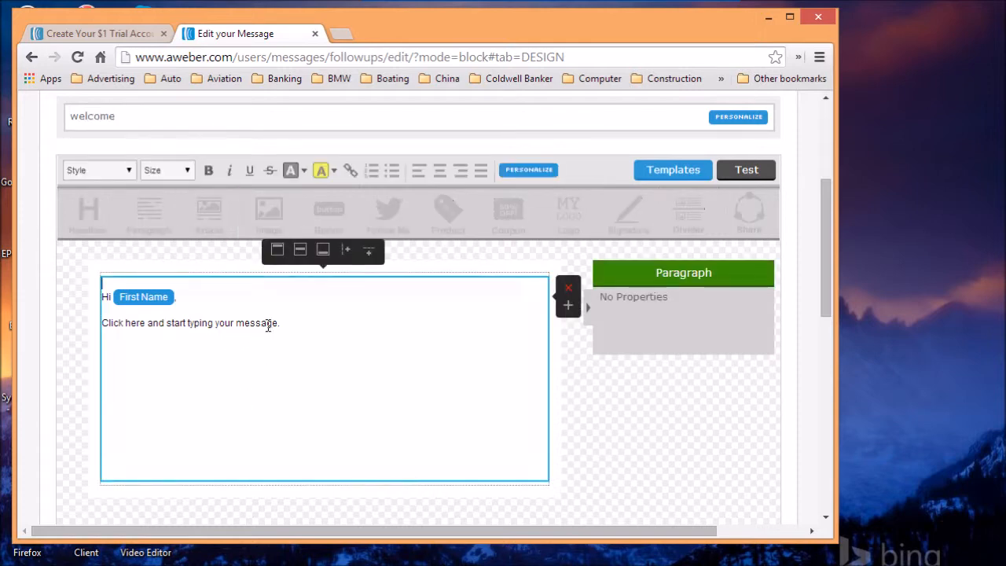
pyautogui.scroll(-3)
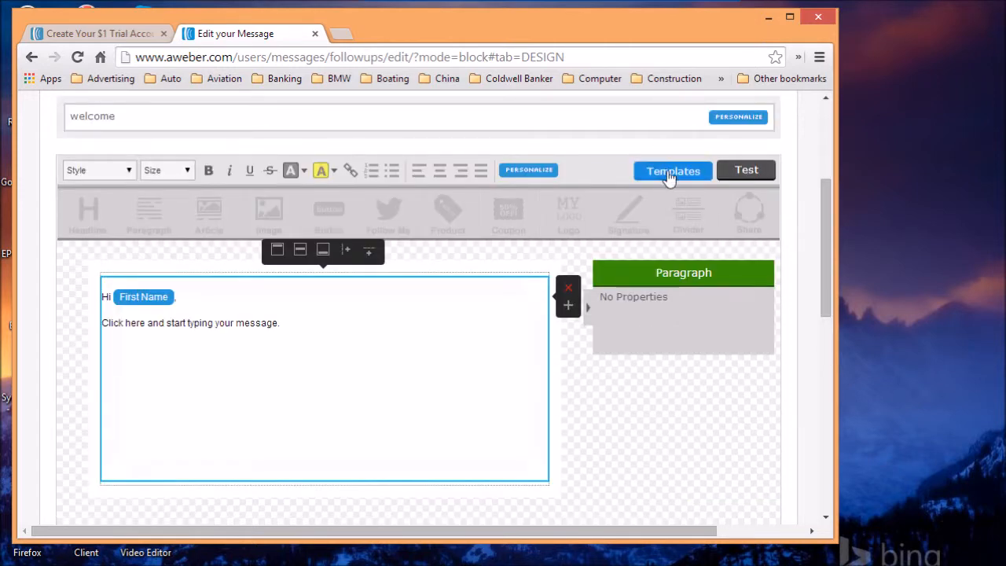
pyautogui.click(673, 170)
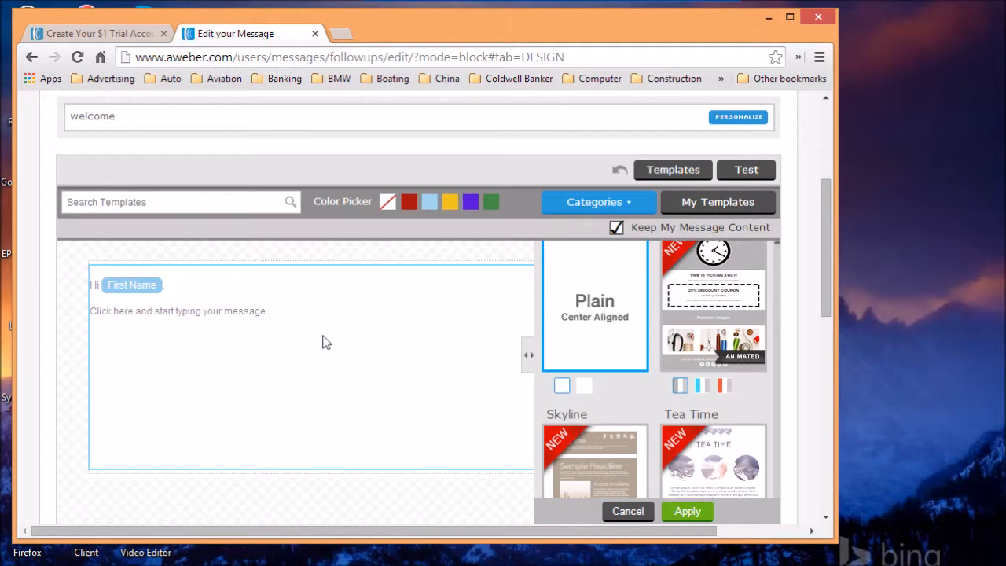
pyautogui.scroll(-3)
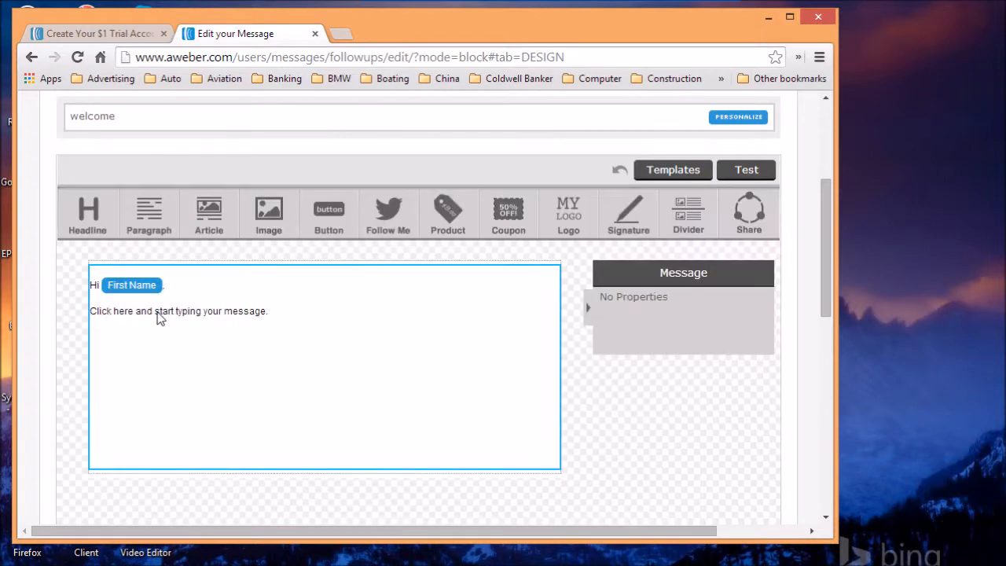
# - Replace the partial greeting so the message body reads 'thank you for subscribing'
pyautogui.click(179, 311)
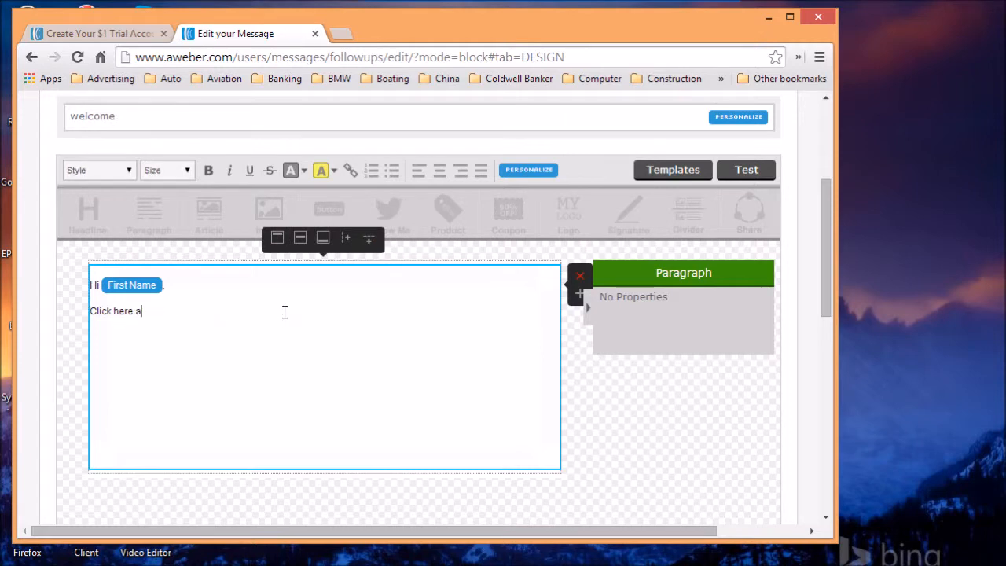
pyautogui.write('Welco')
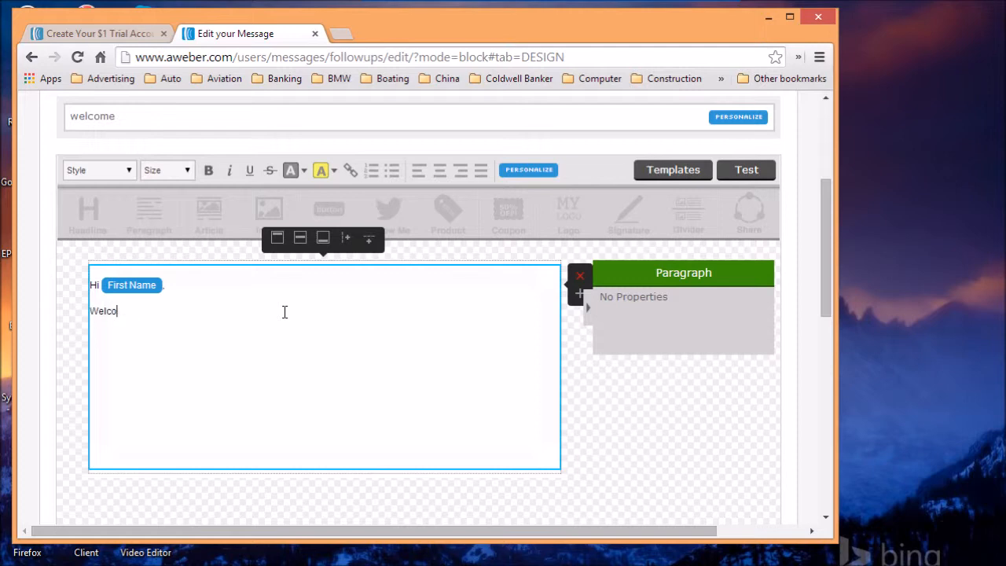
pyautogui.press('Backspace')
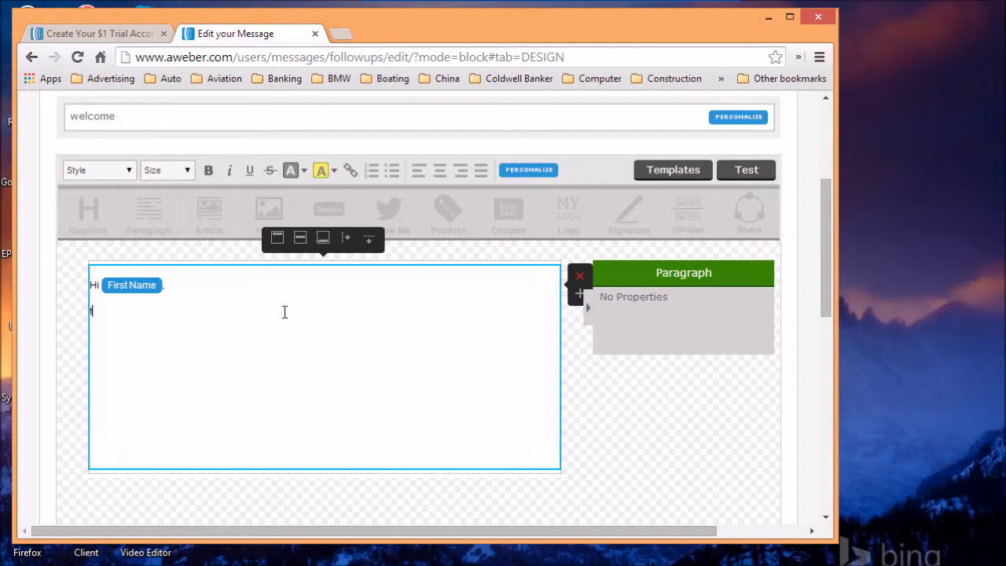
pyautogui.write('thank you')
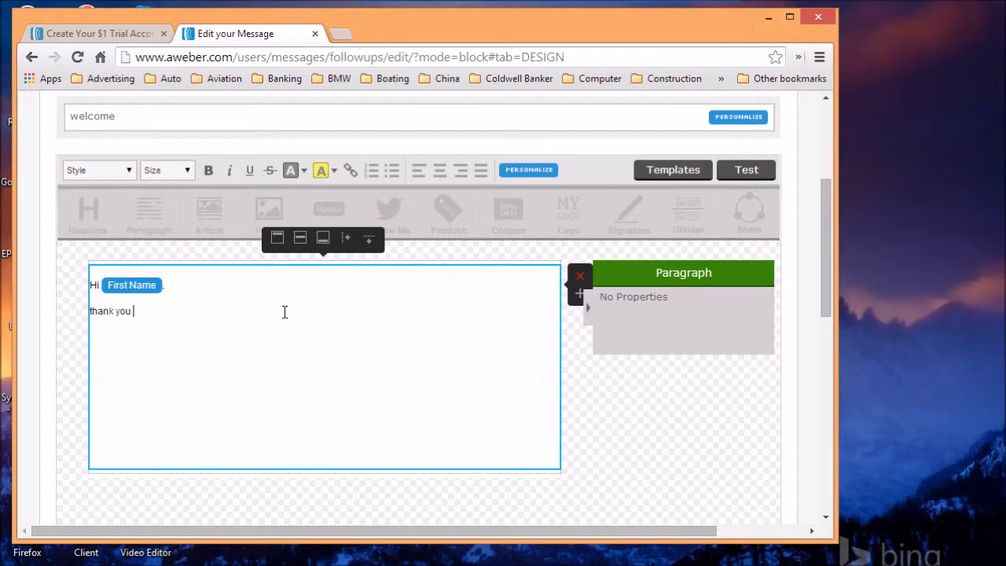
pyautogui.write('for su')
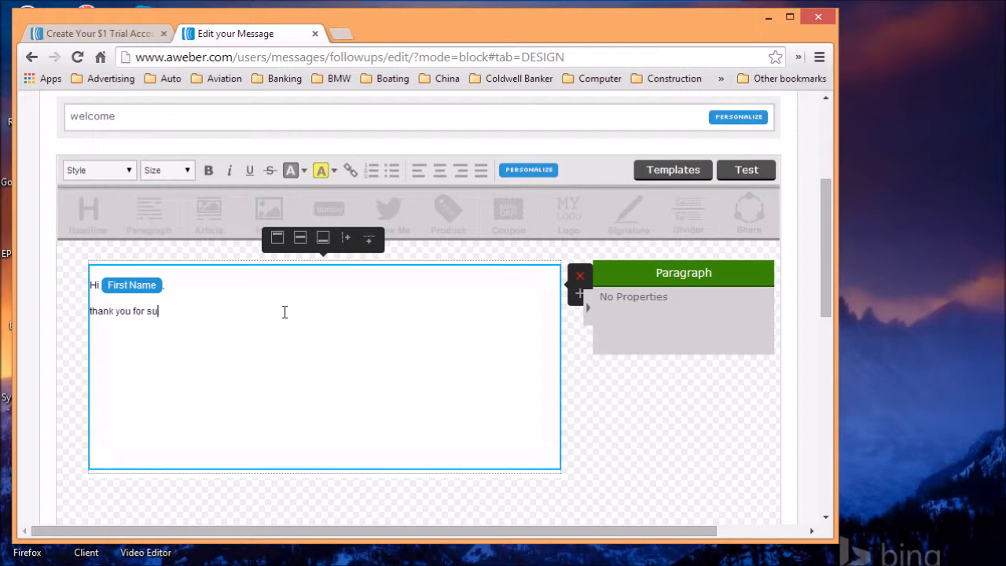
pyautogui.write('bscribing')
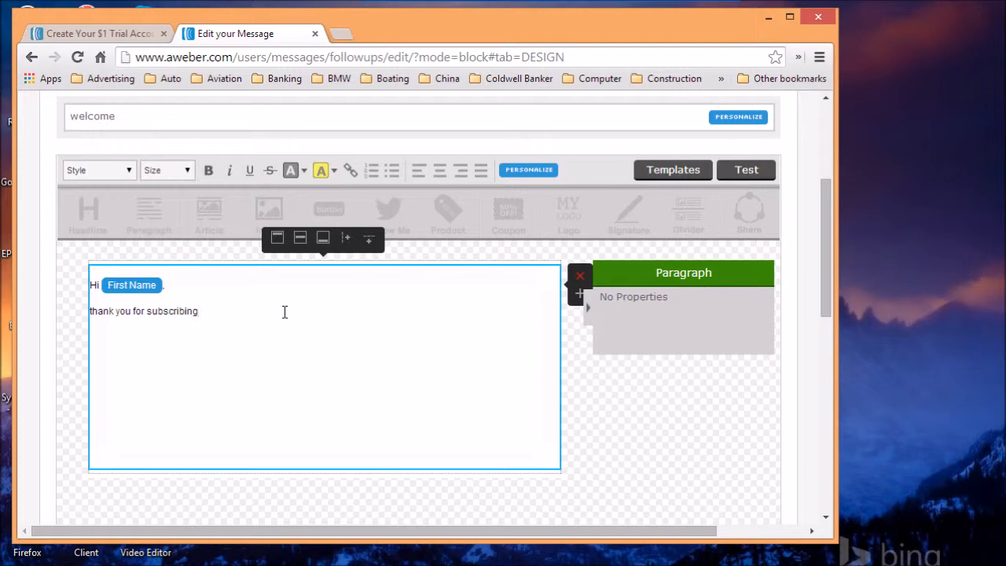
# - Continue from the message editor to the welcome message's Settings step
pyautogui.scroll(-3)
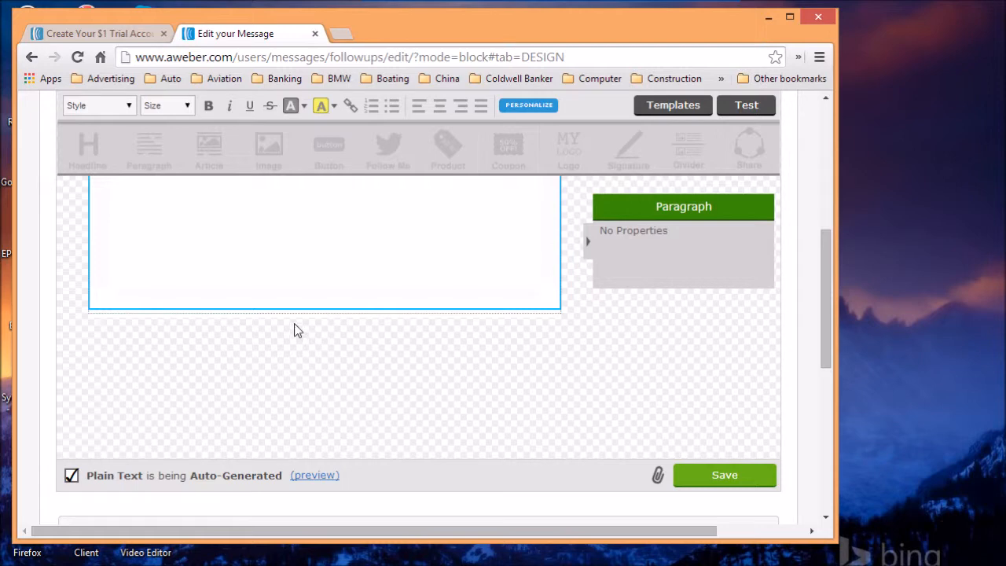
pyautogui.moveTo(393, 352)
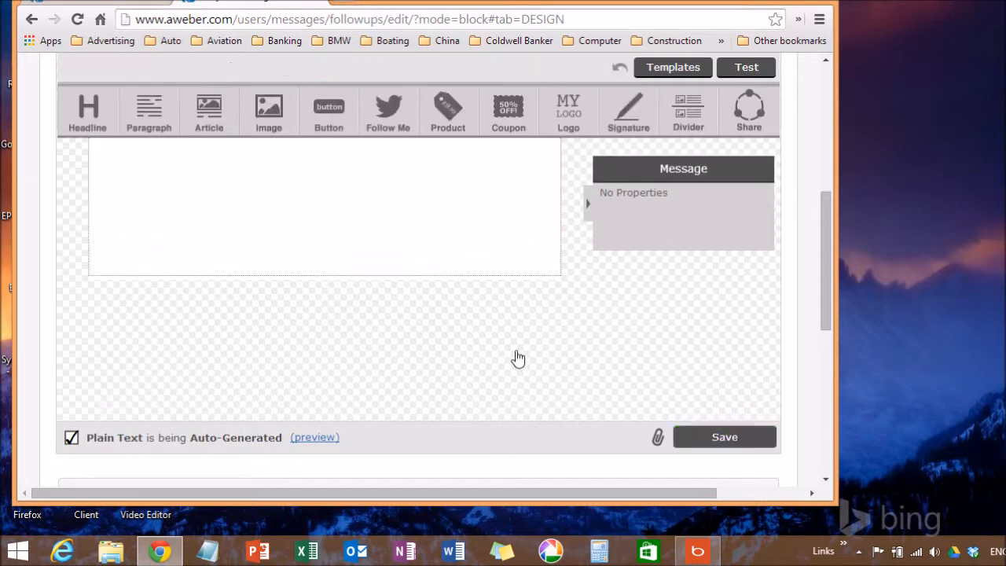
pyautogui.moveTo(374, 325)
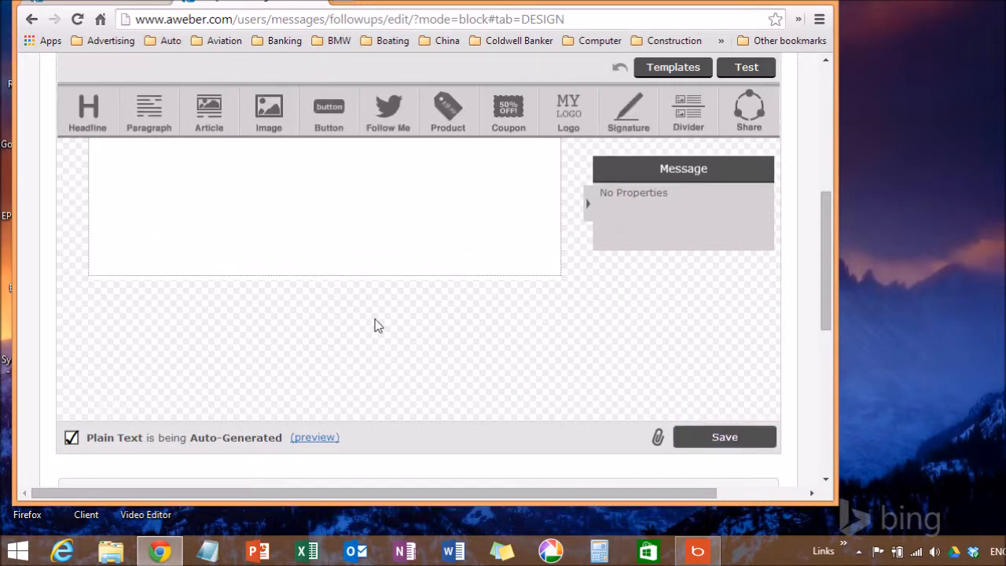
pyautogui.scroll(-3)
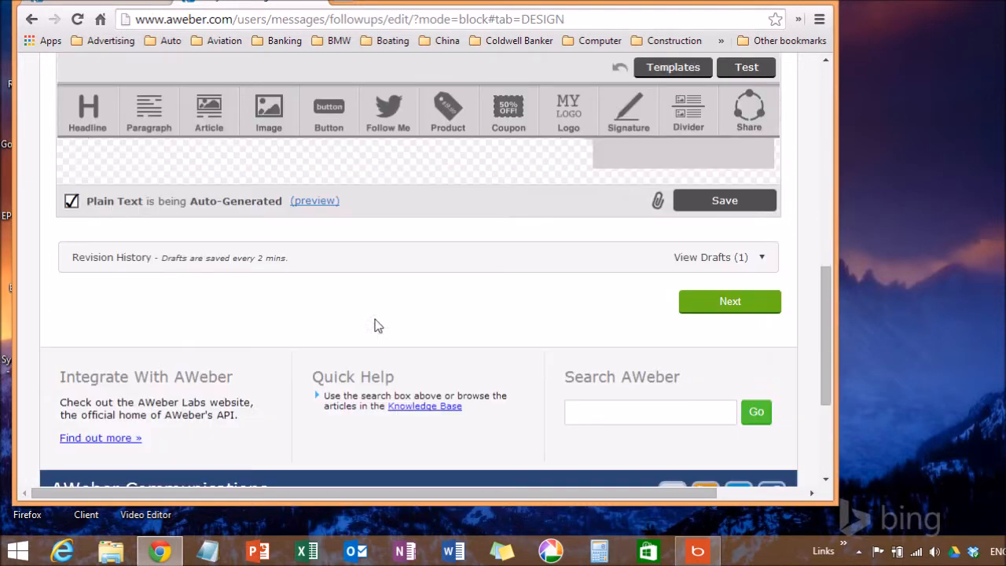
pyautogui.click(729, 302)
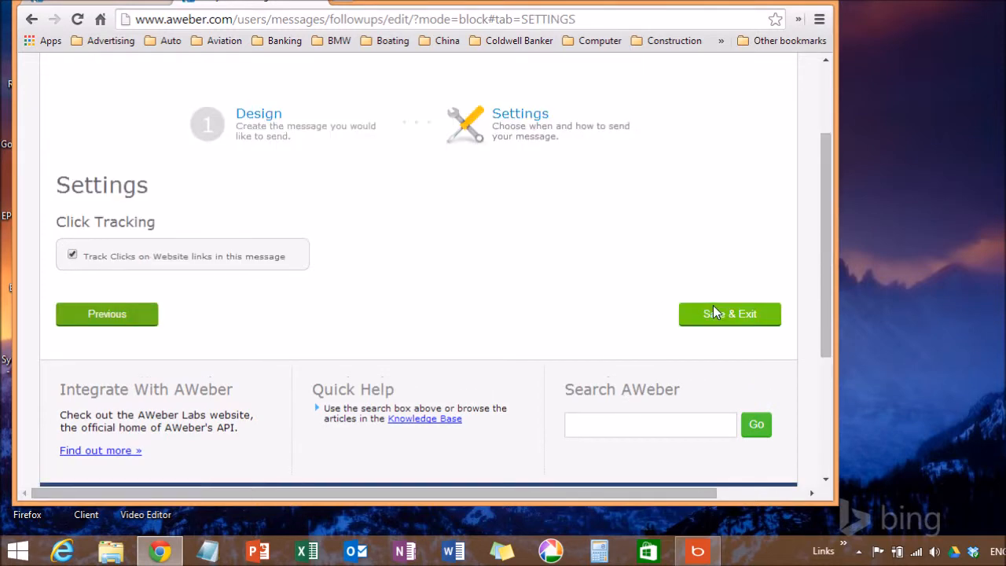
# - Save and exit the welcome follow-up with click tracking left enabled
pyautogui.scroll(3)
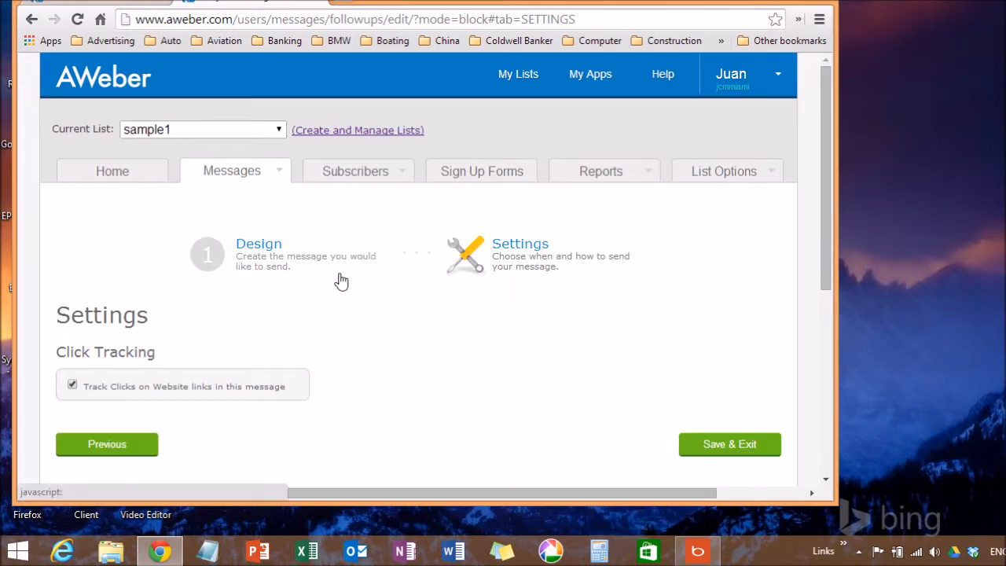
pyautogui.scroll(-3)
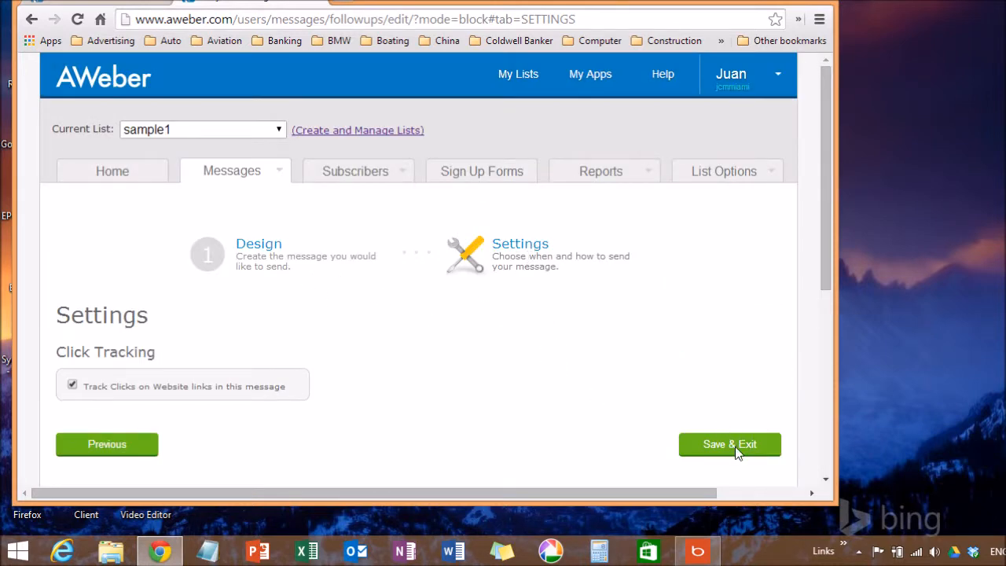
pyautogui.click(729, 443)
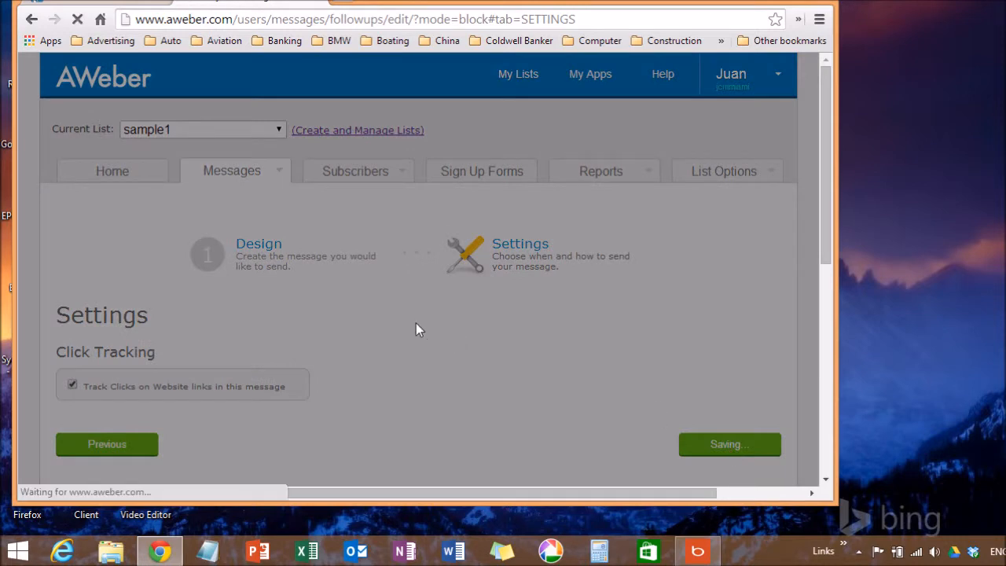
pyautogui.moveTo(380, 325)
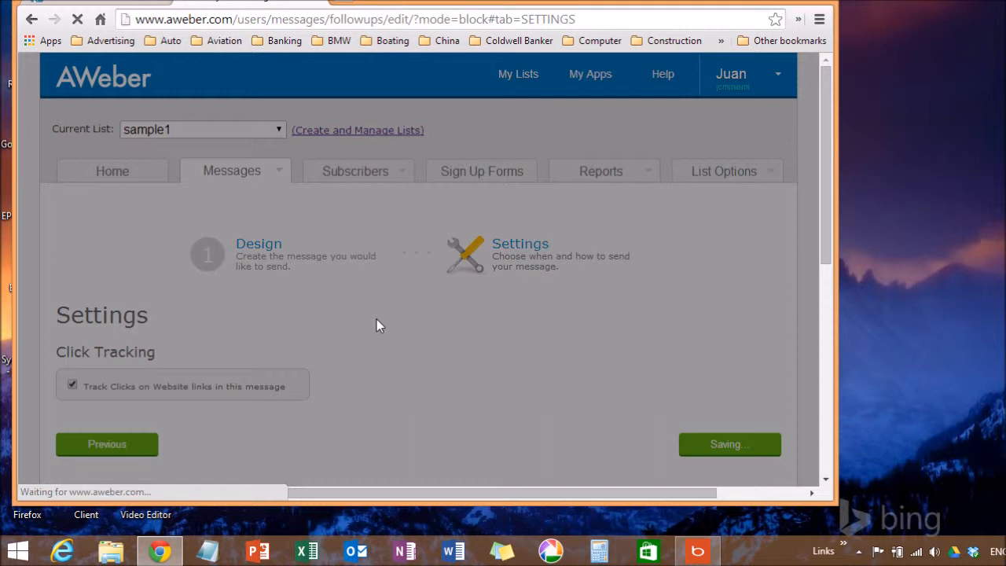
pyautogui.click(729, 443)
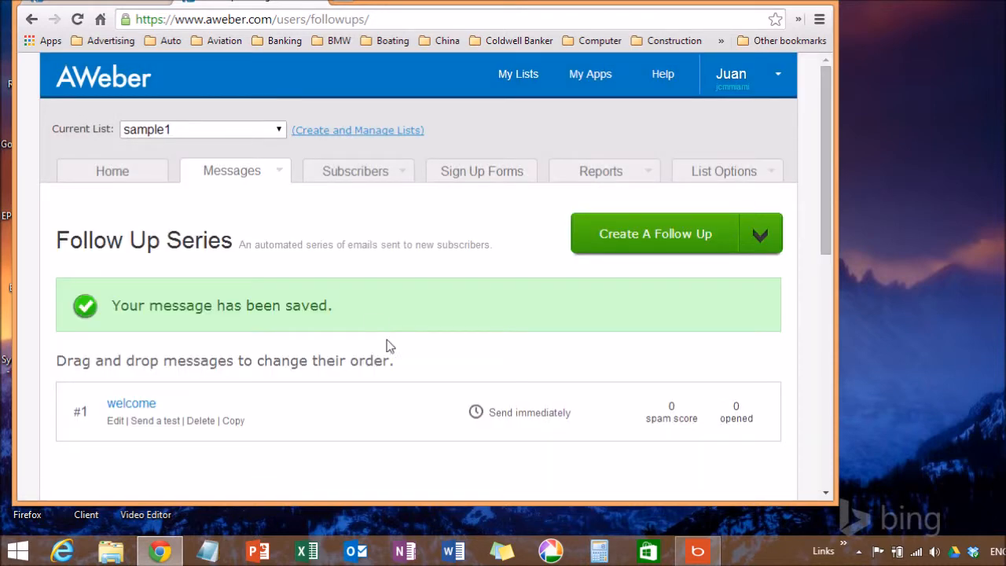
# - Review the Follow Up Series page showing 'welcome' as message #1, then list the Messages types
pyautogui.scroll(-3)
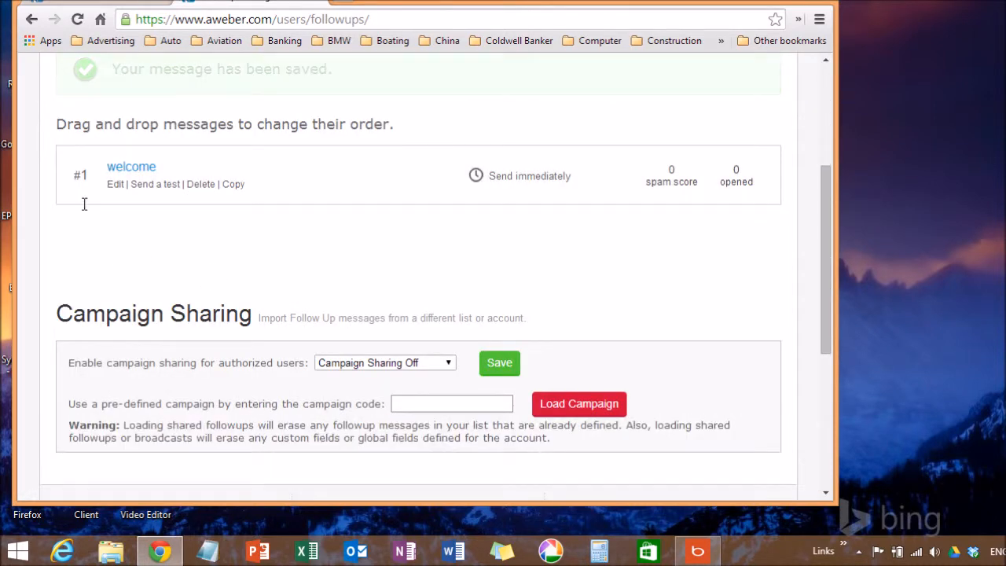
pyautogui.scroll(-3)
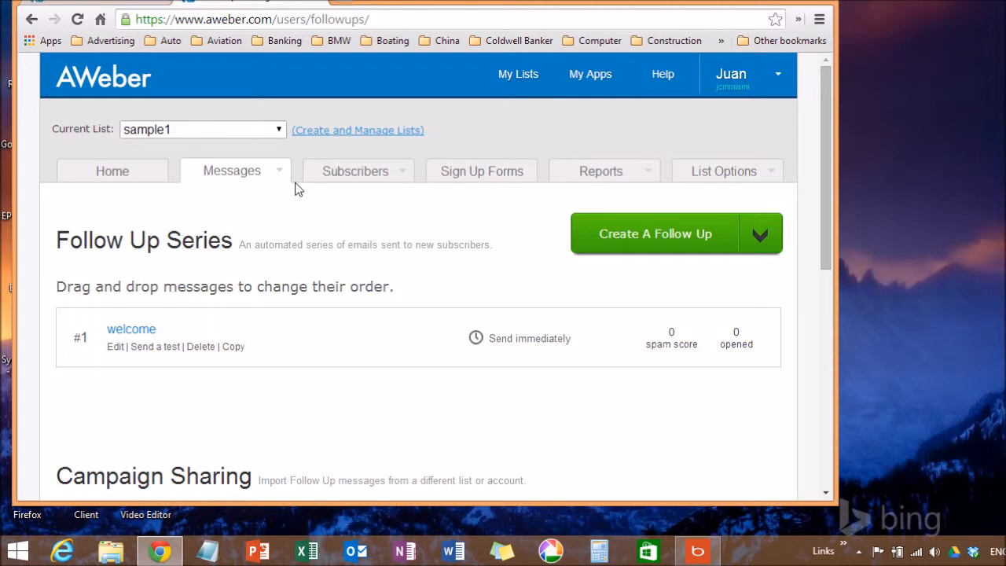
pyautogui.click(231, 170)
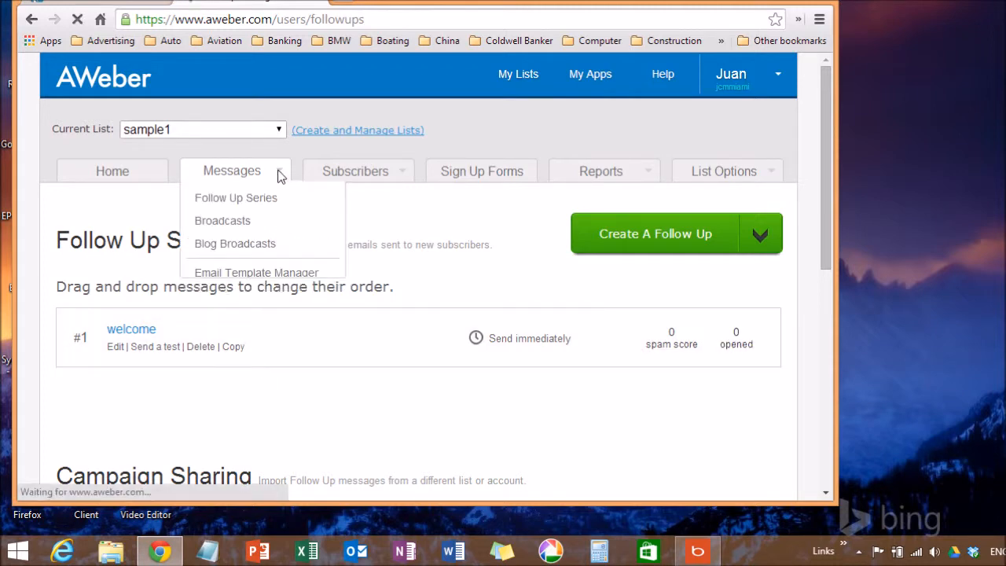
pyautogui.moveTo(223, 220)
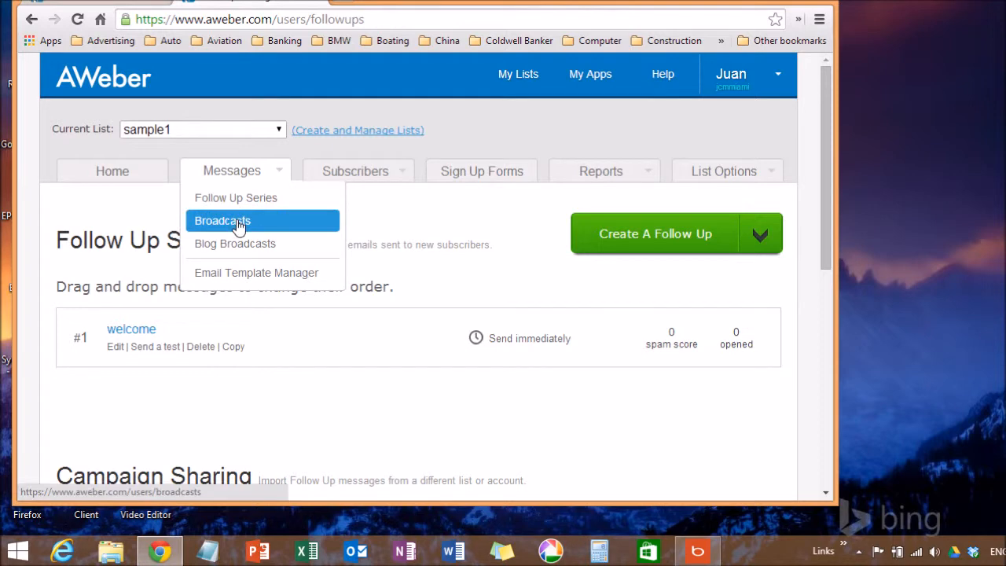
pyautogui.moveTo(250, 229)
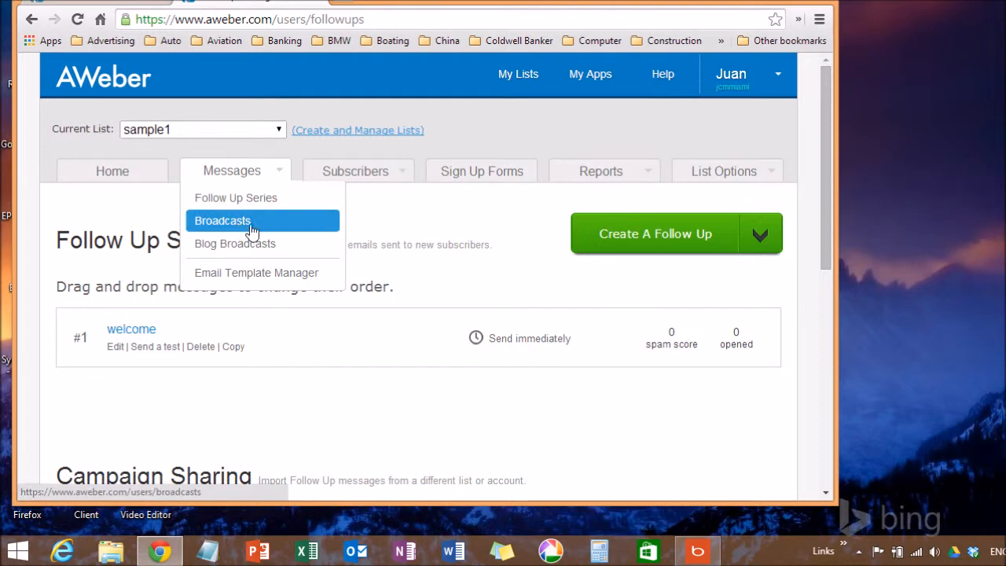
# - Start a new Broadcast message and browse its design template gallery
pyautogui.click(223, 220)
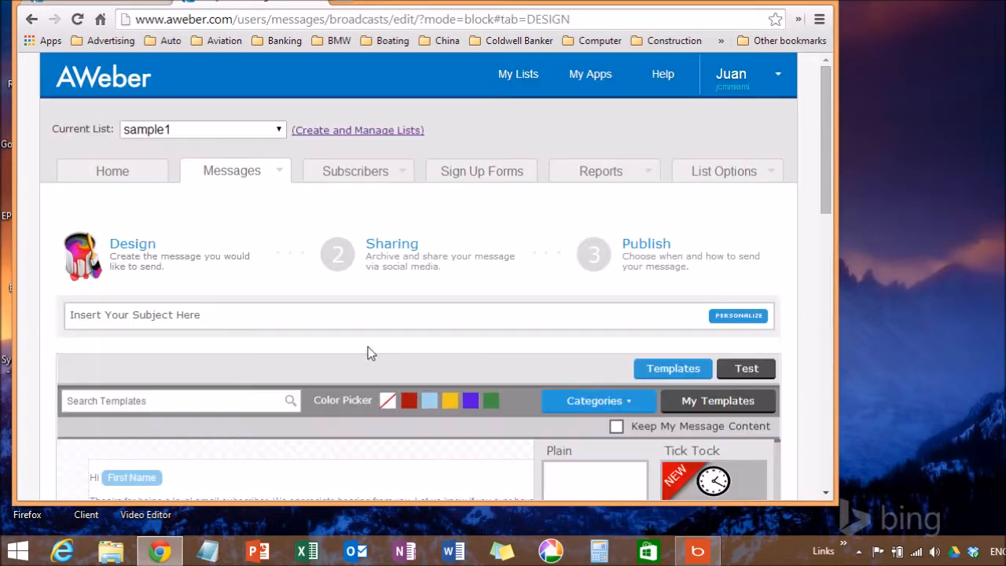
pyautogui.scroll(-3)
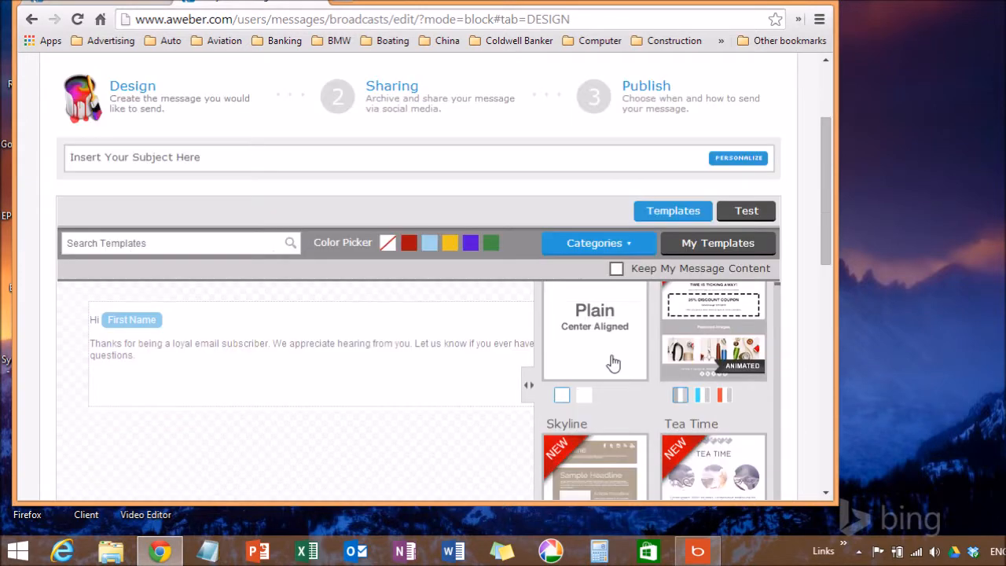
pyautogui.scroll(-3)
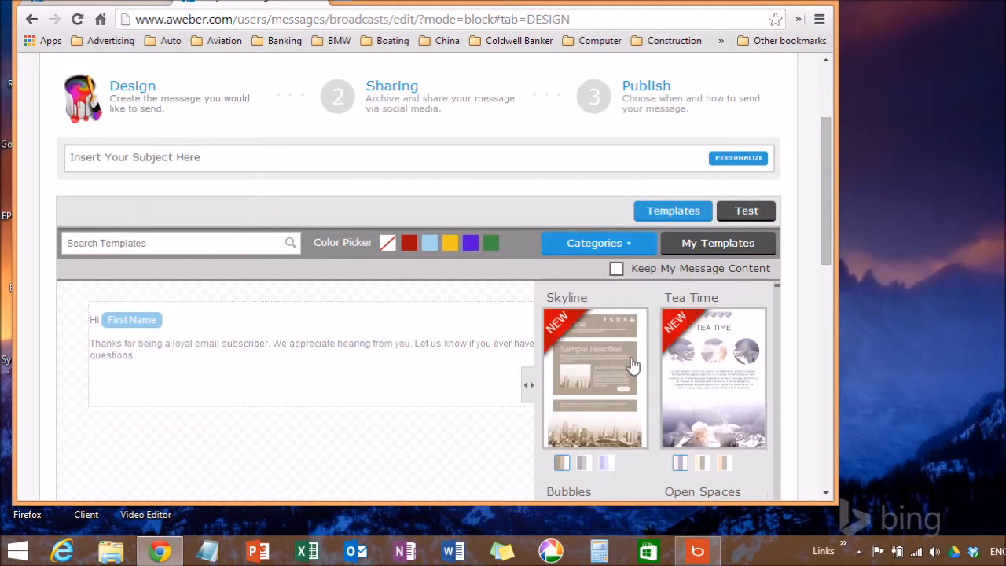
pyautogui.scroll(-3)
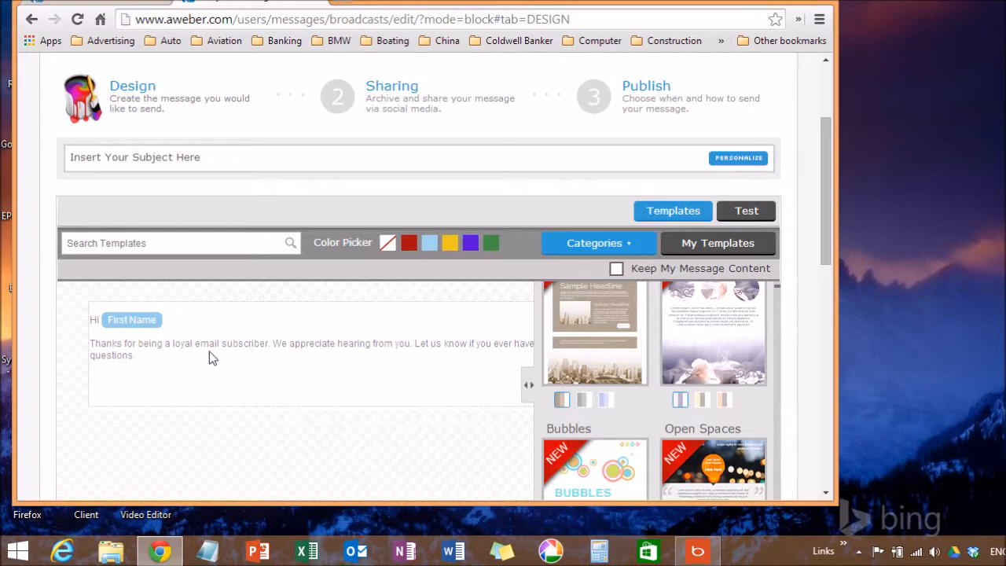
pyautogui.moveTo(276, 378)
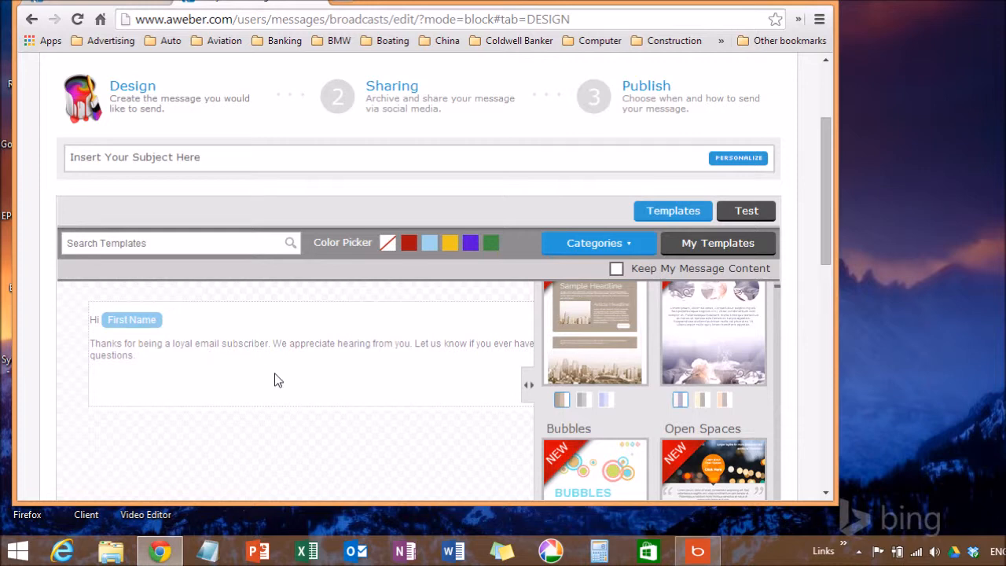
pyautogui.scroll(-3)
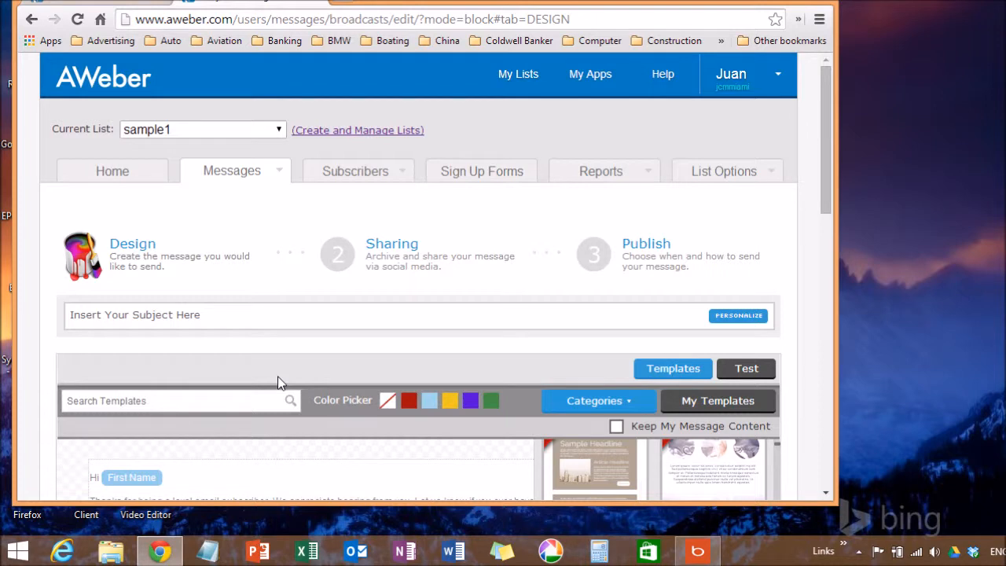
pyautogui.moveTo(306, 450)
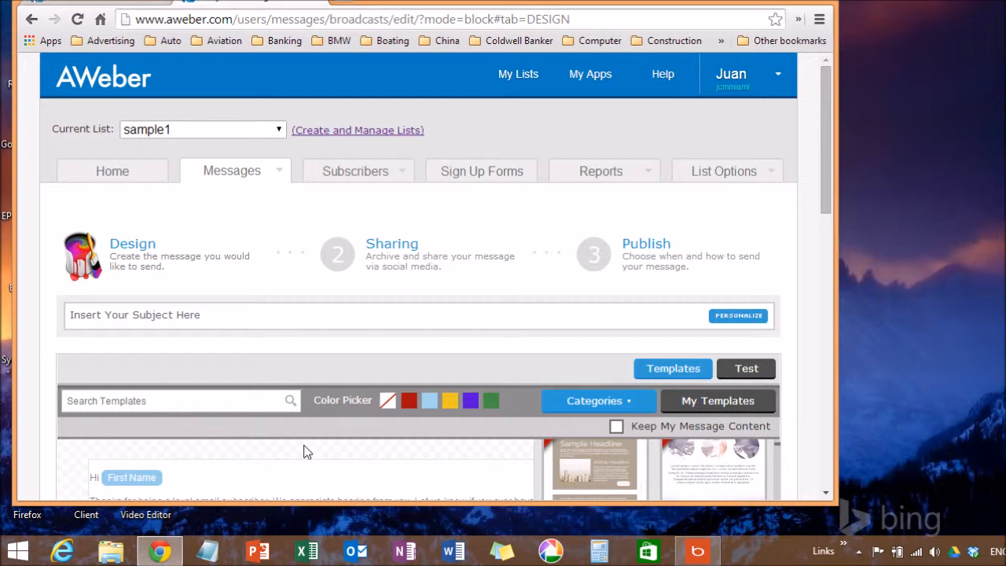
pyautogui.scroll(-3)
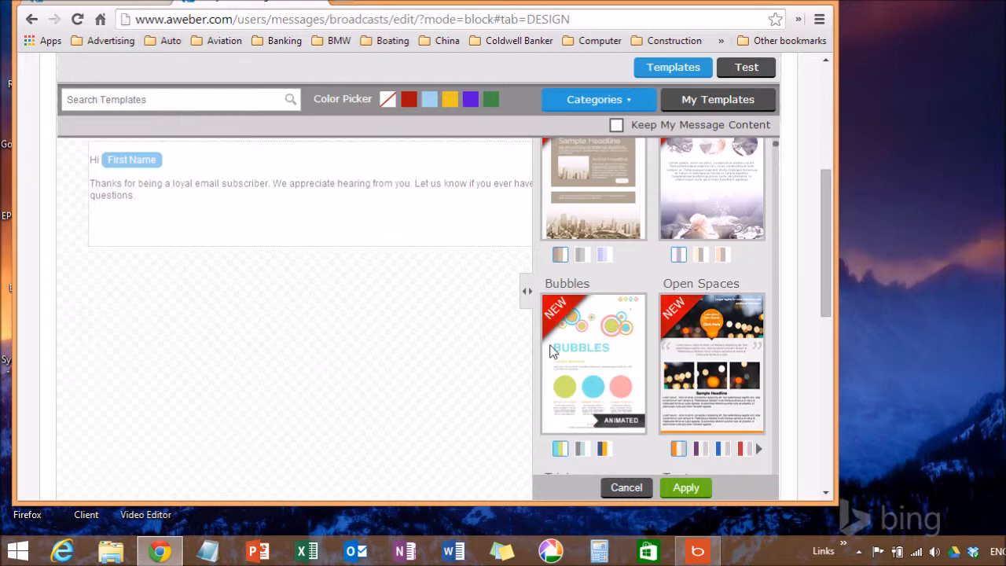
pyautogui.moveTo(605, 222)
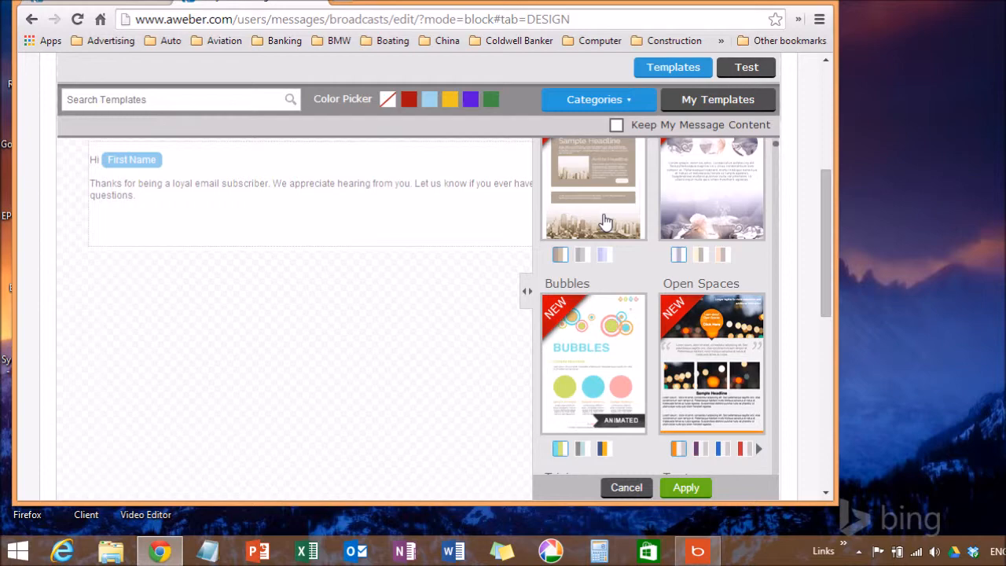
pyautogui.moveTo(371, 272)
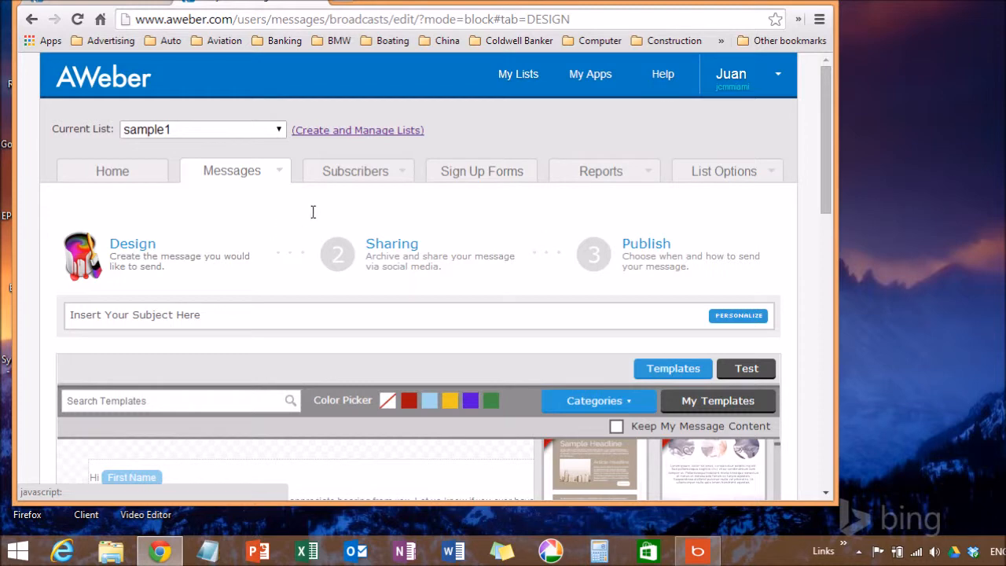
# - Show the Subscribers page for the sample1 list, which has no subscribers yet
pyautogui.click(355, 170)
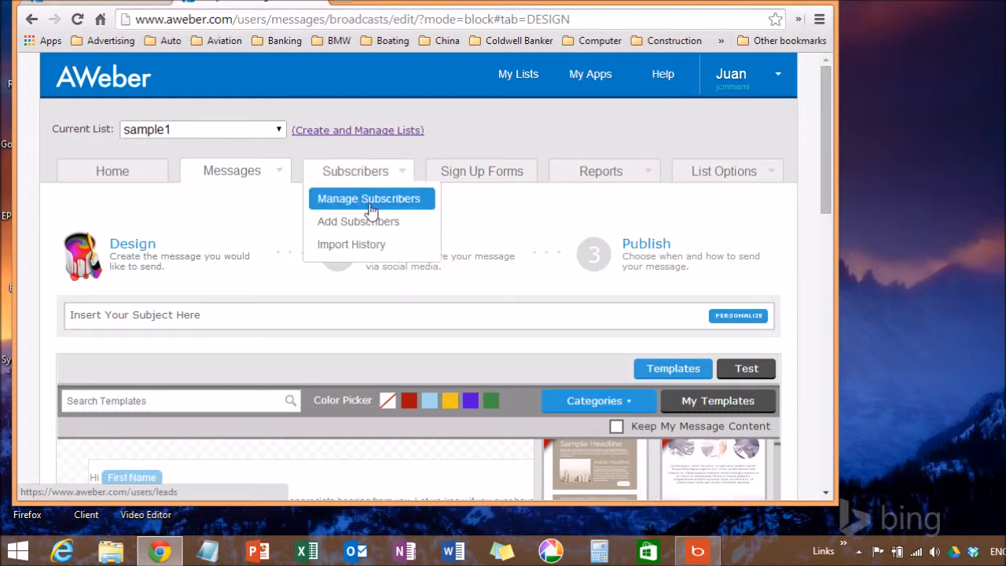
pyautogui.click(368, 198)
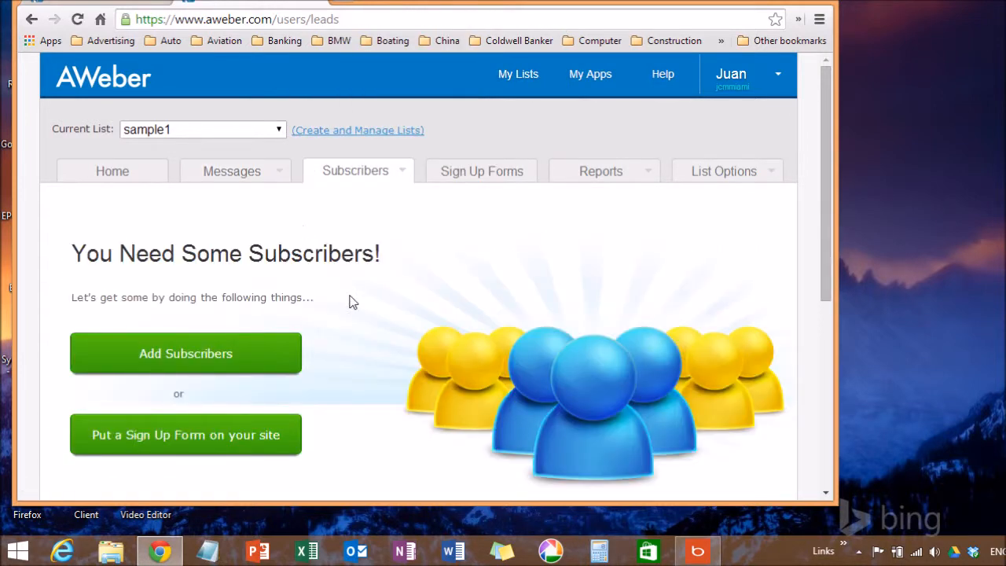
pyautogui.scroll(-3)
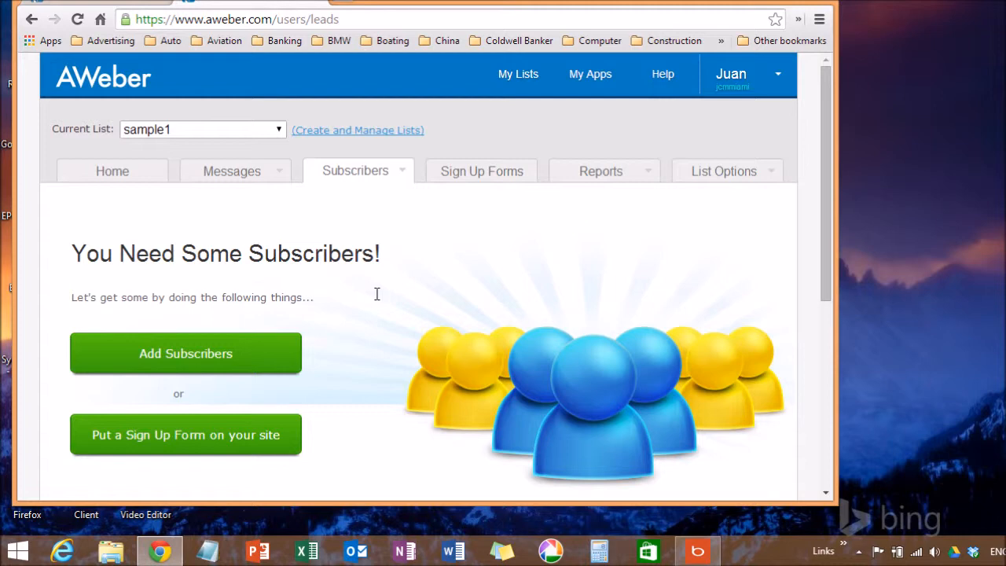
pyautogui.moveTo(424, 249)
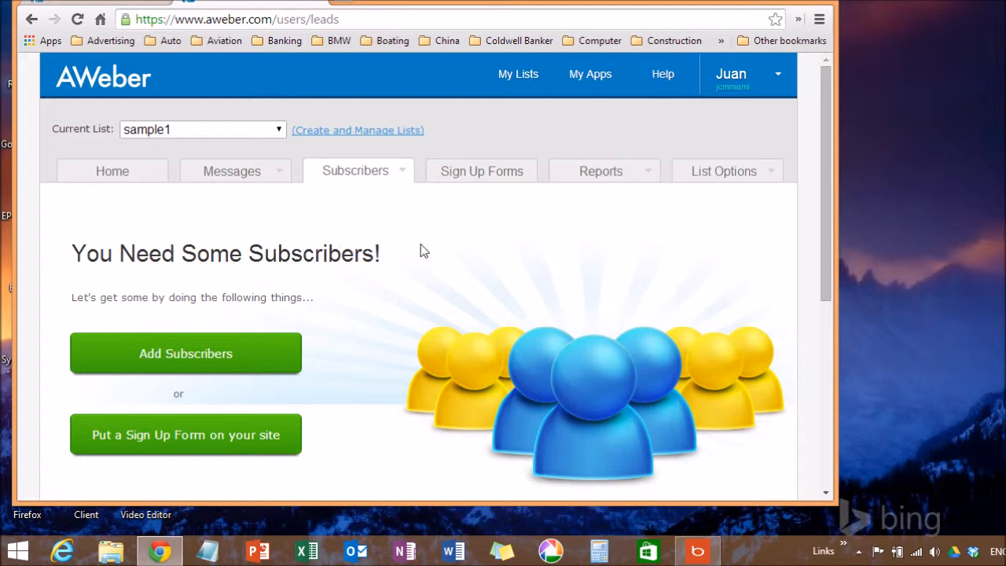
pyautogui.moveTo(481, 172)
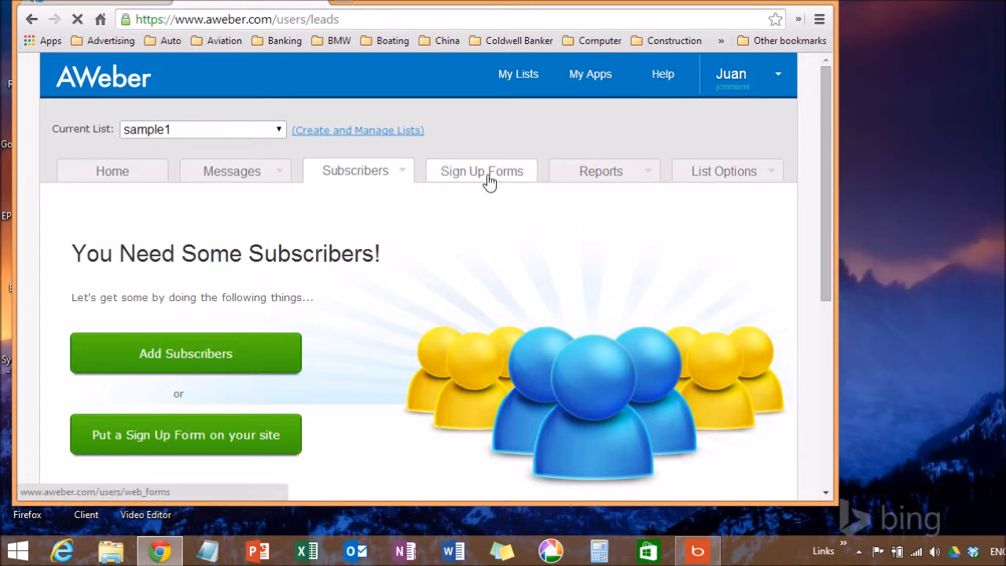
# - Begin creating the first sign-up form for sample1 from the Sign Up Forms section
pyautogui.click(481, 170)
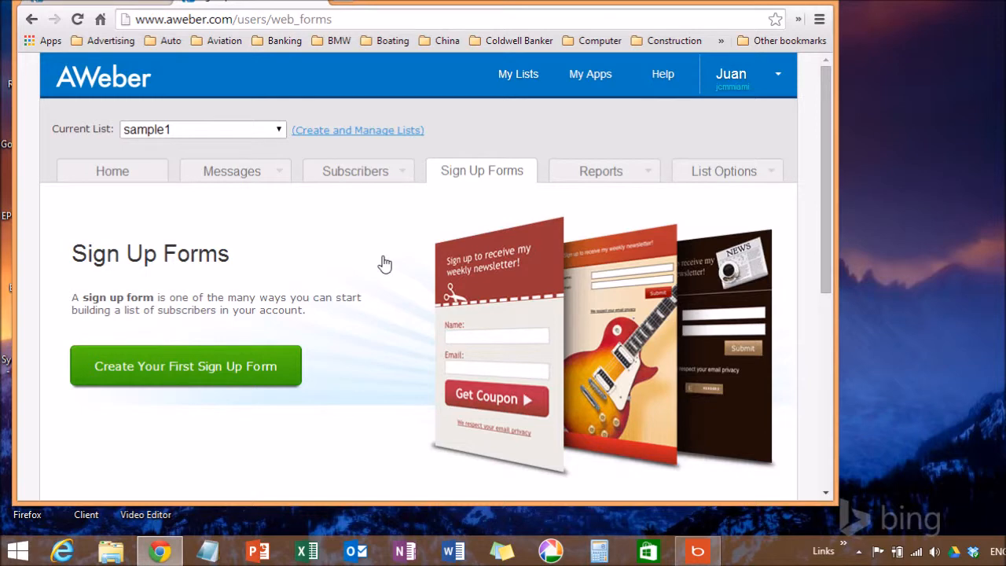
pyautogui.click(185, 366)
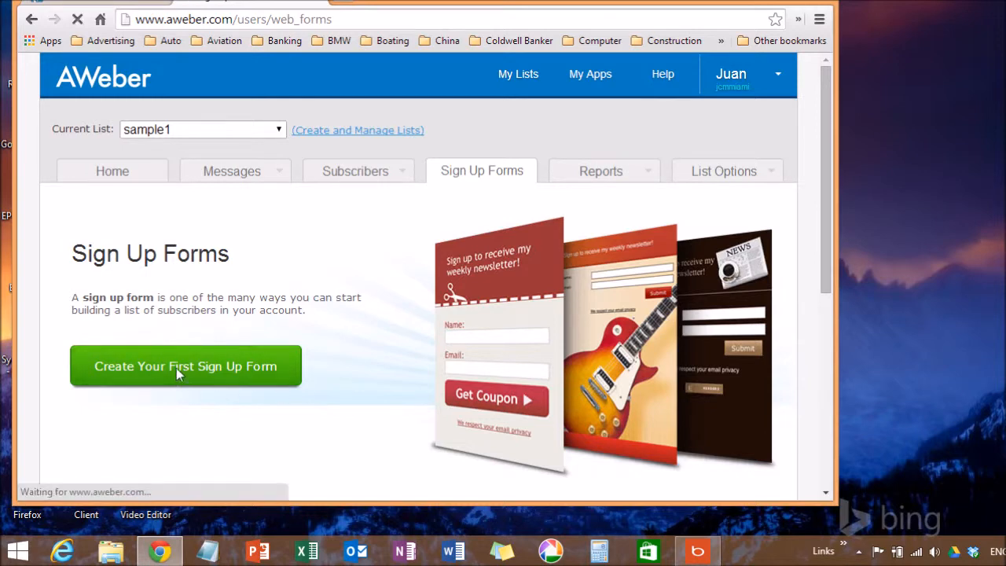
pyautogui.click(186, 366)
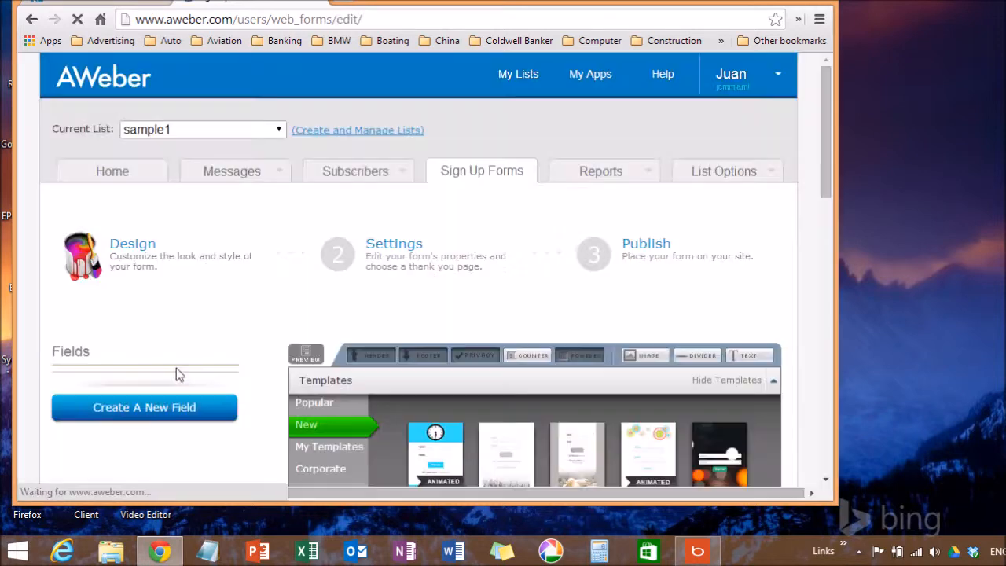
pyautogui.scroll(-3)
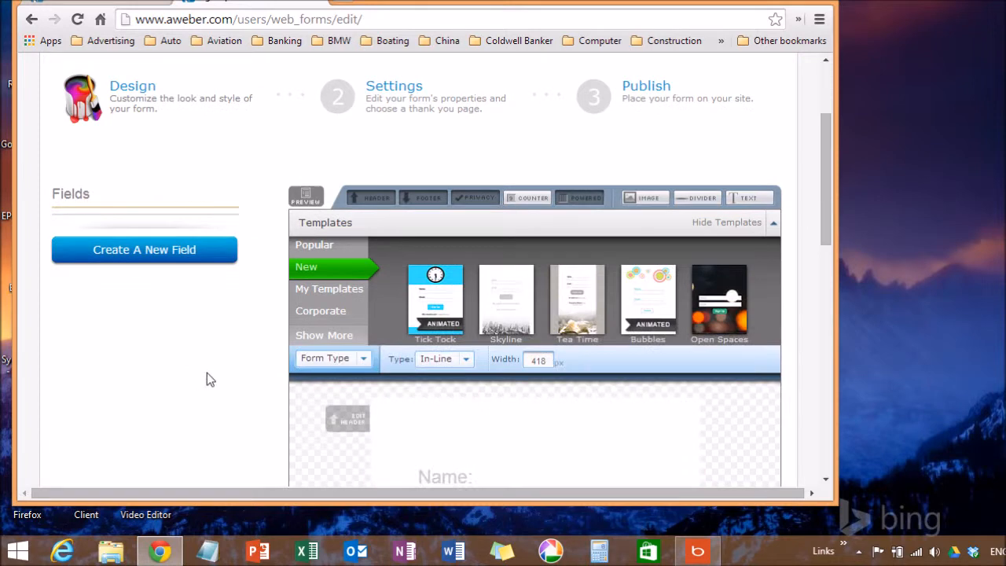
# - Preview the Skyline and Open Spaces templates across categories, then choose Skyline for the form
pyautogui.click(434, 301)
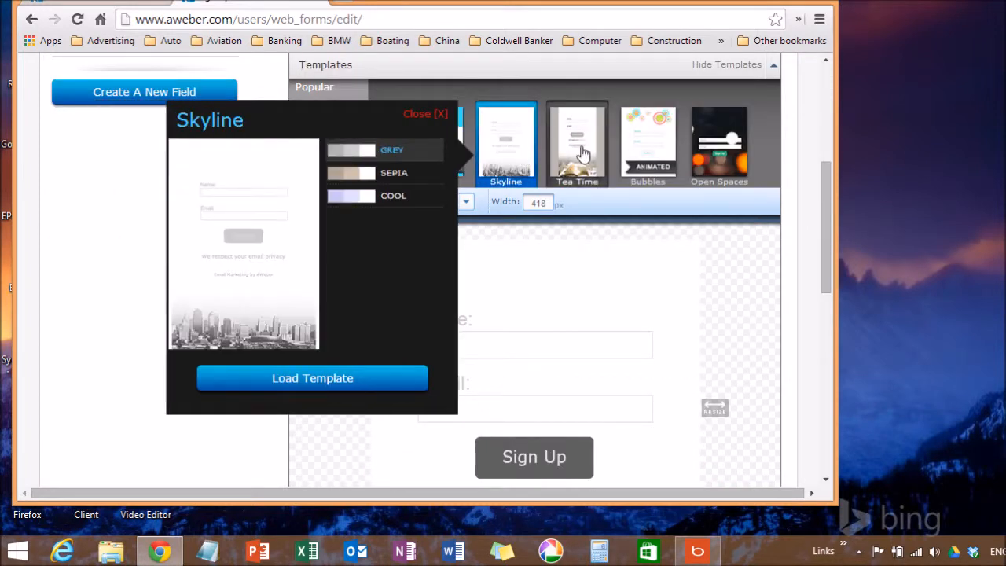
pyautogui.click(718, 142)
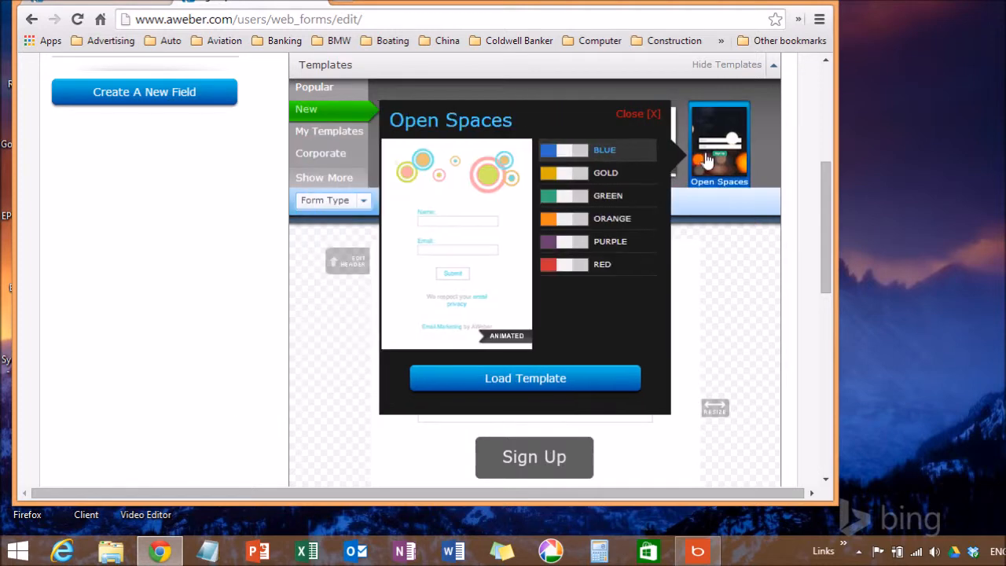
pyautogui.click(718, 145)
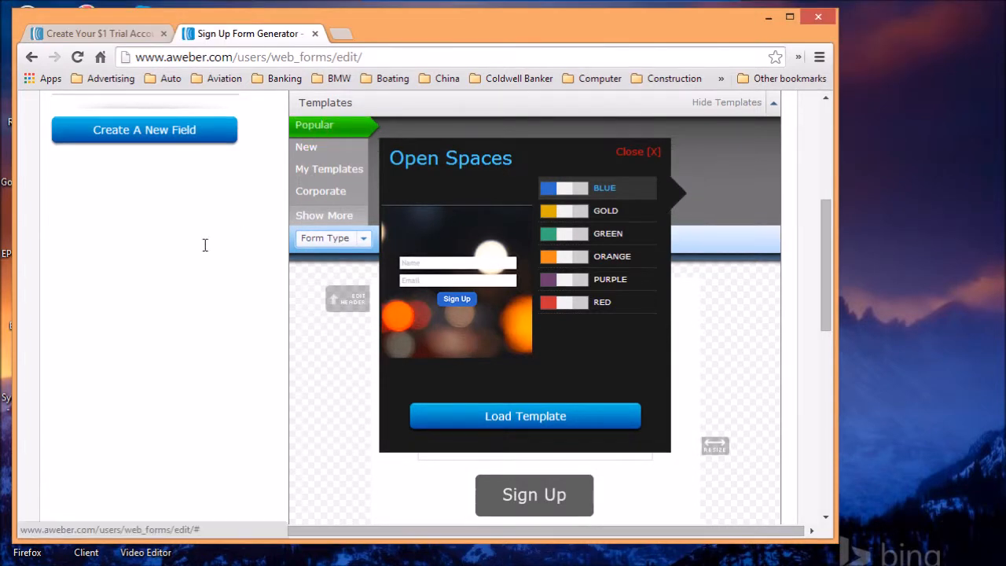
pyautogui.scroll(-3)
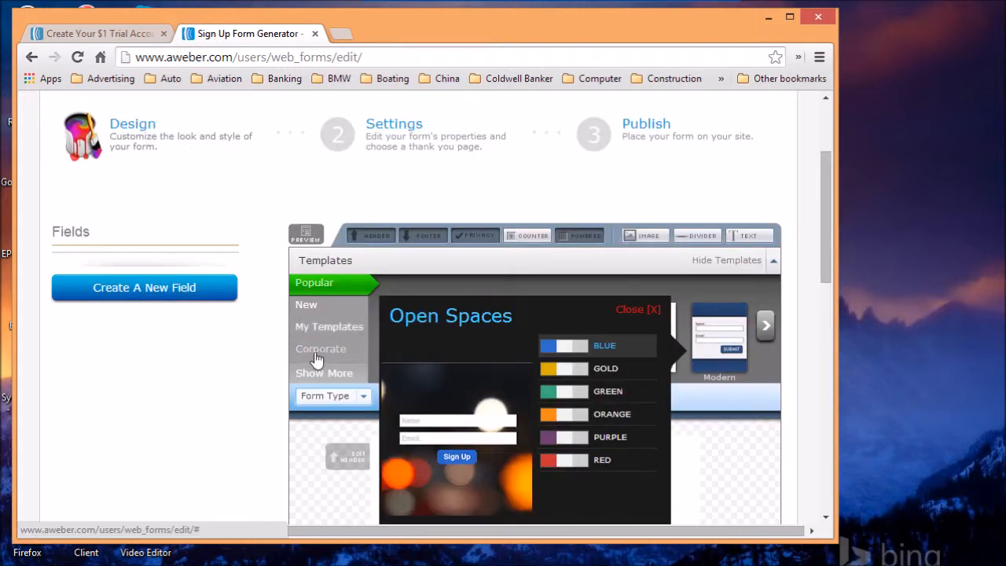
pyautogui.click(314, 304)
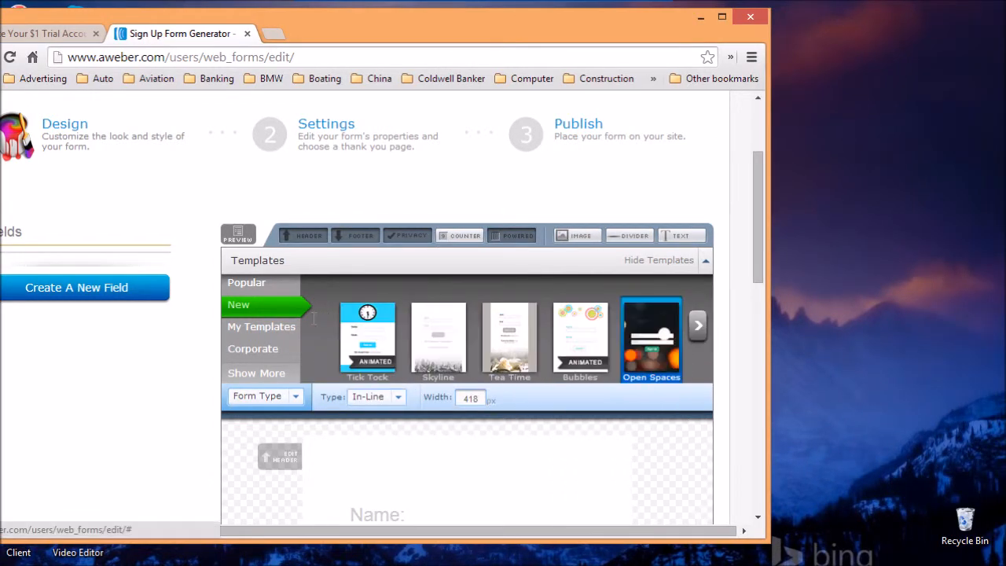
pyautogui.click(437, 330)
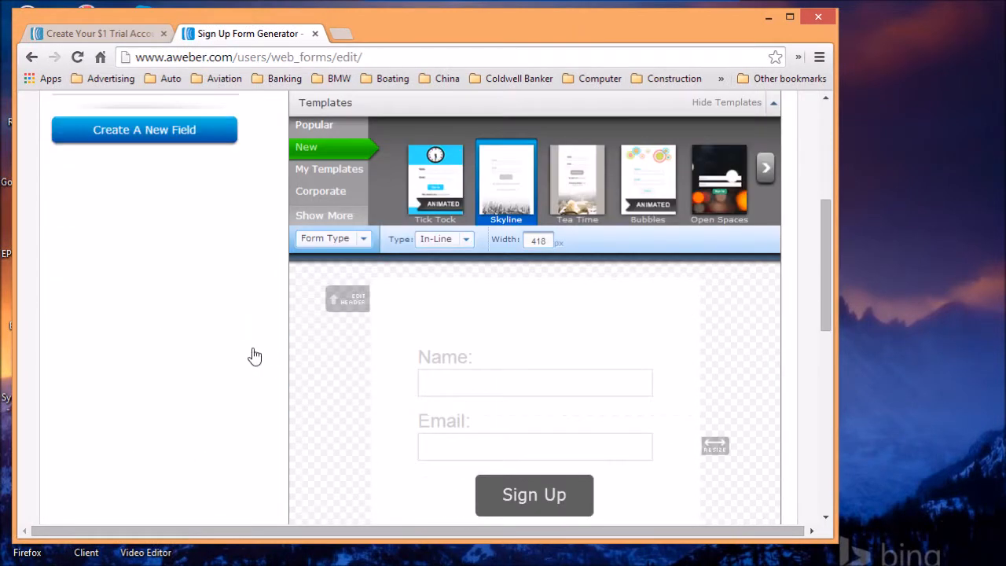
pyautogui.scroll(-3)
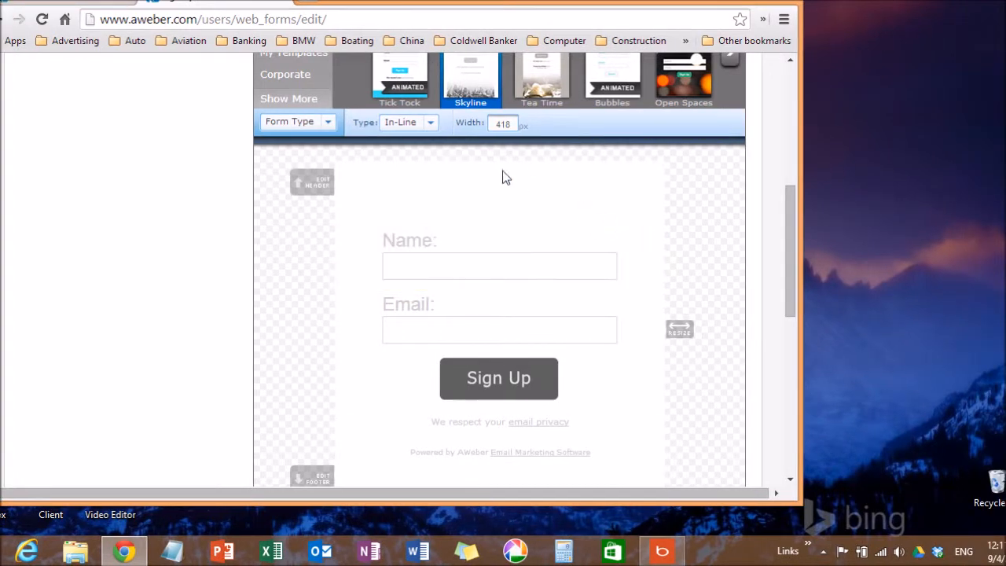
pyautogui.moveTo(307, 307)
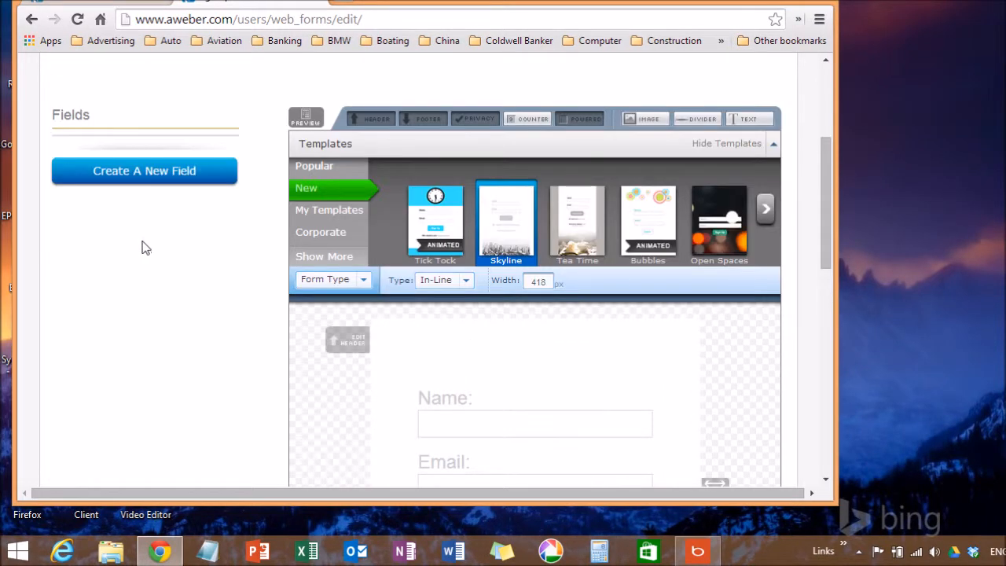
pyautogui.scroll(-3)
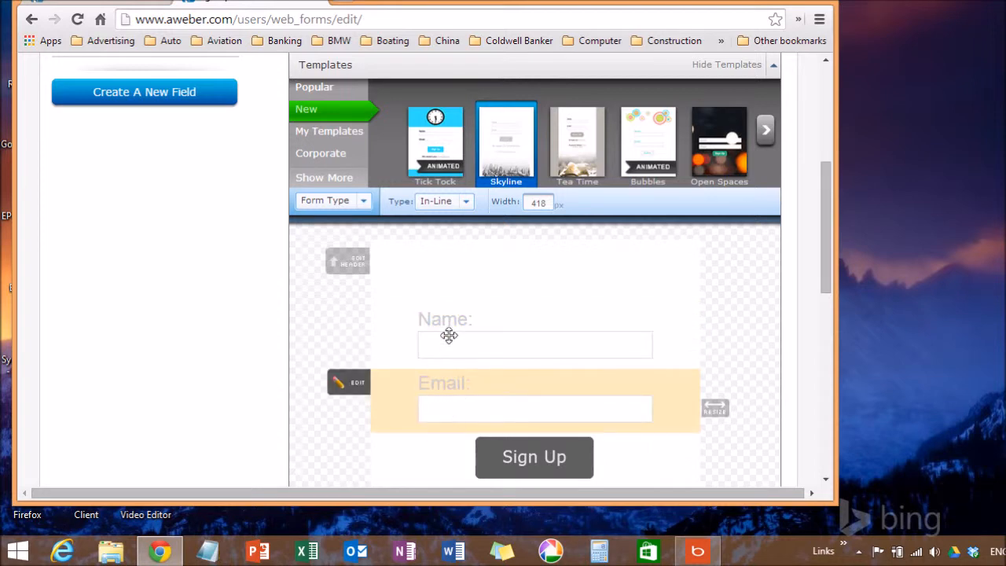
pyautogui.moveTo(276, 223)
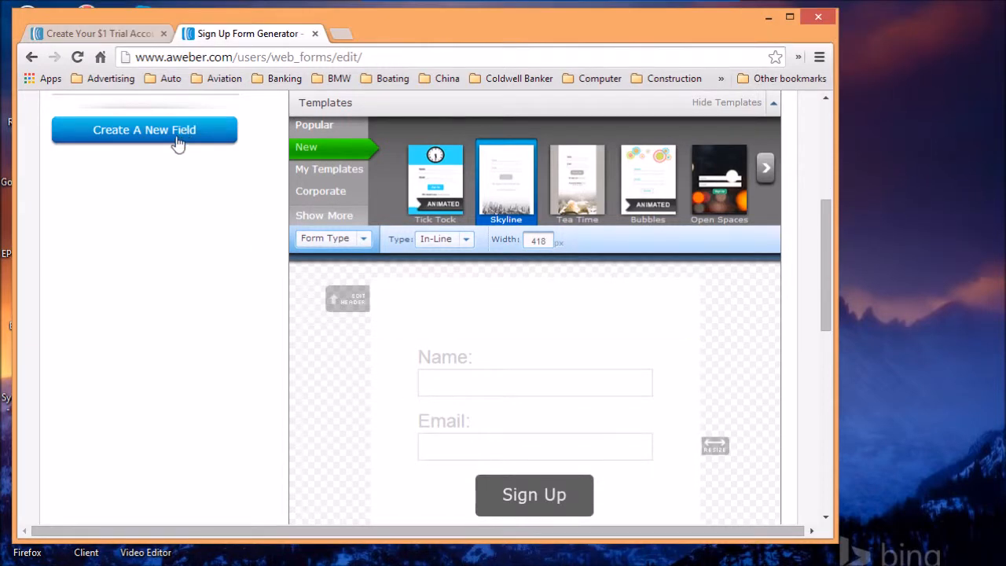
pyautogui.click(145, 129)
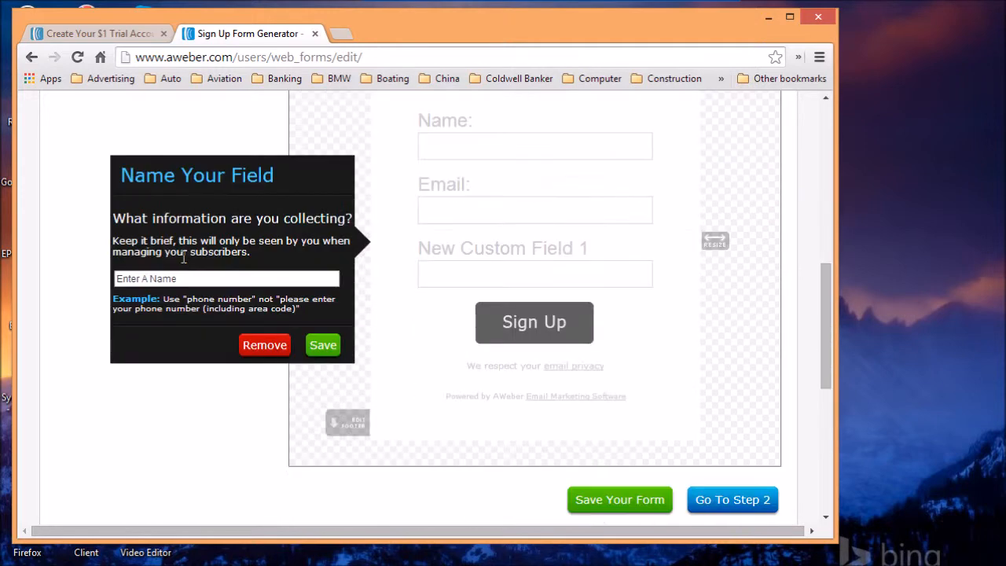
pyautogui.click(227, 278)
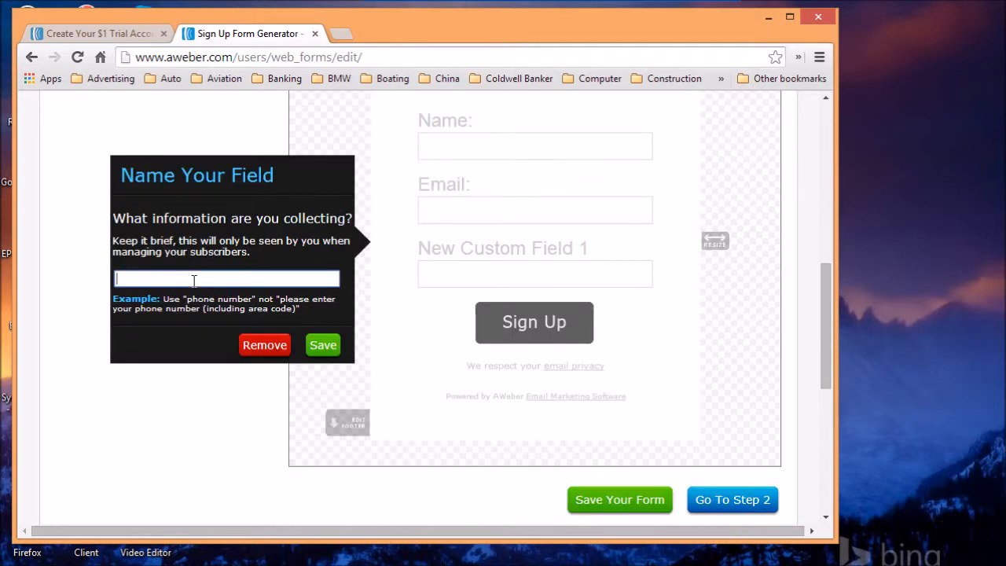
pyautogui.write('Phone Number')
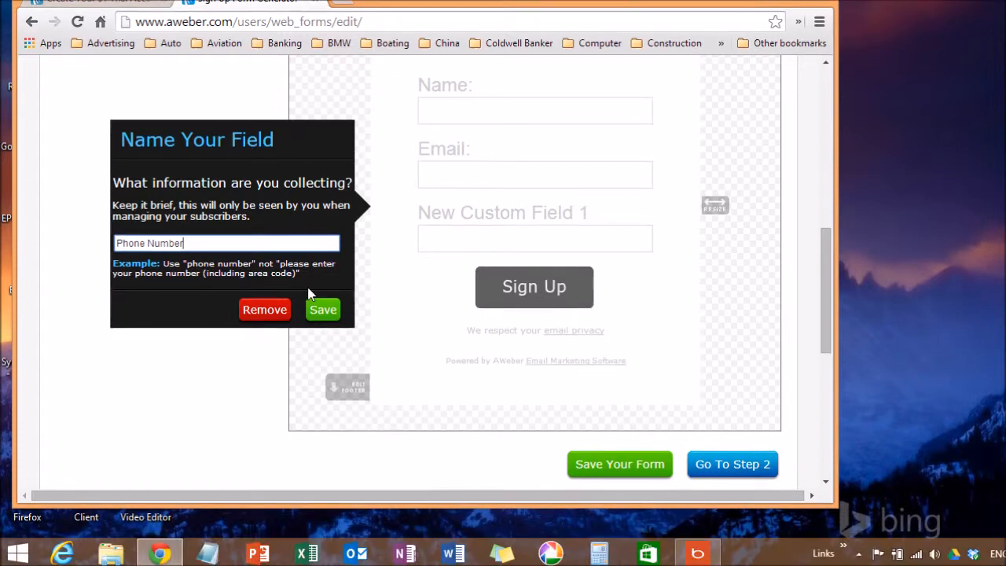
pyautogui.click(322, 308)
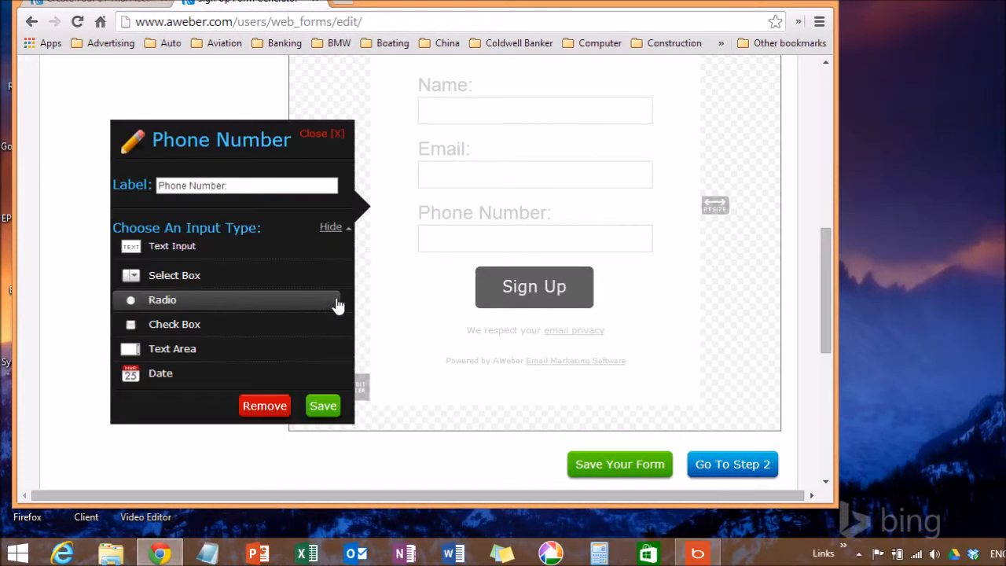
pyautogui.click(321, 132)
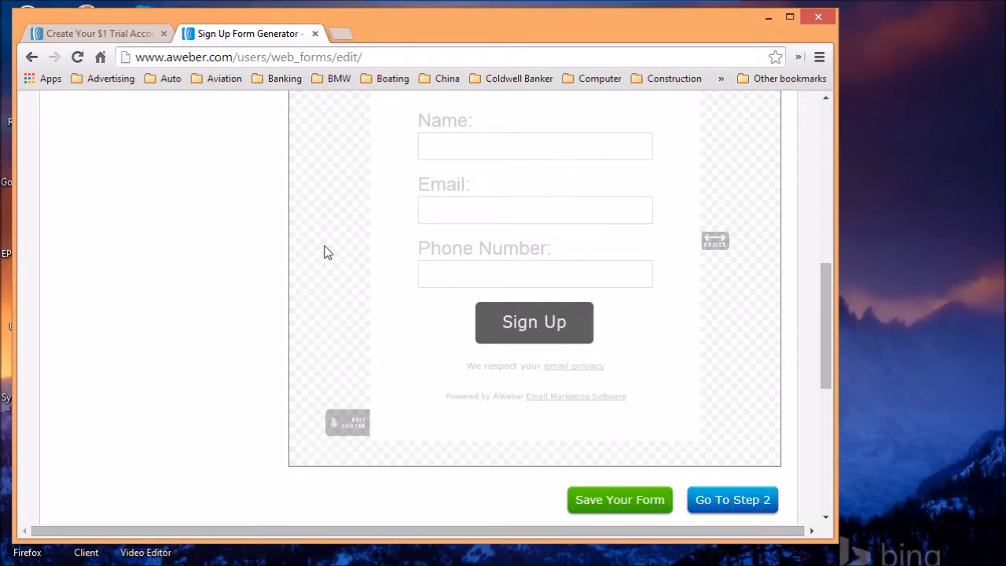
pyautogui.moveTo(468, 229)
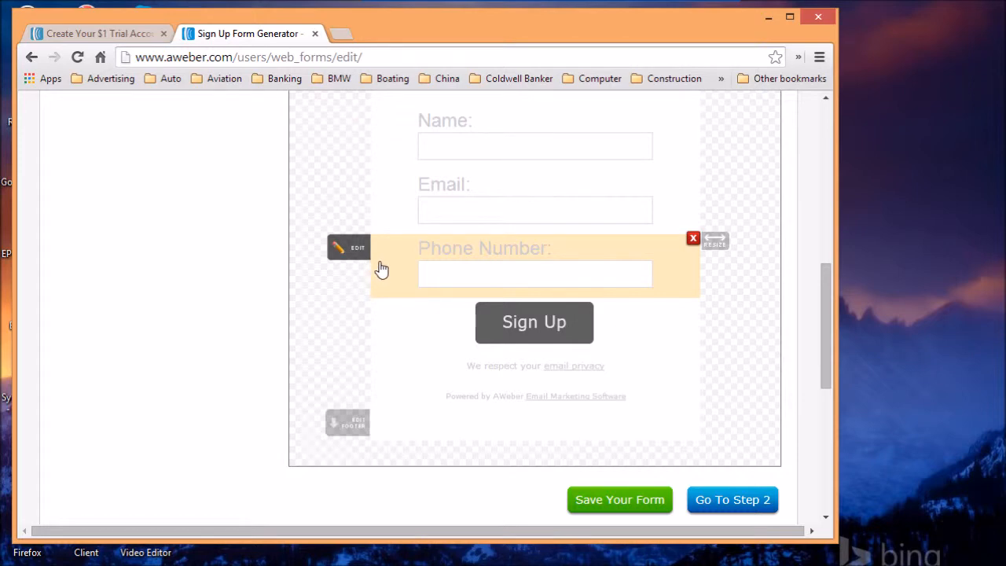
pyautogui.moveTo(443, 264)
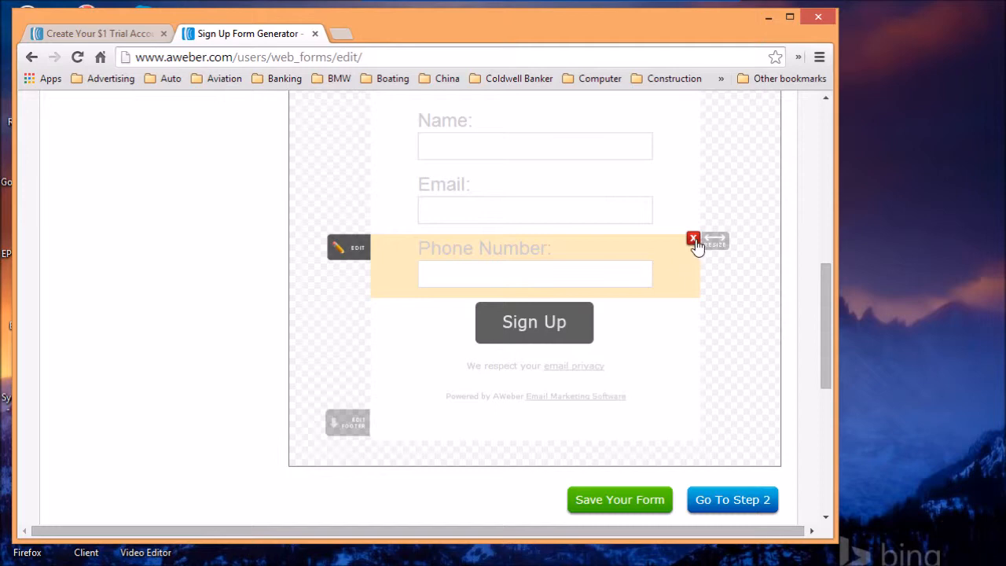
pyautogui.click(692, 239)
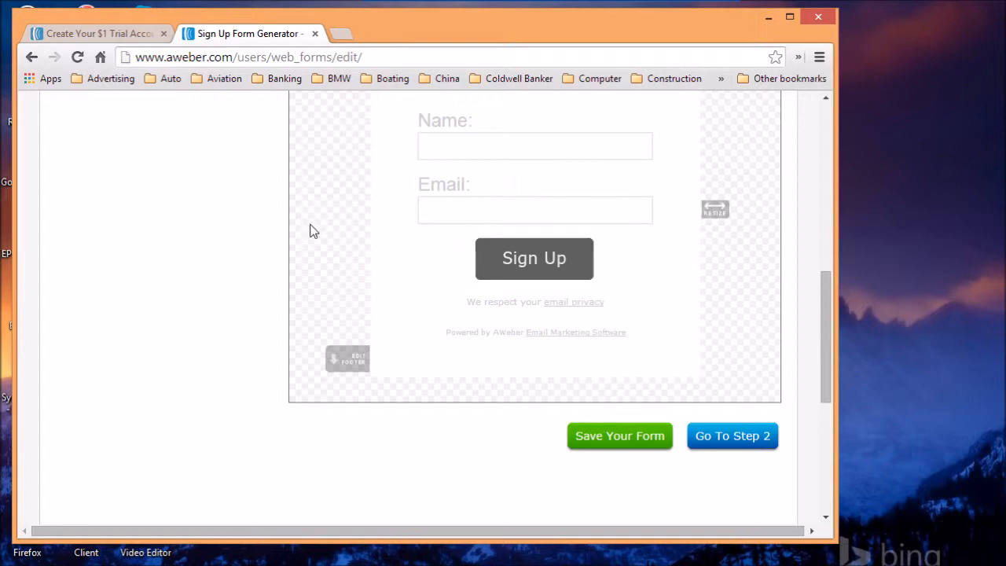
pyautogui.scroll(-3)
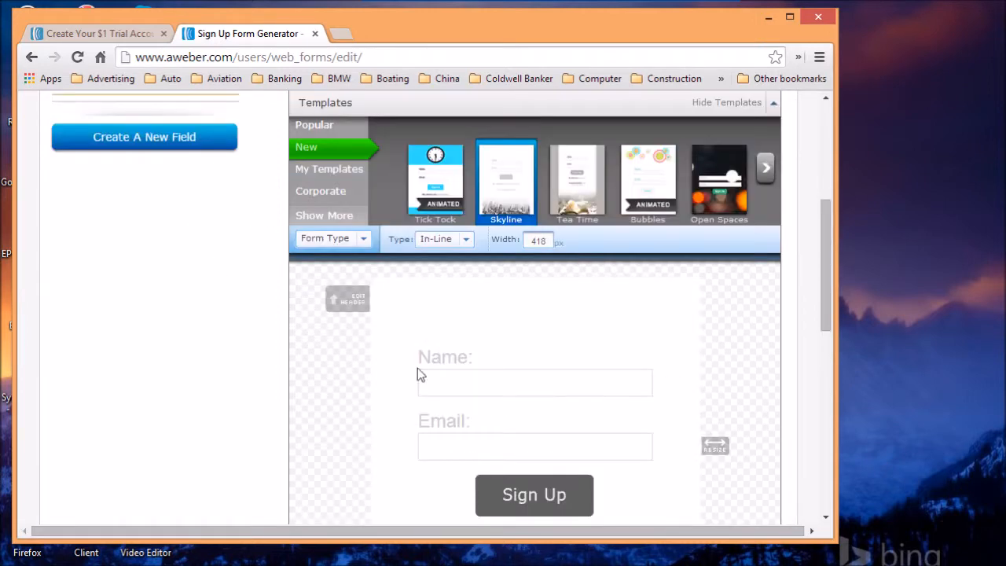
pyautogui.scroll(-3)
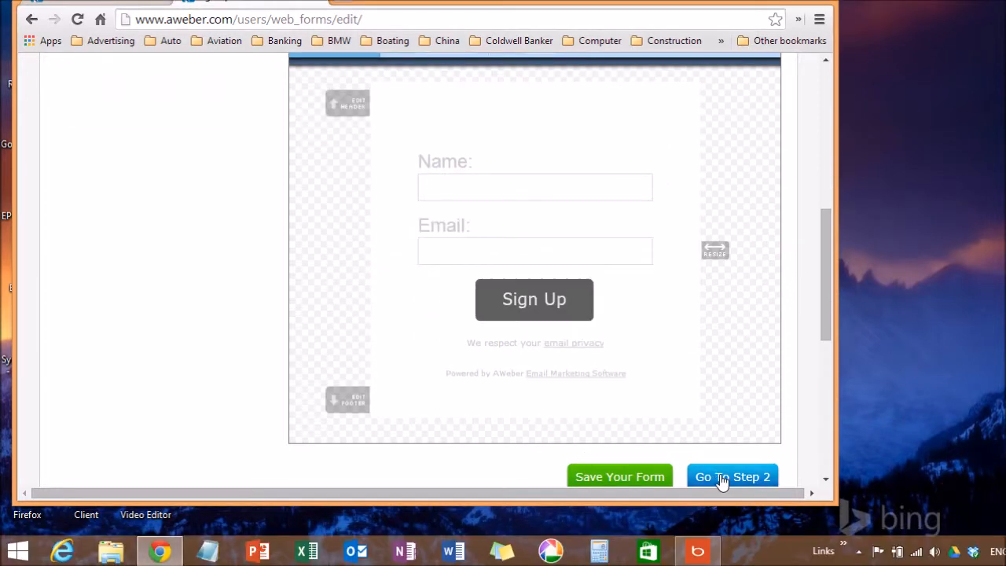
# - Save the form design, reach Basic Settings and name the form 'home page'
pyautogui.click(732, 478)
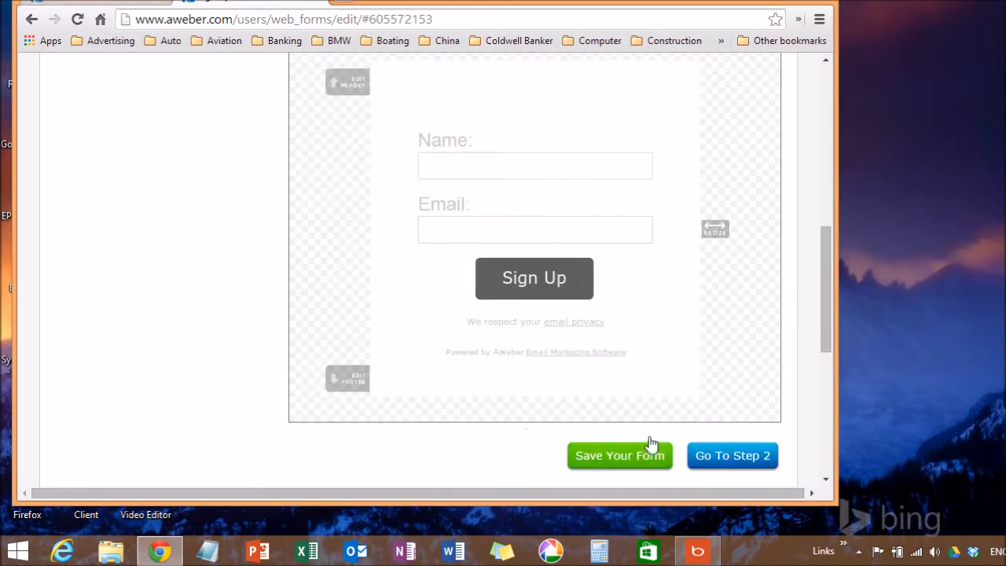
pyautogui.click(732, 455)
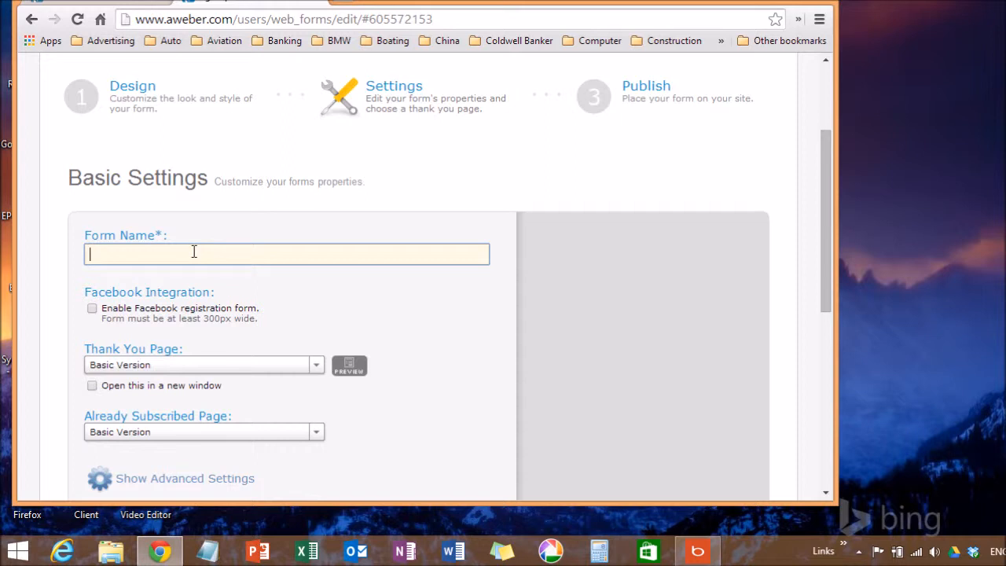
pyautogui.write('website')
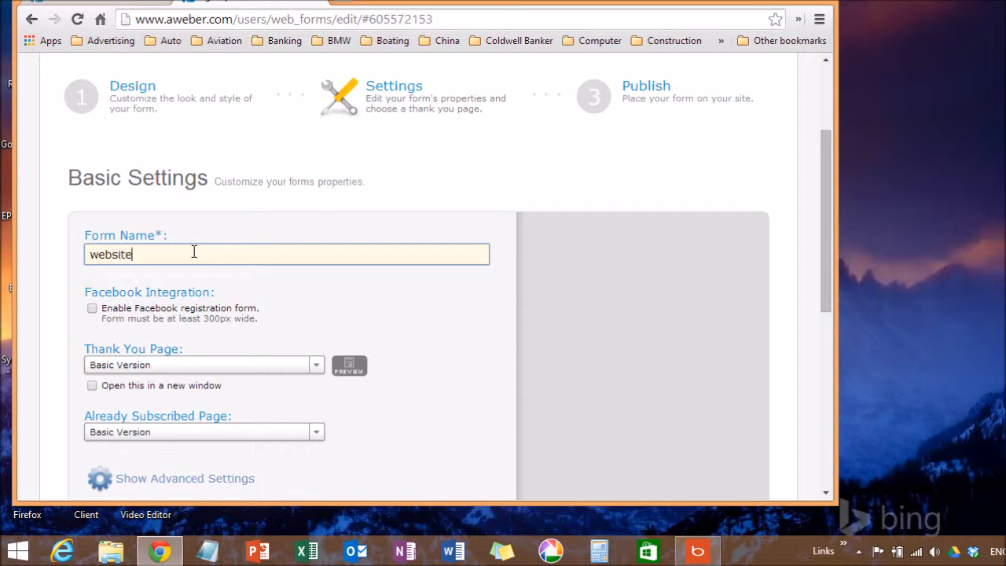
pyautogui.write('home page')
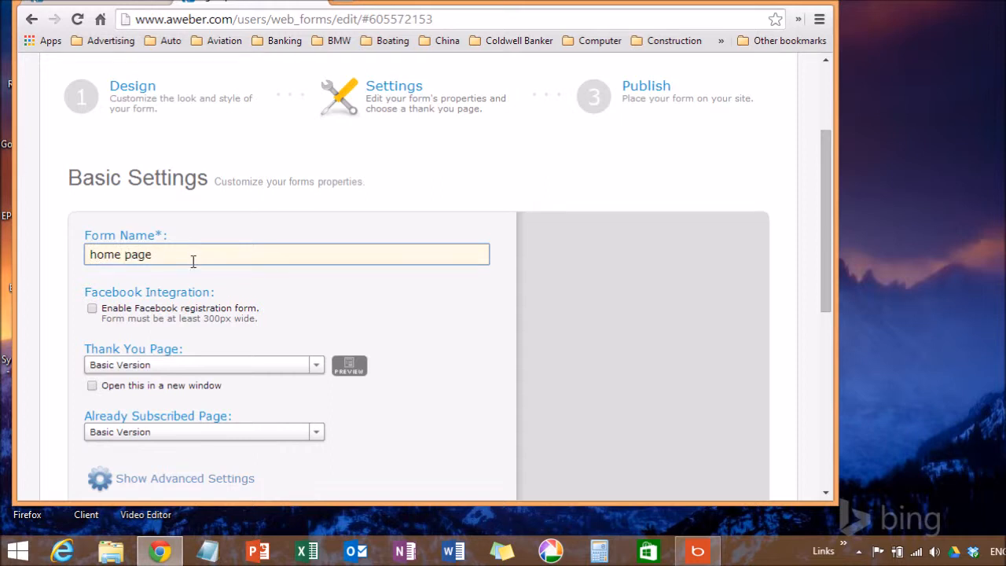
pyautogui.scroll(-3)
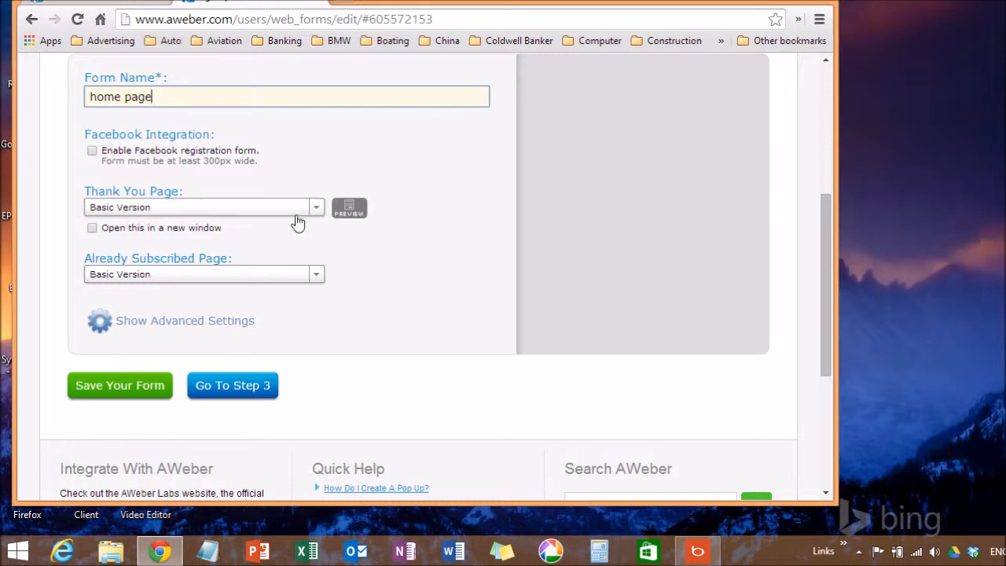
pyautogui.moveTo(324, 220)
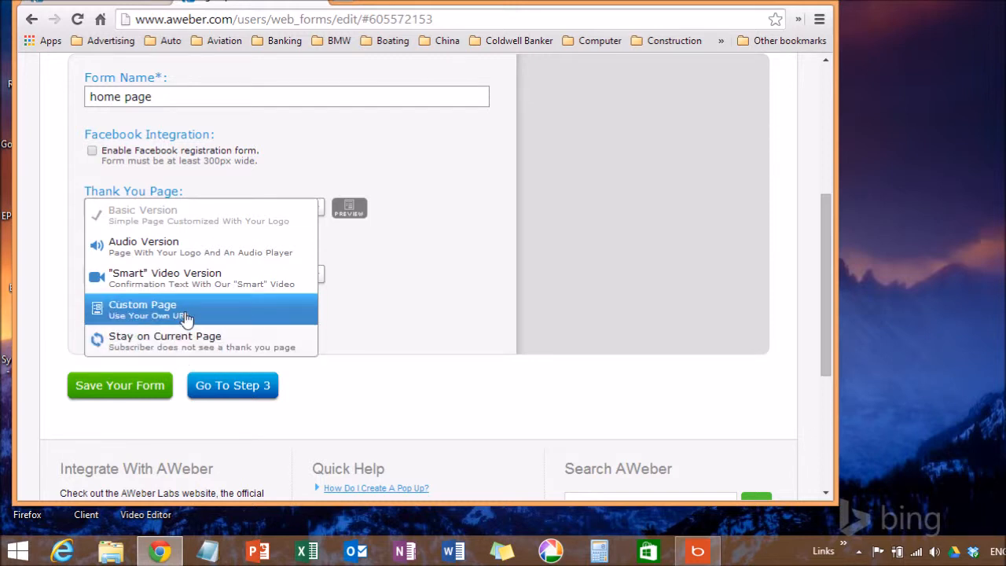
# - Set the Thank You Page to Stay on Current Page after trying Custom Page
pyautogui.click(142, 310)
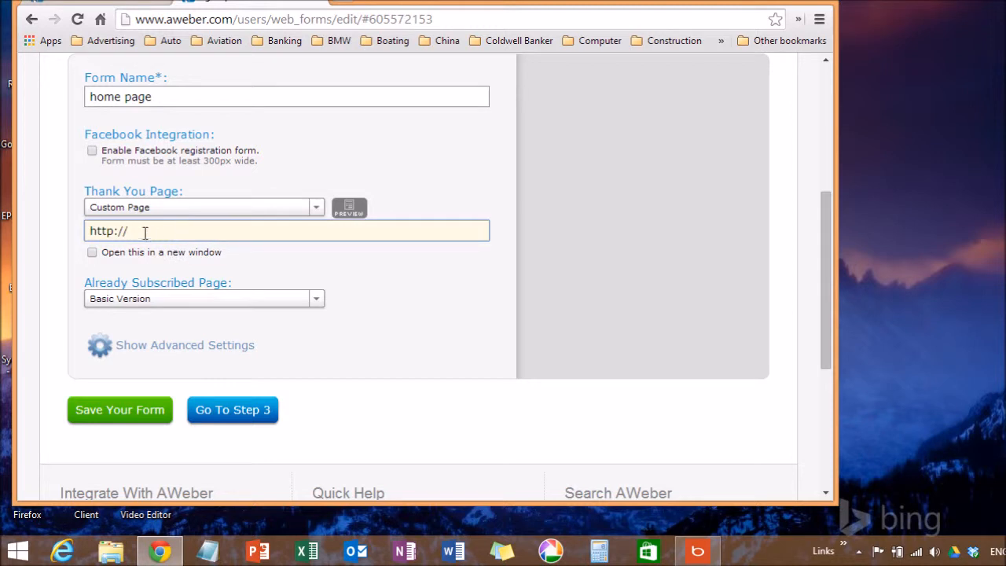
pyautogui.moveTo(289, 230)
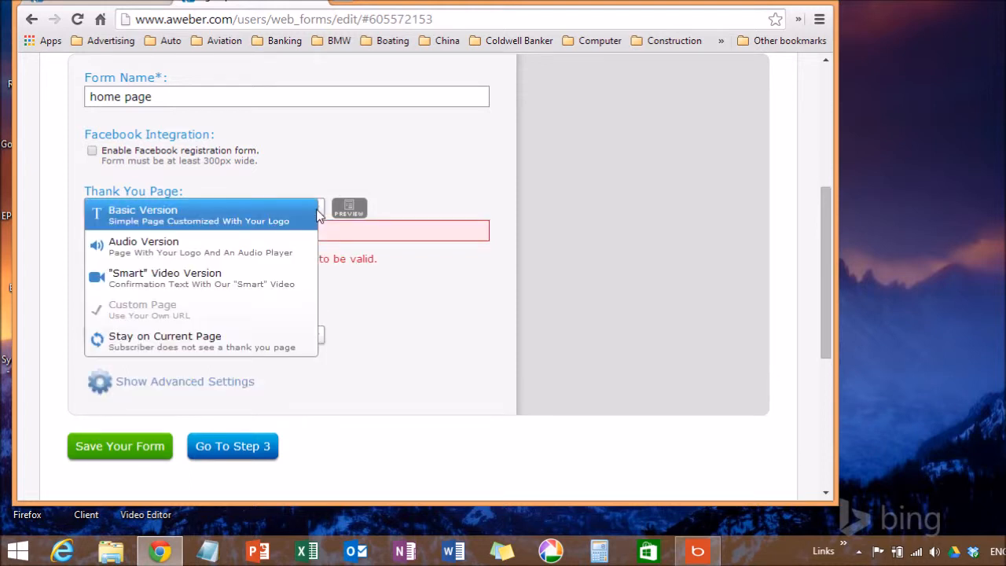
pyautogui.moveTo(228, 341)
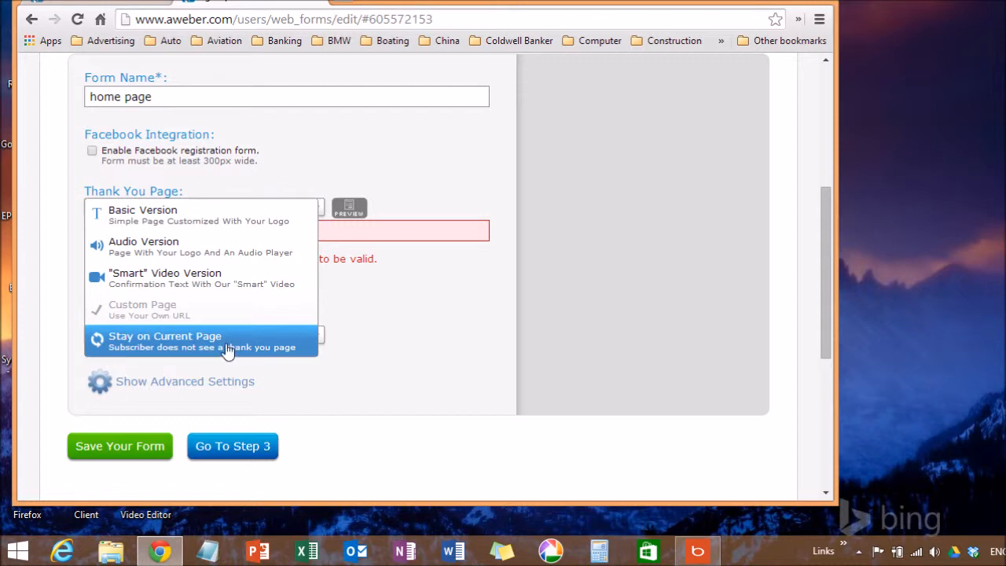
pyautogui.click(201, 340)
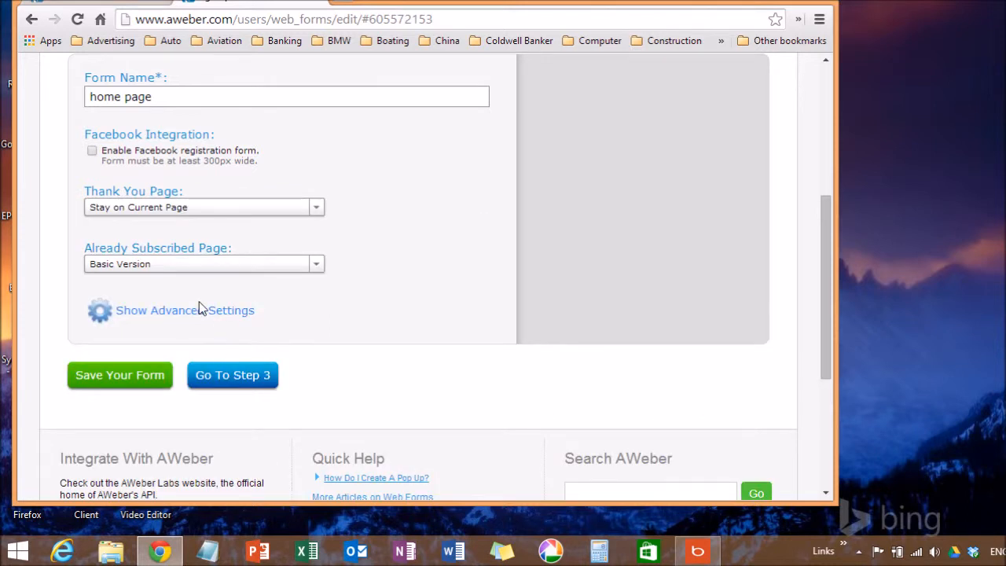
pyautogui.moveTo(313, 281)
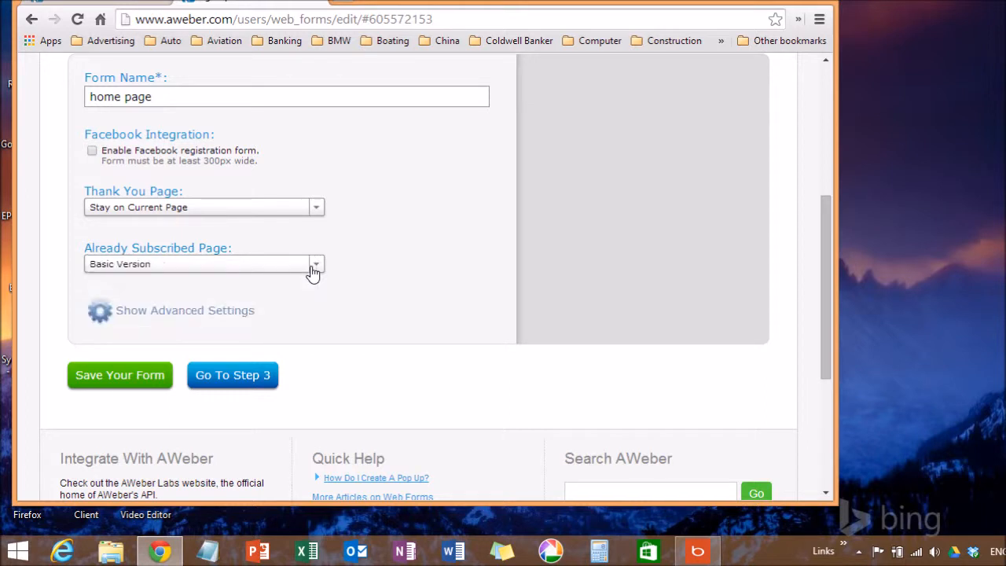
pyautogui.moveTo(257, 246)
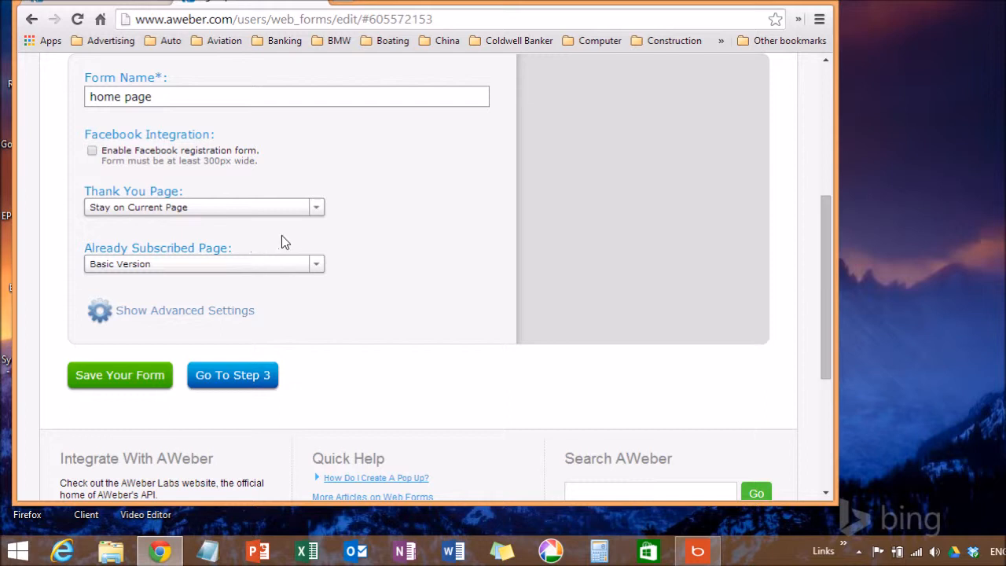
pyautogui.moveTo(119, 374)
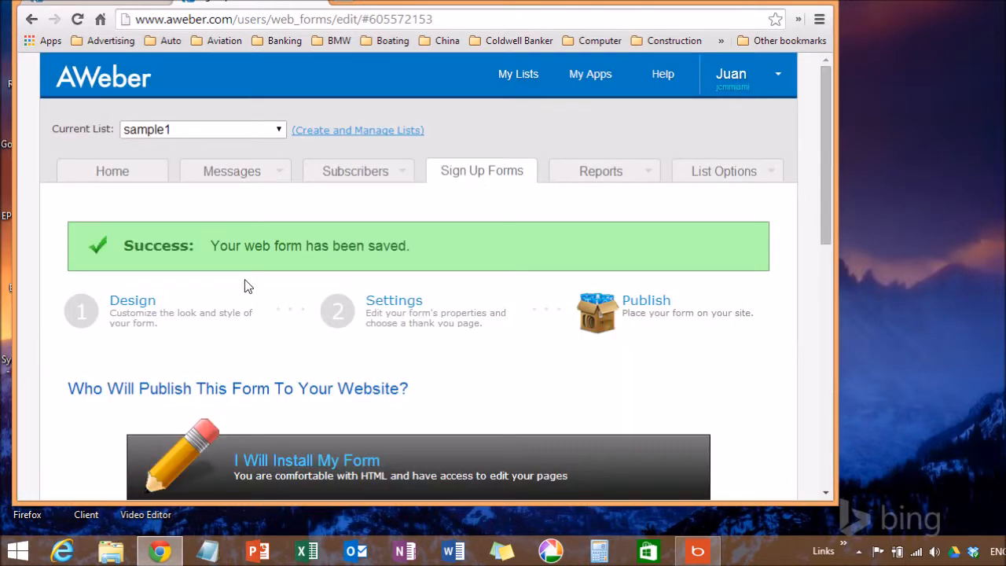
# - View the 'Who Will Publish This Form To Your Website?' options on the Publish step
pyautogui.scroll(-3)
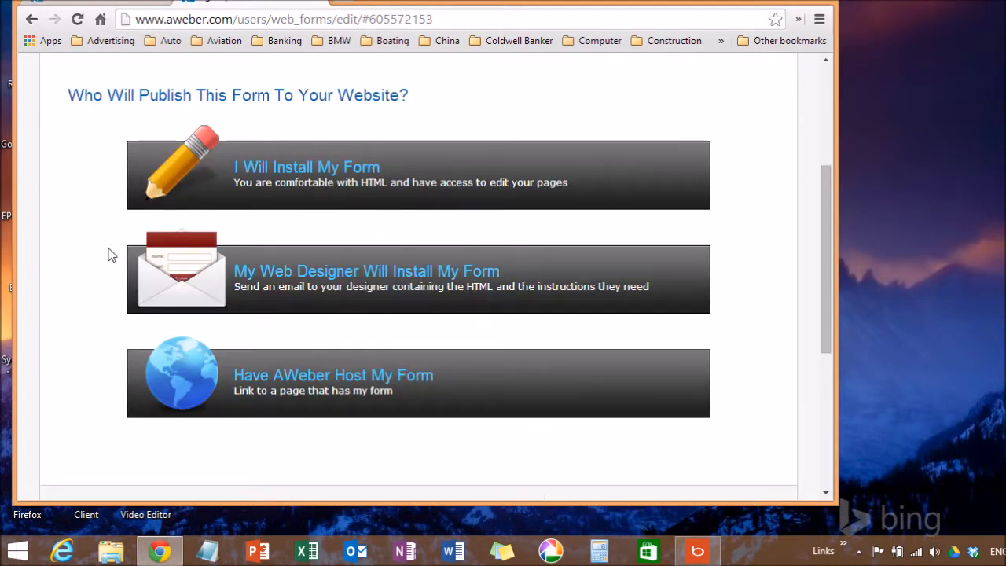
pyautogui.moveTo(302, 185)
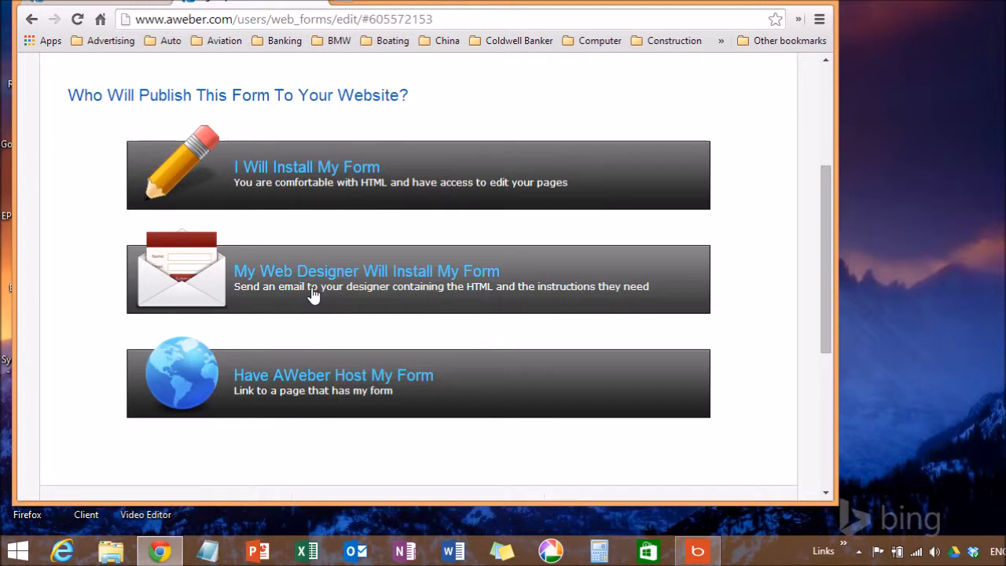
pyautogui.moveTo(314, 385)
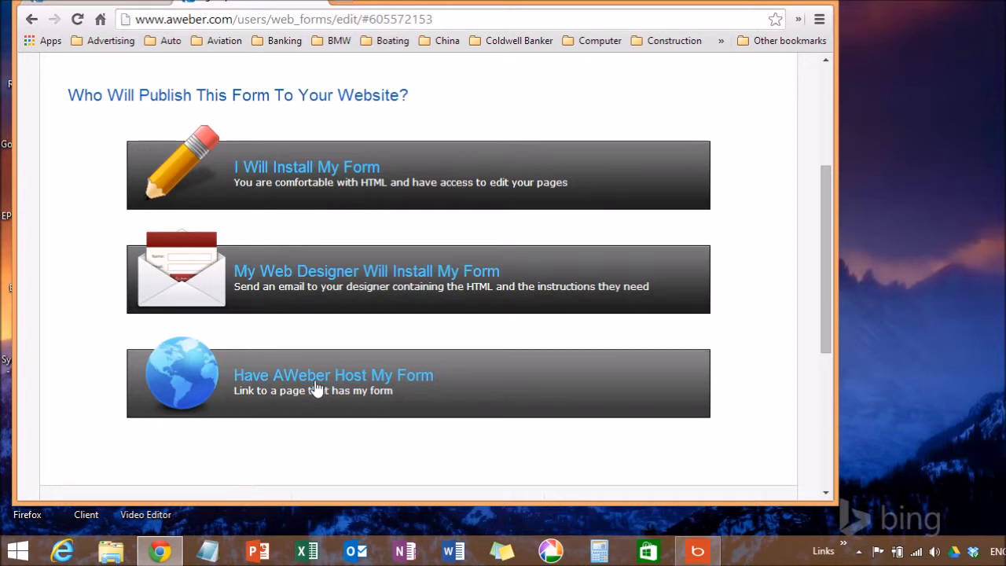
pyautogui.moveTo(315, 186)
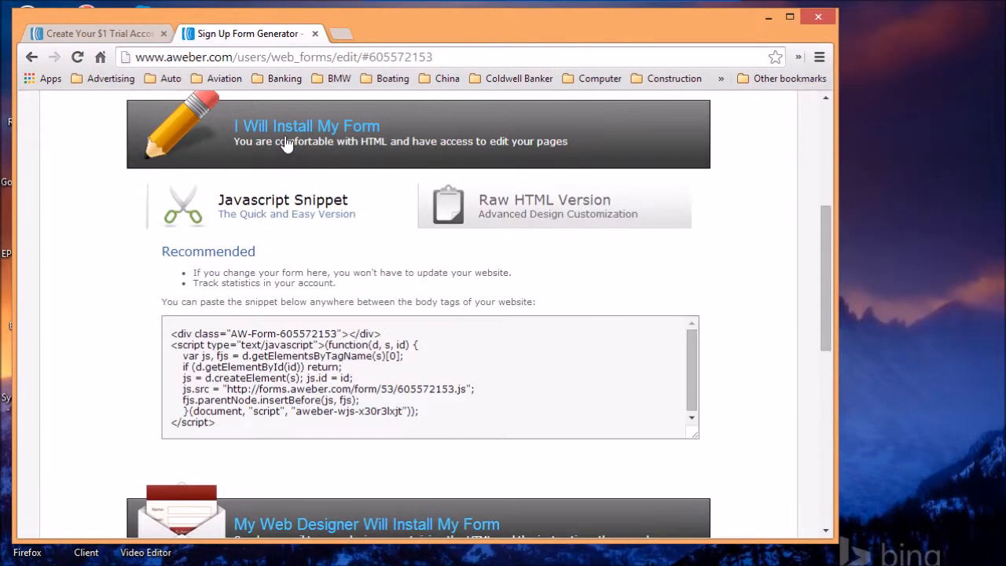
pyautogui.moveTo(100, 264)
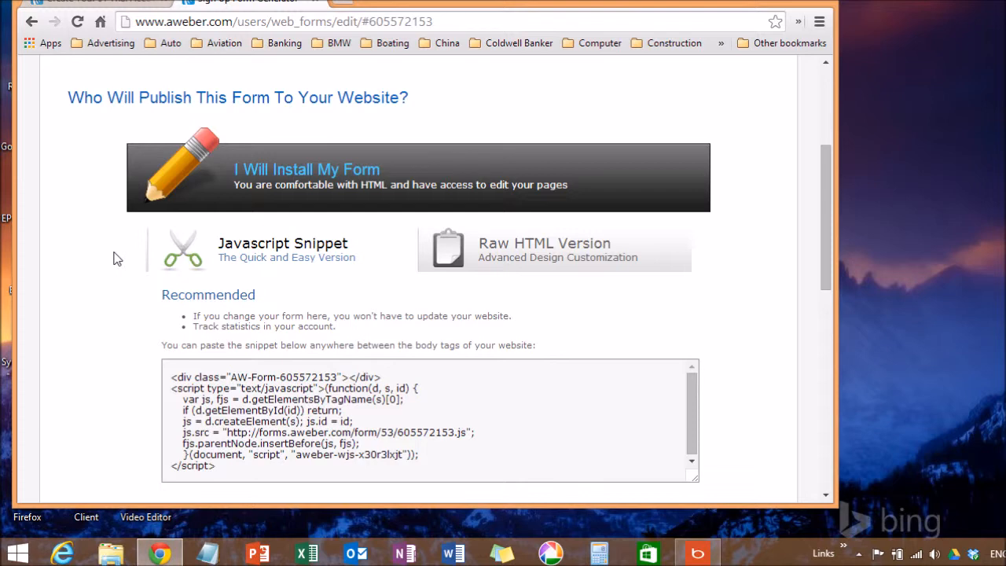
# - Show the 'I Will Install My Form' option's JavaScript snippet with its raw HTML alternative
pyautogui.scroll(3)
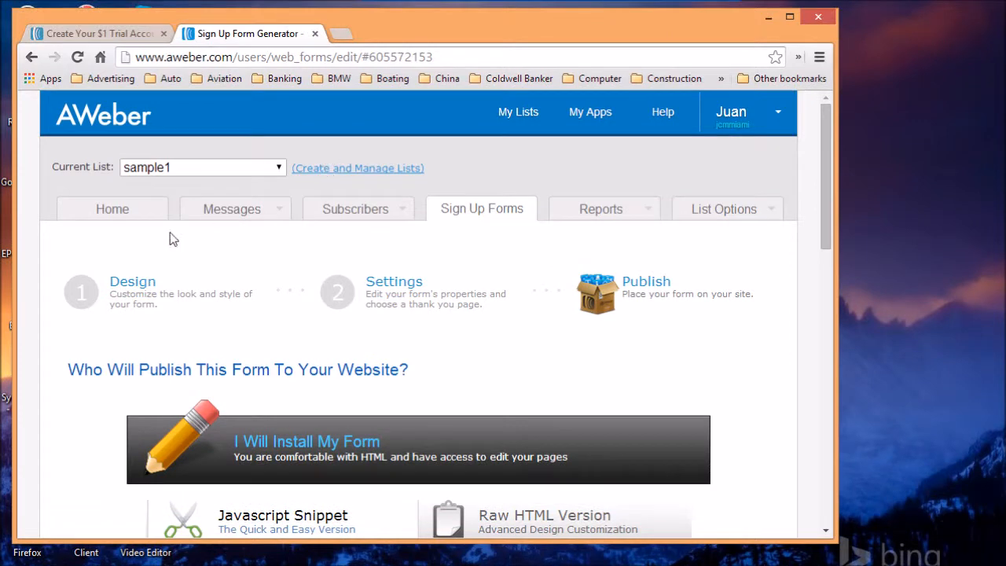
# - Return to the Sign Up Forms overview and minimize Chrome to show the desktop
pyautogui.click(231, 207)
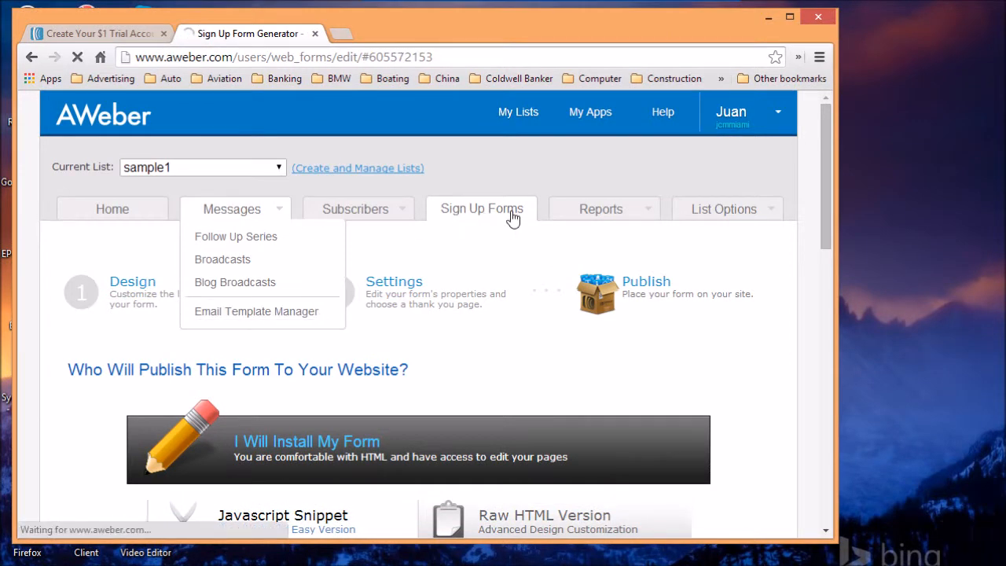
pyautogui.click(481, 208)
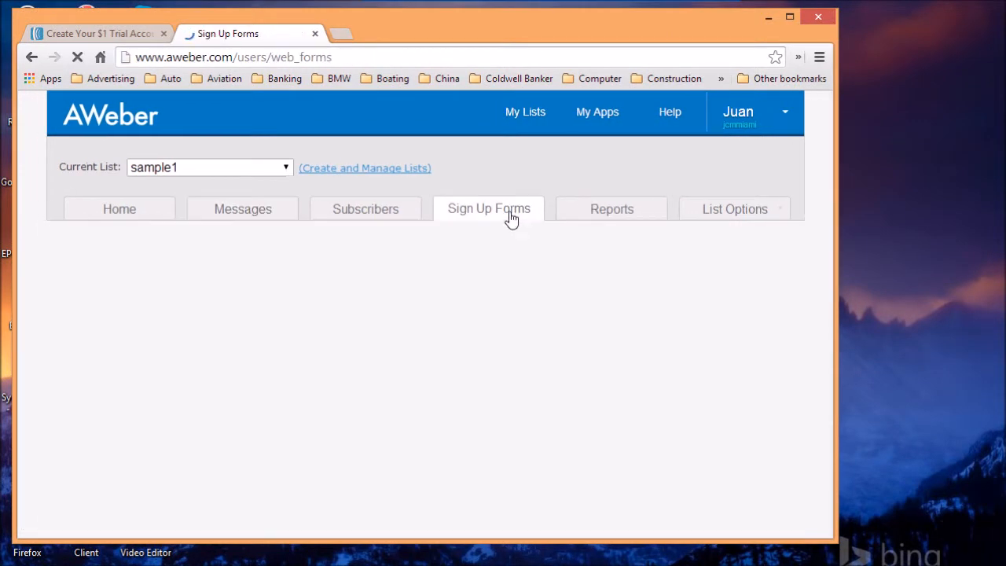
pyautogui.click(487, 207)
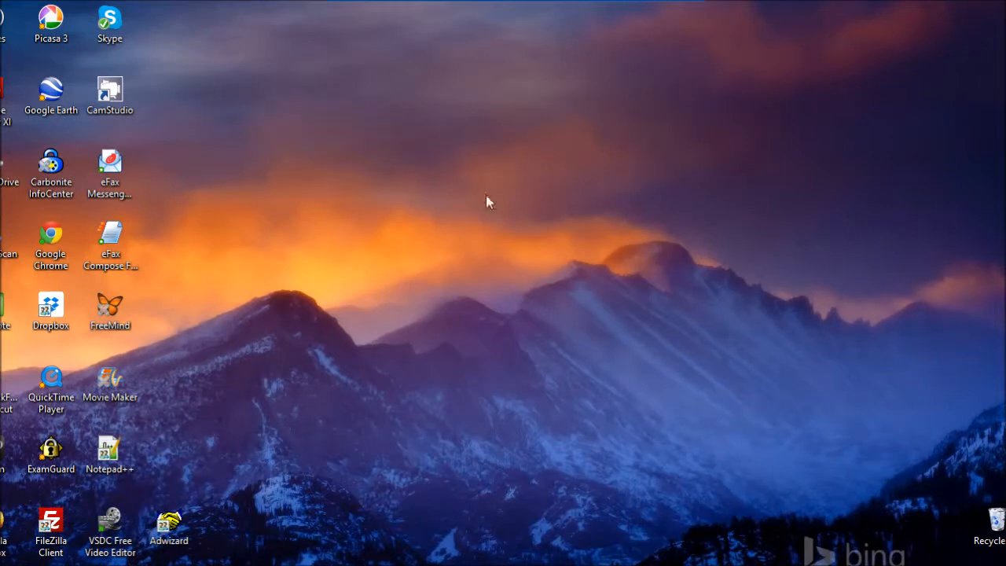
pyautogui.moveTo(362, 261)
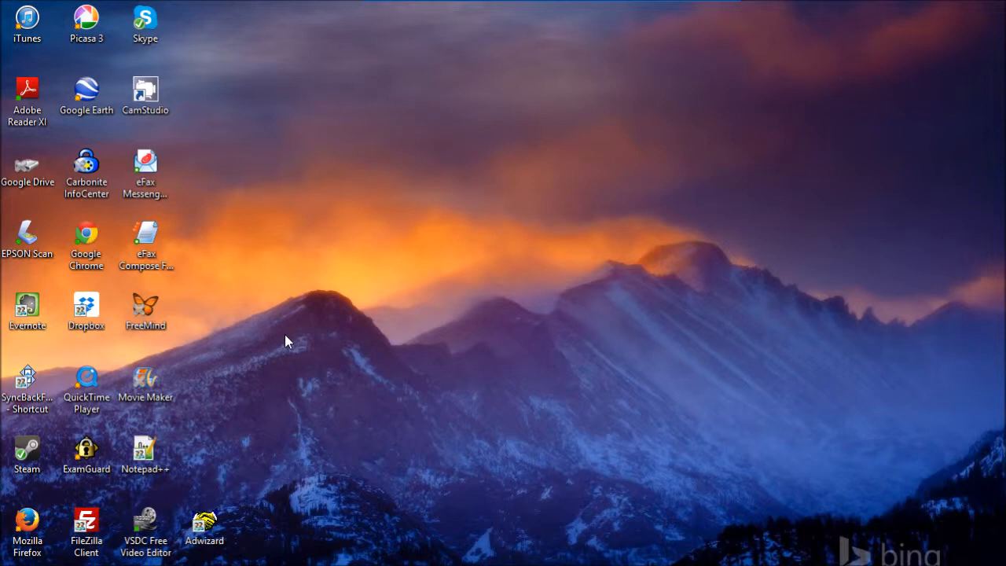
pyautogui.moveTo(281, 399)
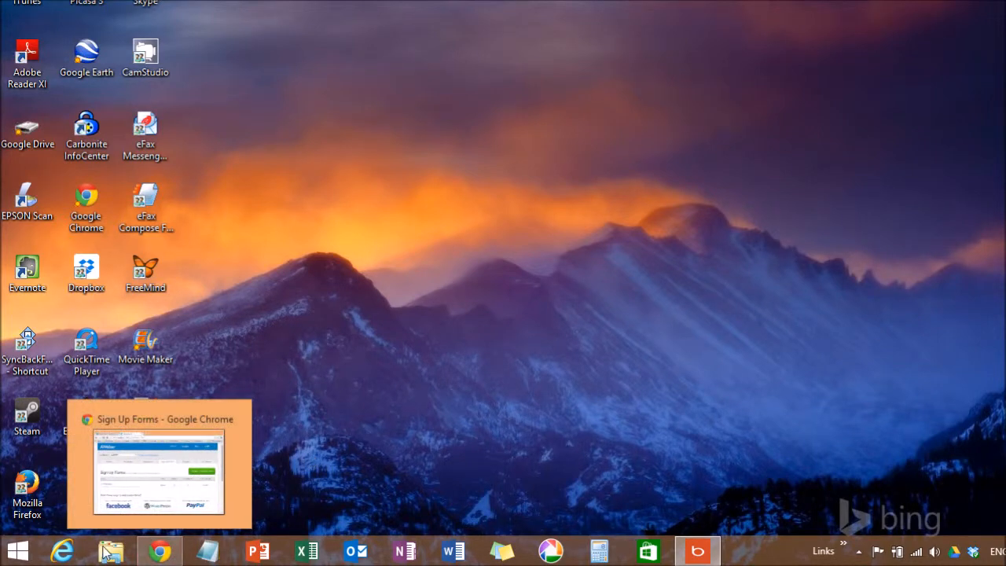
# - Bring up Internet Explorer and scroll through the Stickaut page with its sign-up box
pyautogui.click(61, 550)
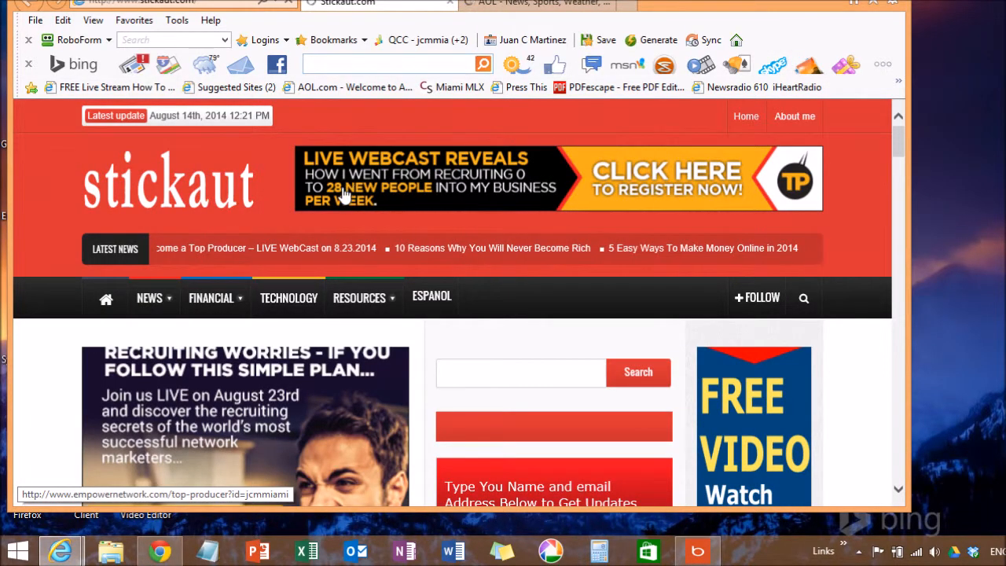
pyautogui.scroll(-3)
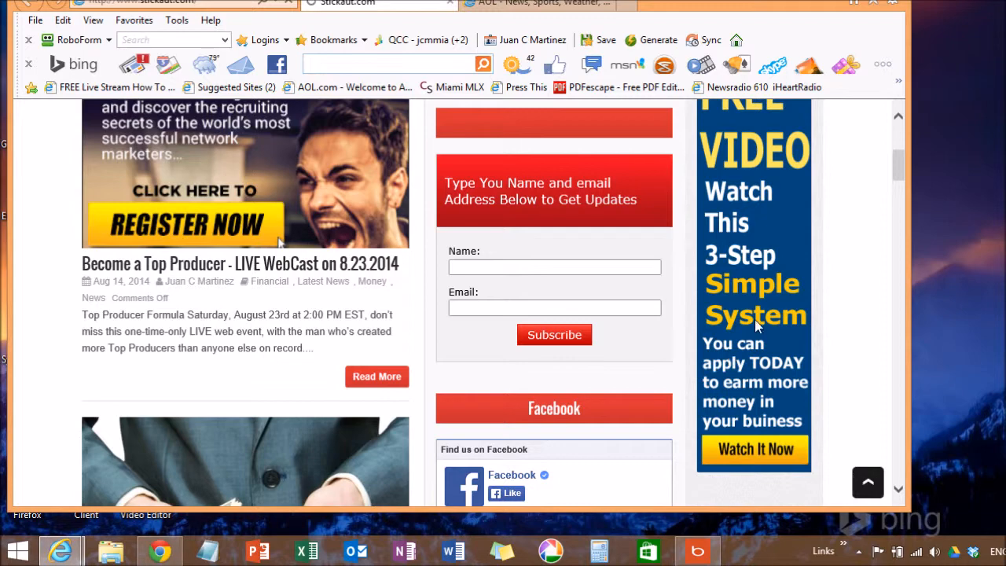
pyautogui.moveTo(462, 228)
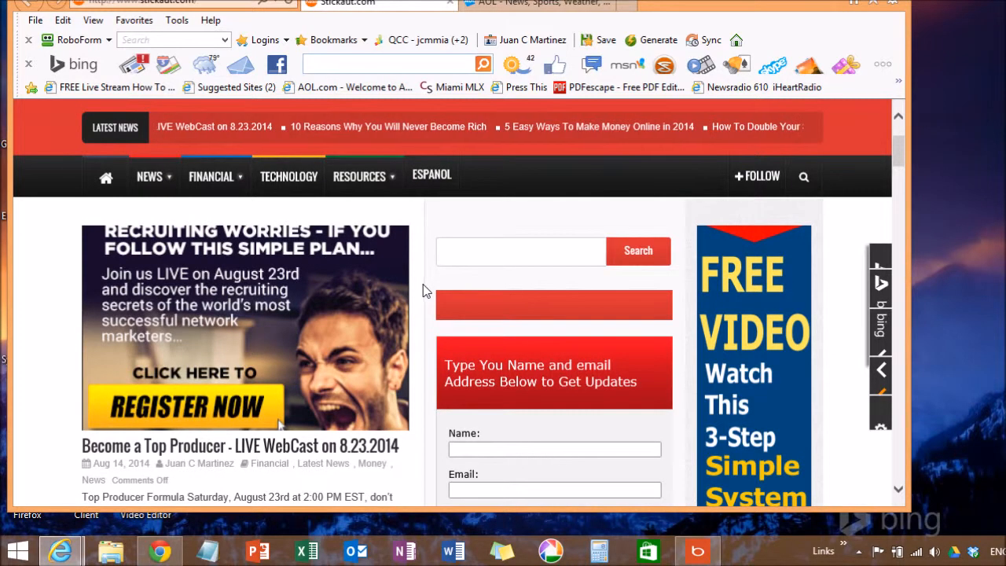
pyautogui.scroll(-3)
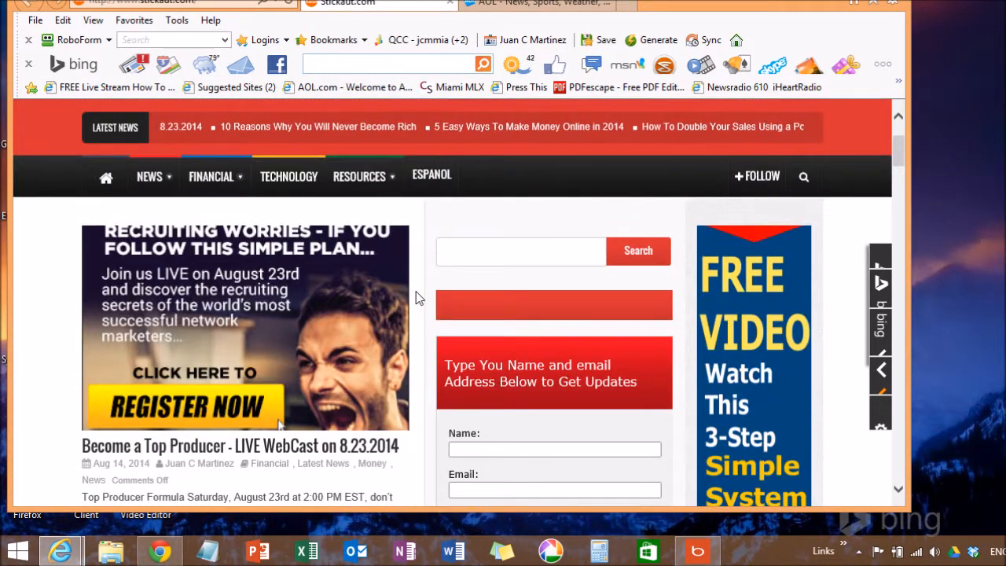
pyautogui.scroll(-3)
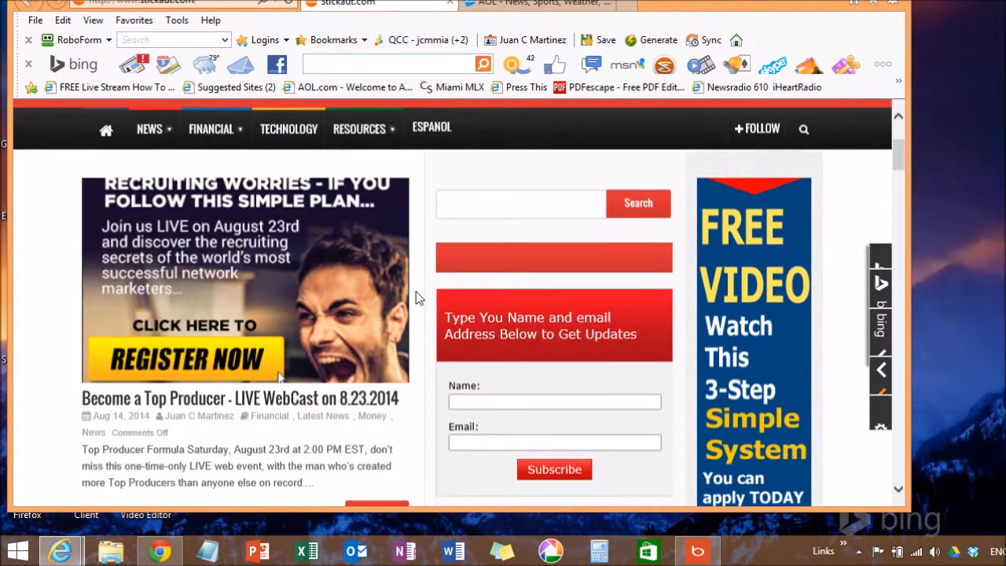
pyautogui.scroll(-3)
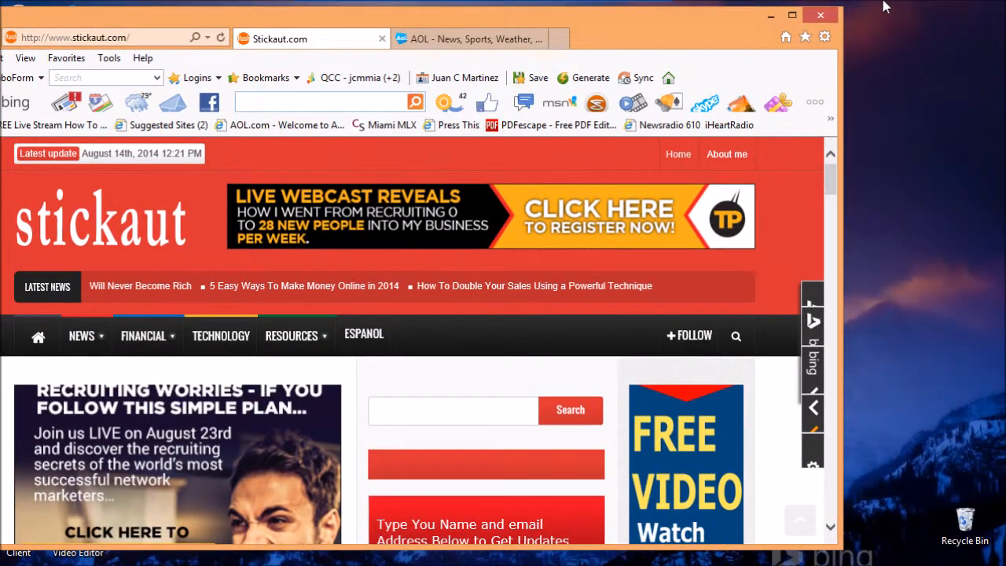
# - Close Internet Explorer, choosing Close all tabs, leaving the desktop showing
pyautogui.click(820, 16)
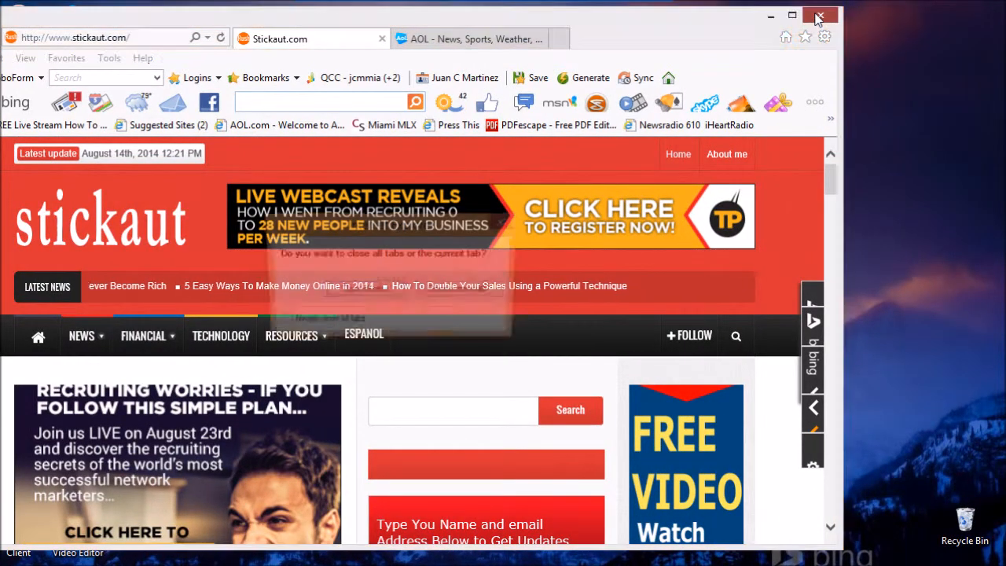
pyautogui.click(820, 16)
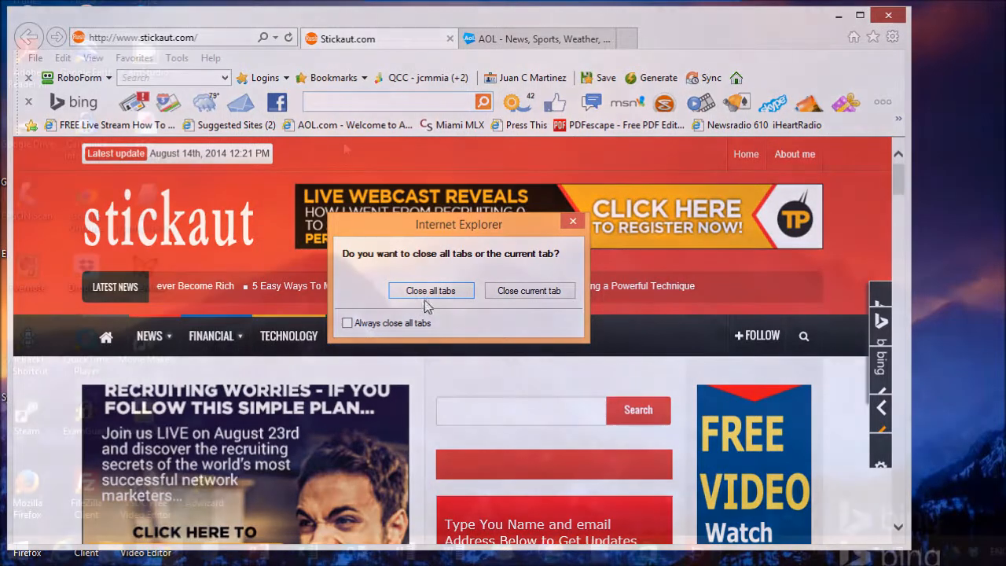
pyautogui.click(430, 290)
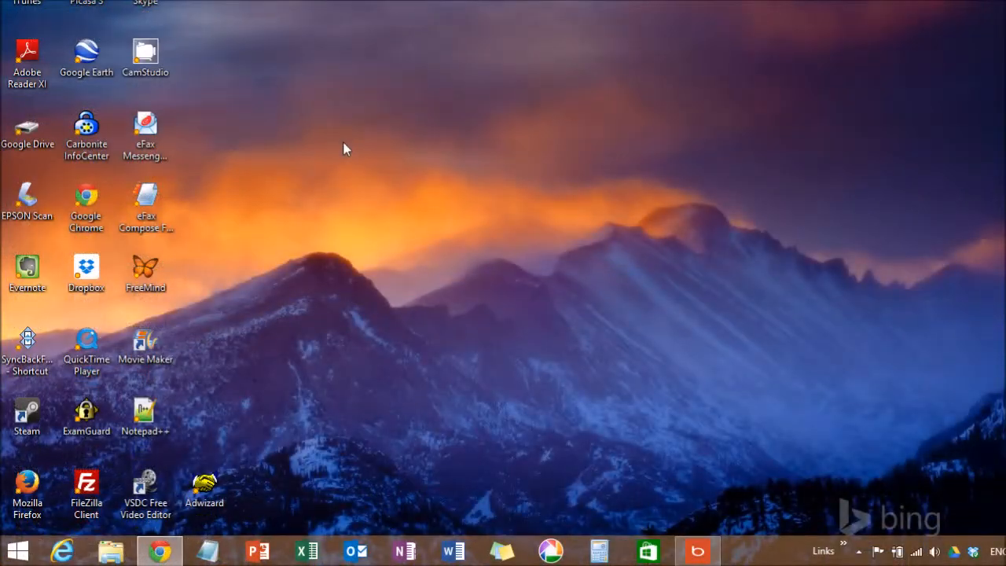